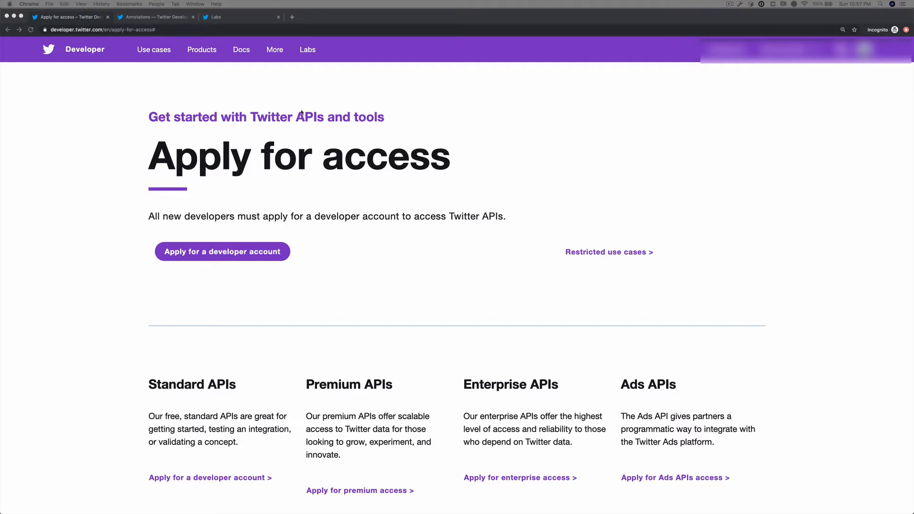
# Step: Open the Labs dashboard, check Filtered Stream's settings, then reopen the Labs menu
pyautogui.click(307, 49)
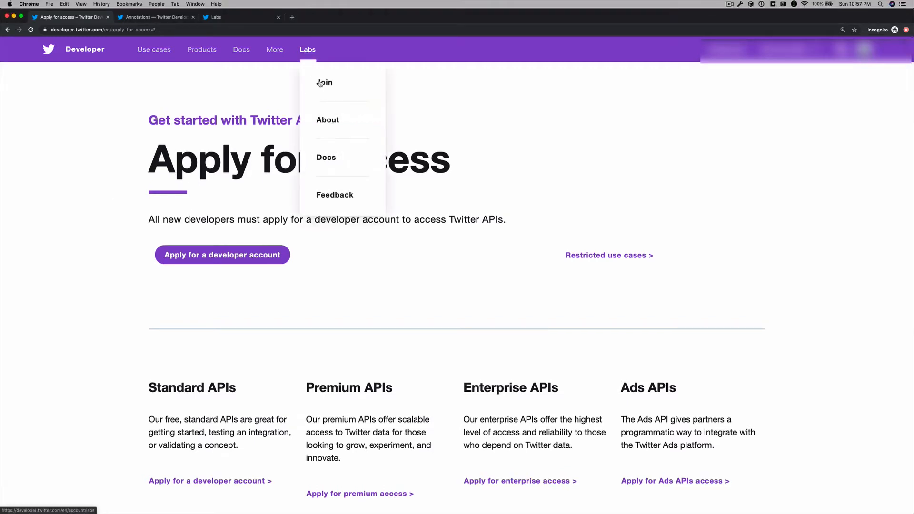
pyautogui.click(324, 83)
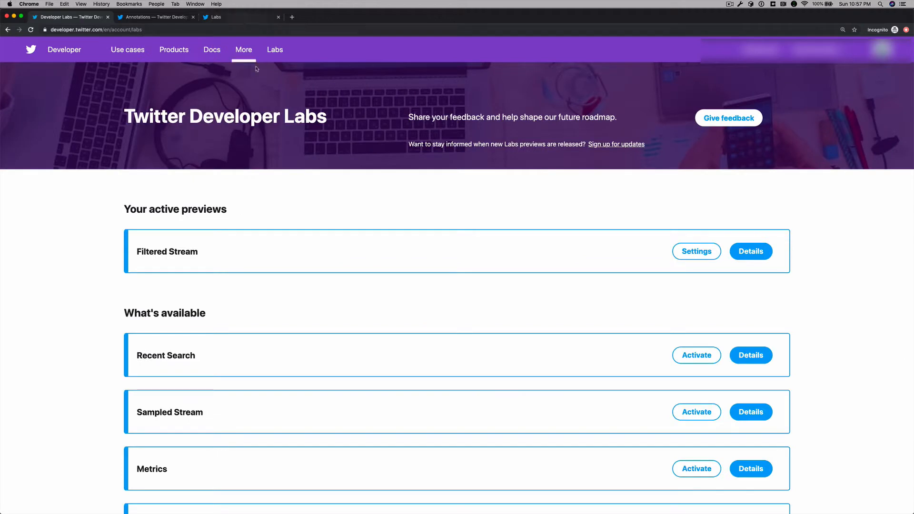
pyautogui.scroll(-3)
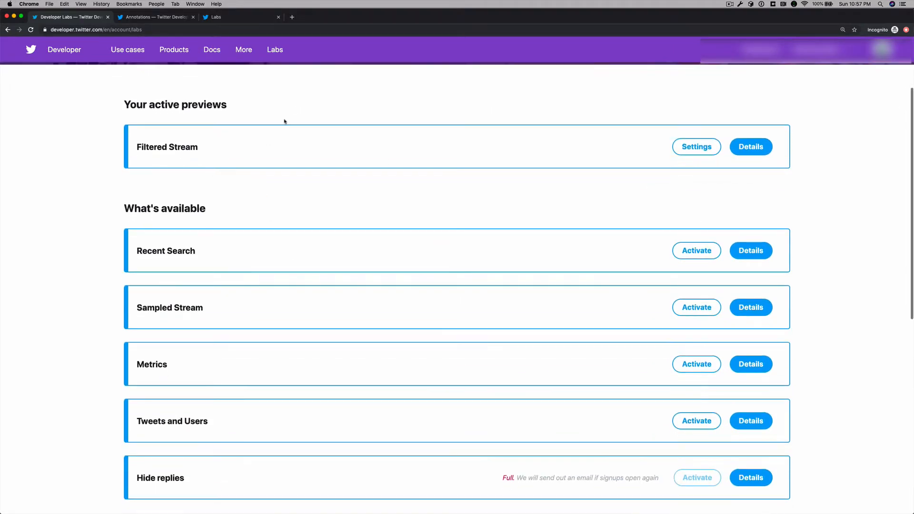
pyautogui.click(696, 146)
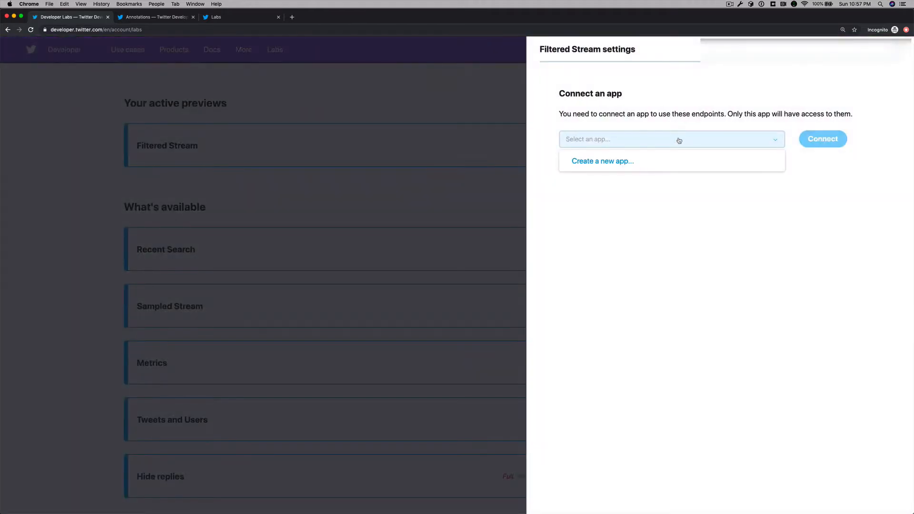
pyautogui.click(402, 96)
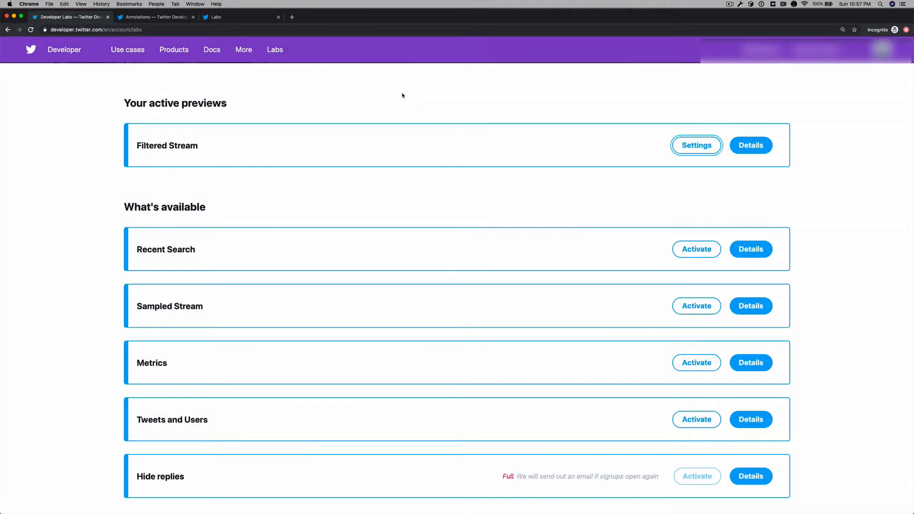
pyautogui.click(275, 50)
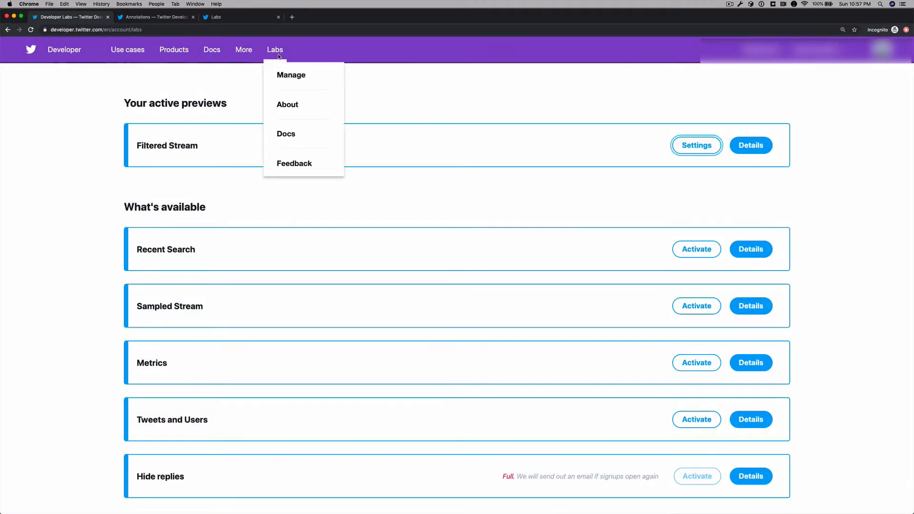
pyautogui.moveTo(286, 141)
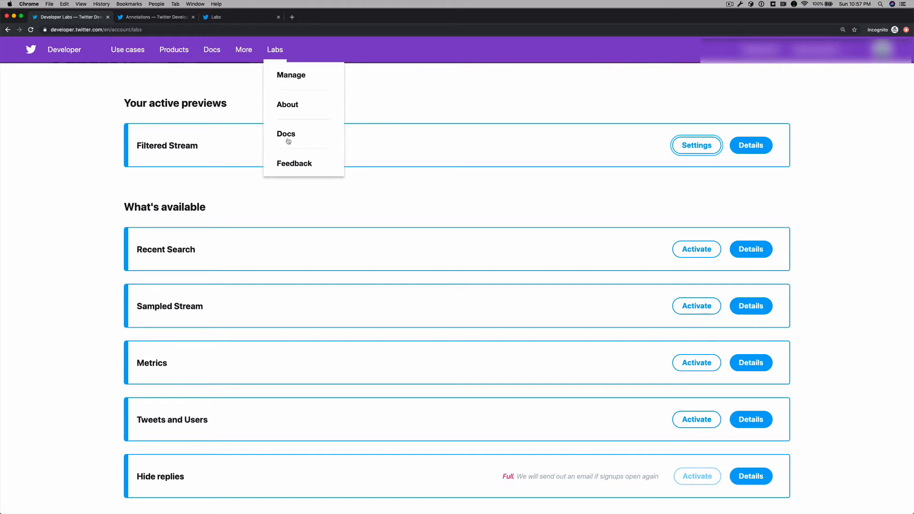
# Step: Open the Filtered stream v1 docs, view its Quick start, then its API Reference tab
pyautogui.click(286, 134)
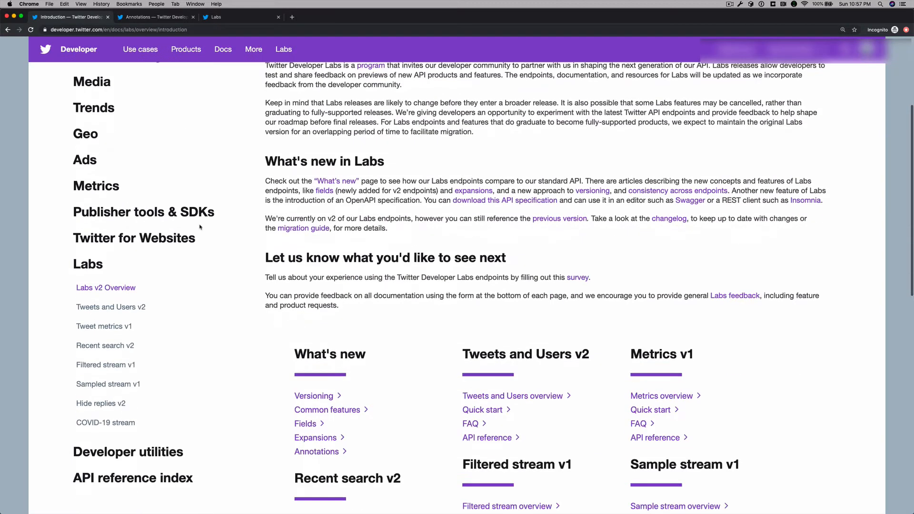
pyautogui.click(509, 506)
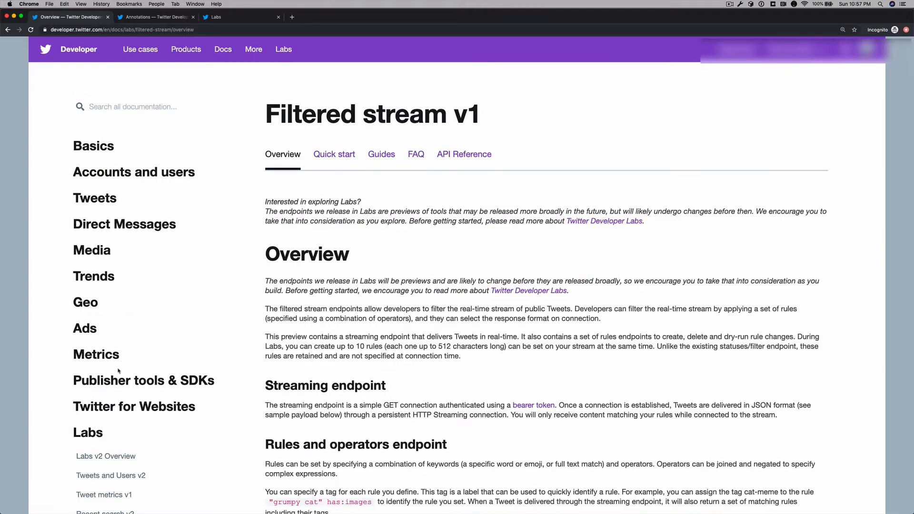
pyautogui.scroll(-3)
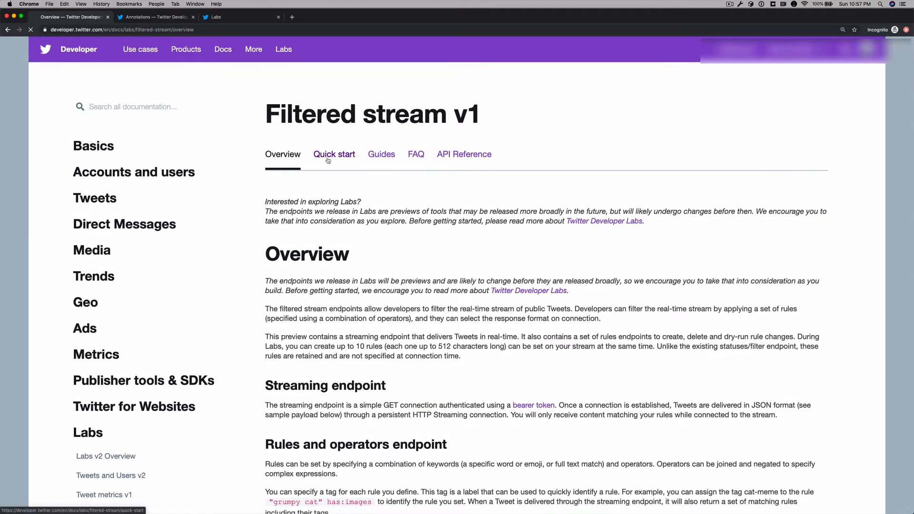
pyautogui.click(334, 154)
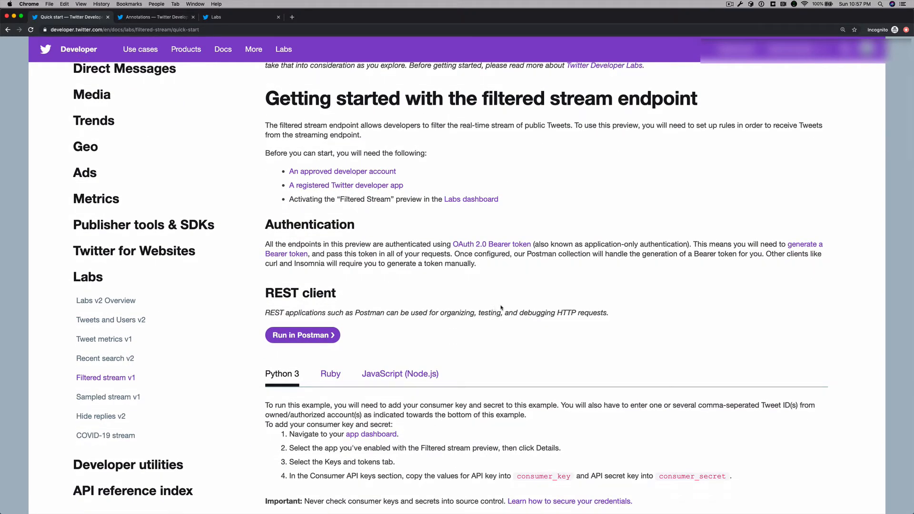
pyautogui.scroll(-3)
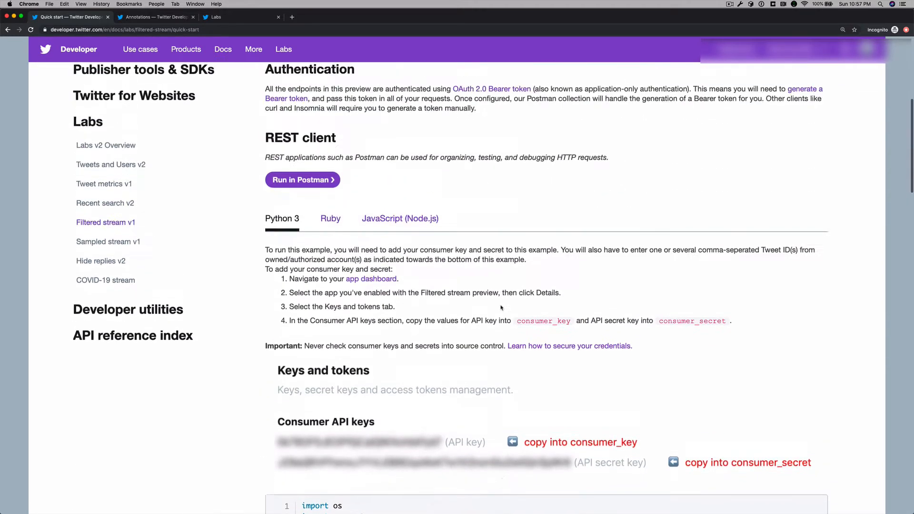
pyautogui.scroll(3)
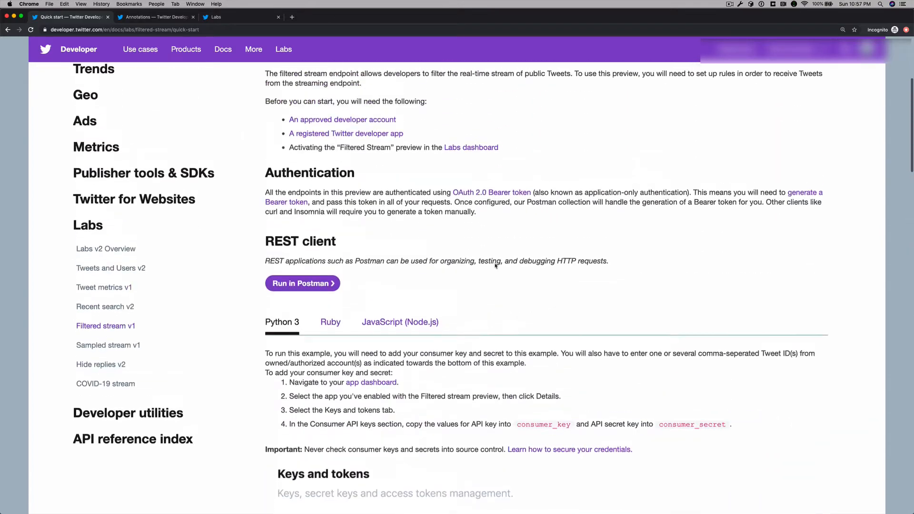
pyautogui.click(464, 153)
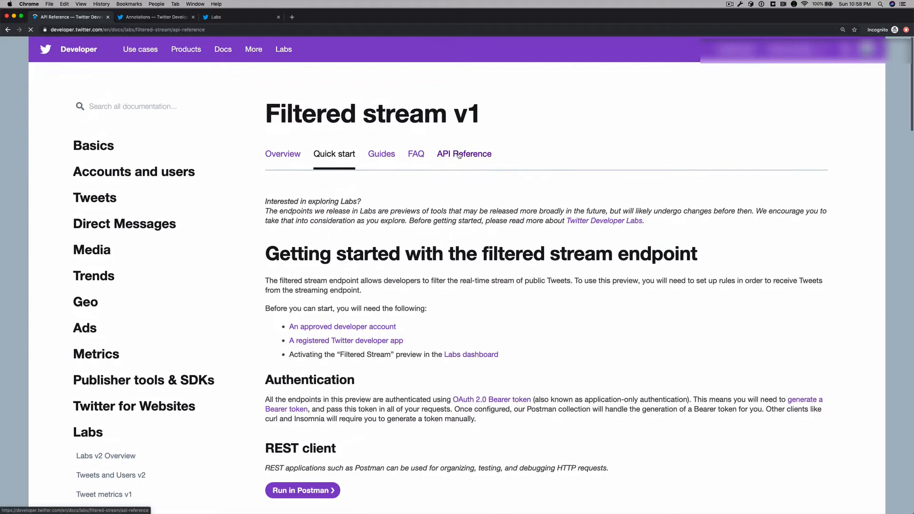
pyautogui.click(464, 154)
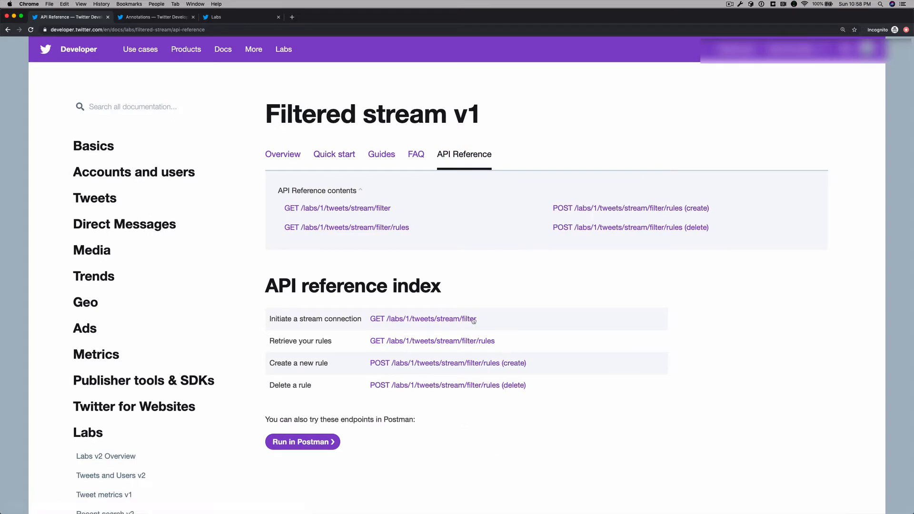
pyautogui.moveTo(510, 275)
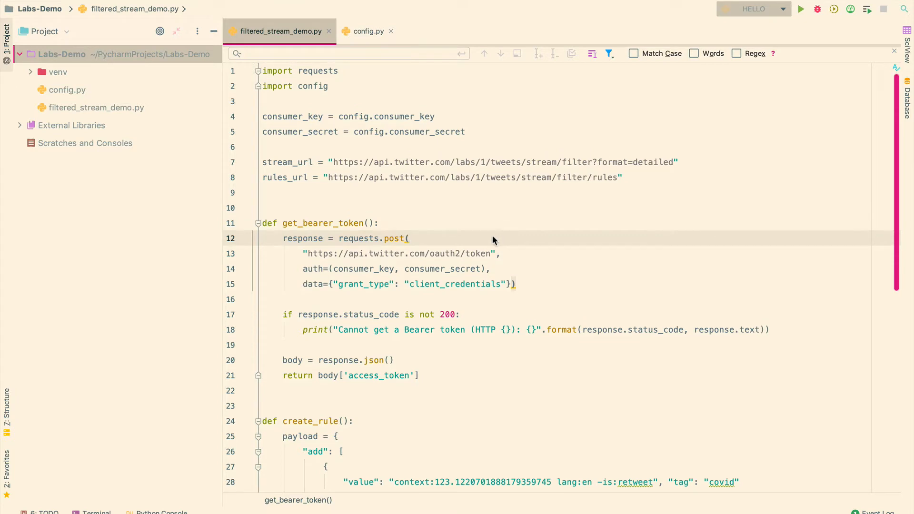
pyautogui.moveTo(54, 99)
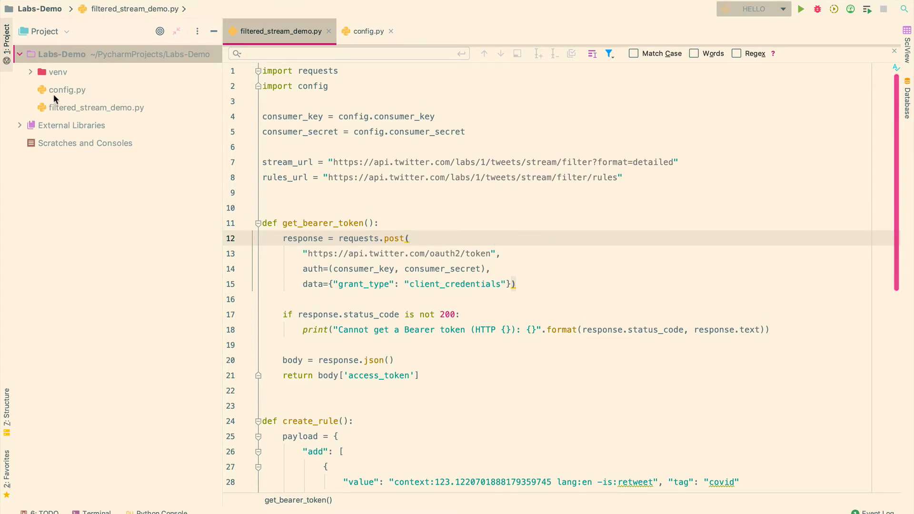
pyautogui.moveTo(275, 116)
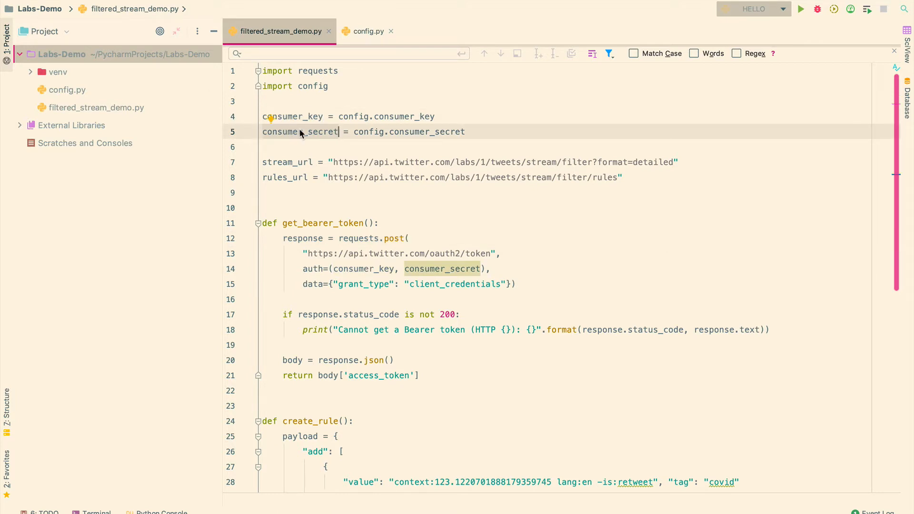
pyautogui.moveTo(303, 134)
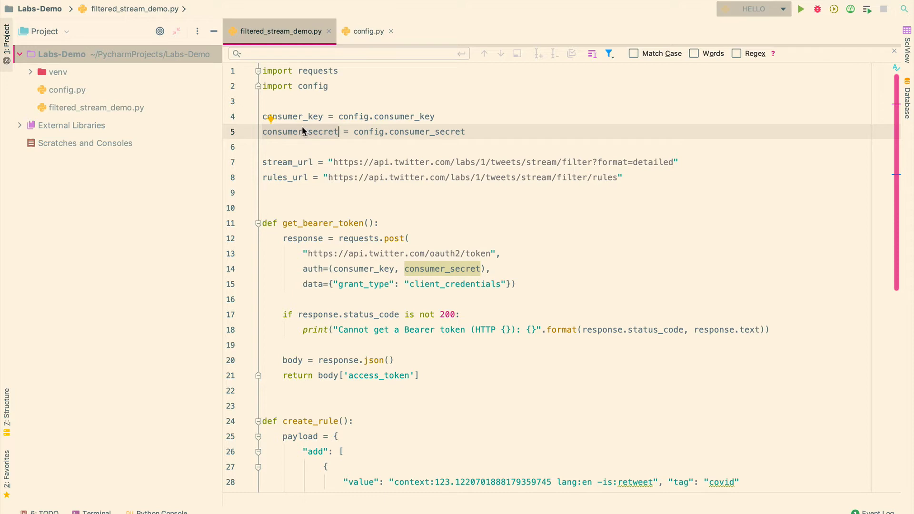
pyautogui.moveTo(301, 113)
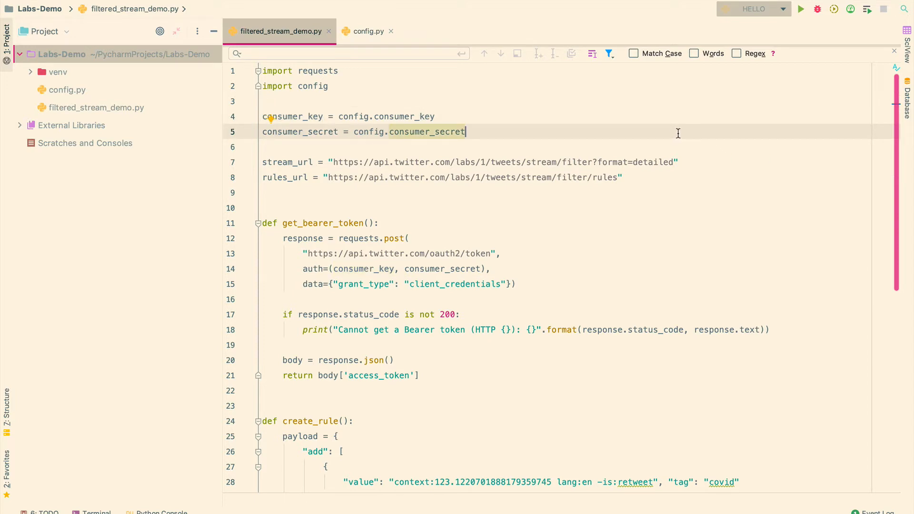
pyautogui.scroll(-3)
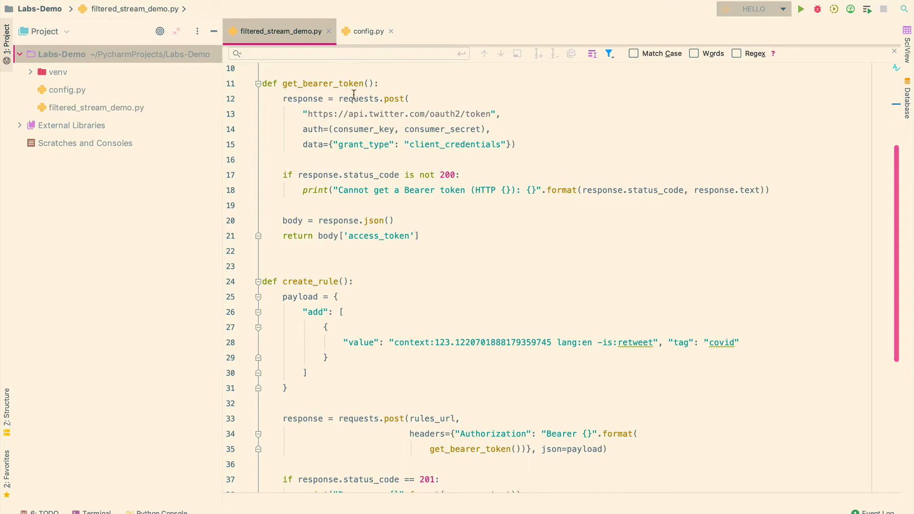
pyautogui.click(350, 83)
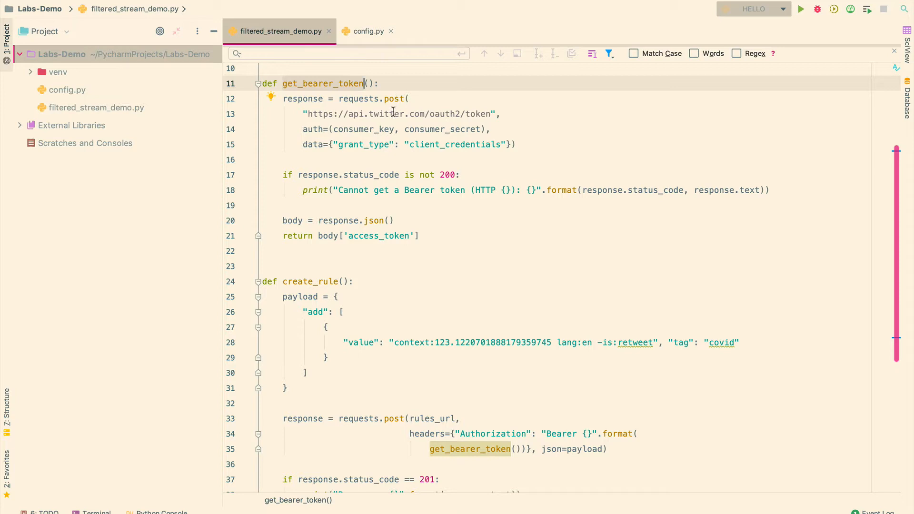
pyautogui.moveTo(401, 109)
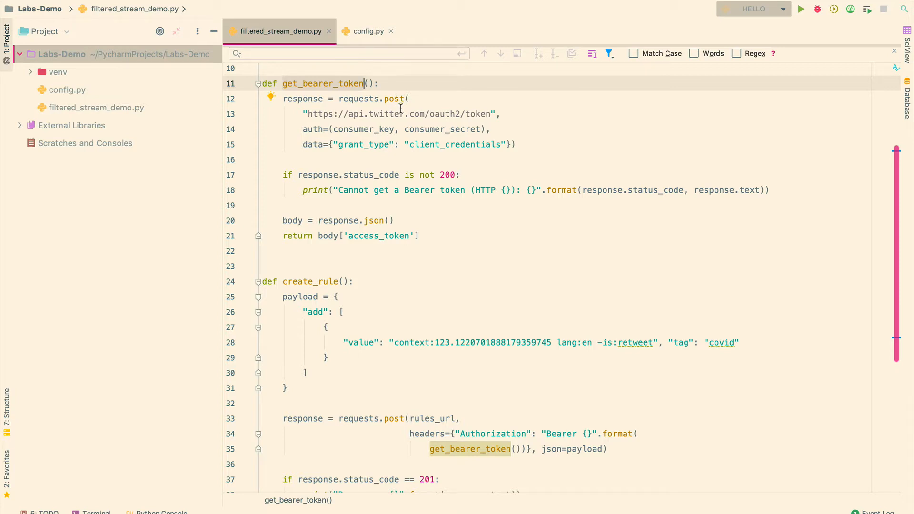
pyautogui.moveTo(377, 129)
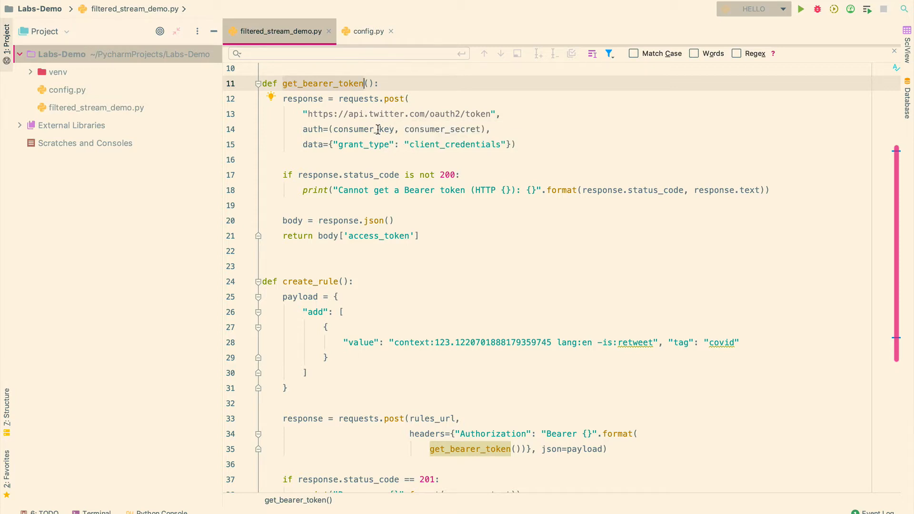
pyautogui.click(566, 129)
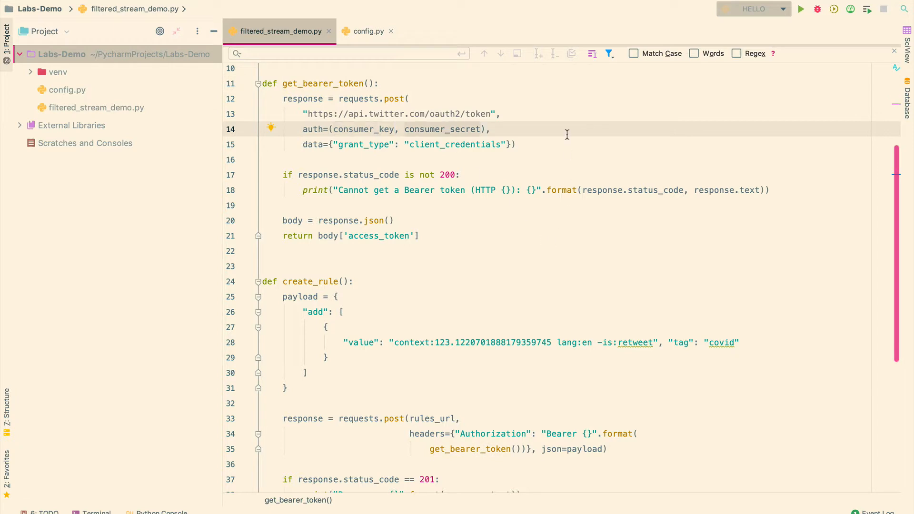
pyautogui.scroll(-3)
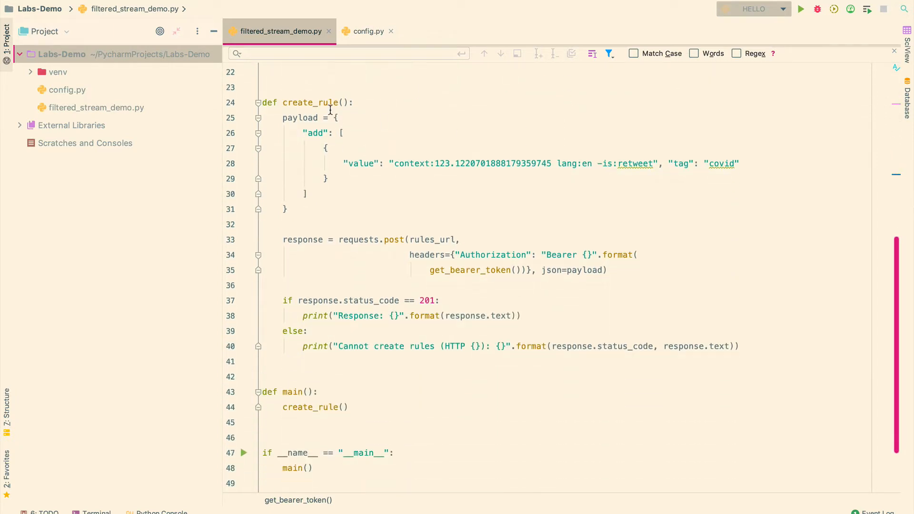
pyautogui.moveTo(447, 181)
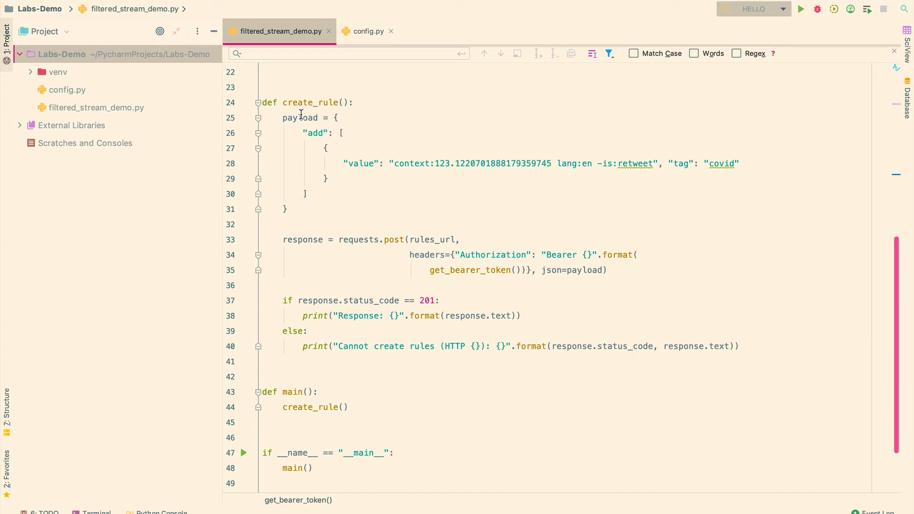
pyautogui.moveTo(469, 192)
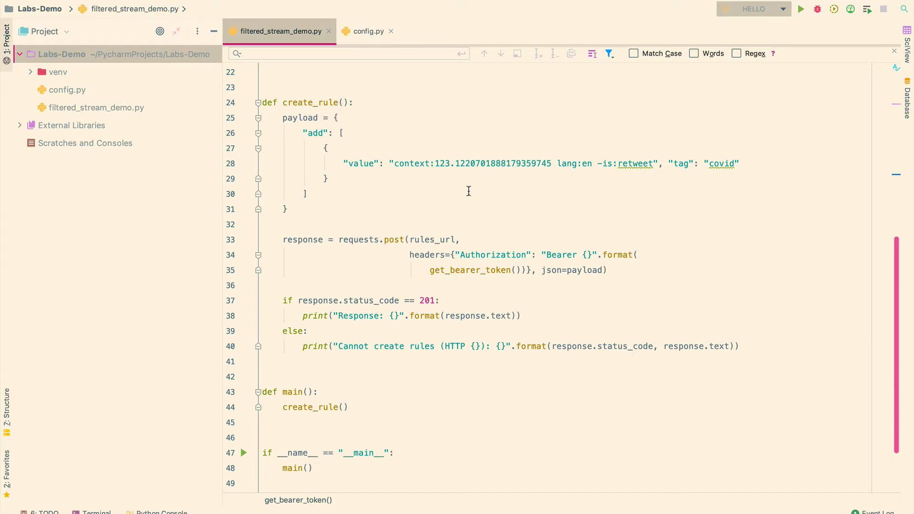
pyautogui.moveTo(442, 234)
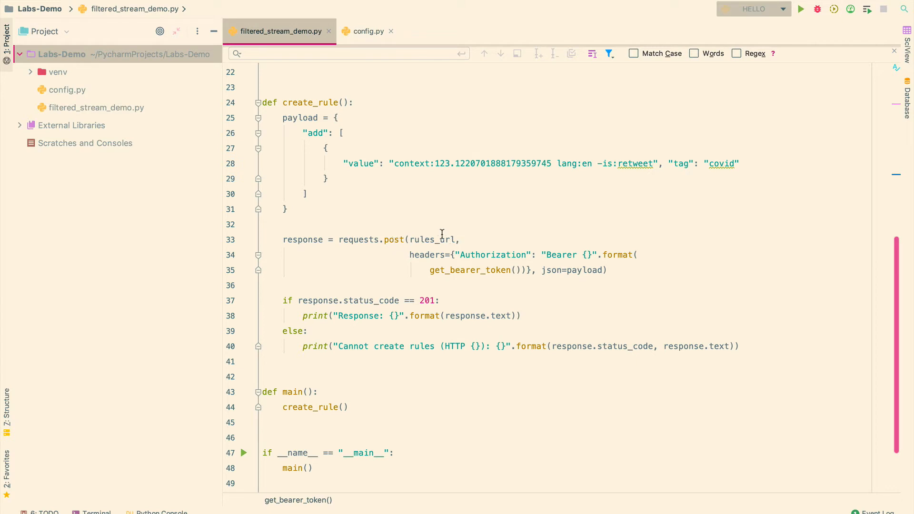
pyautogui.moveTo(355, 135)
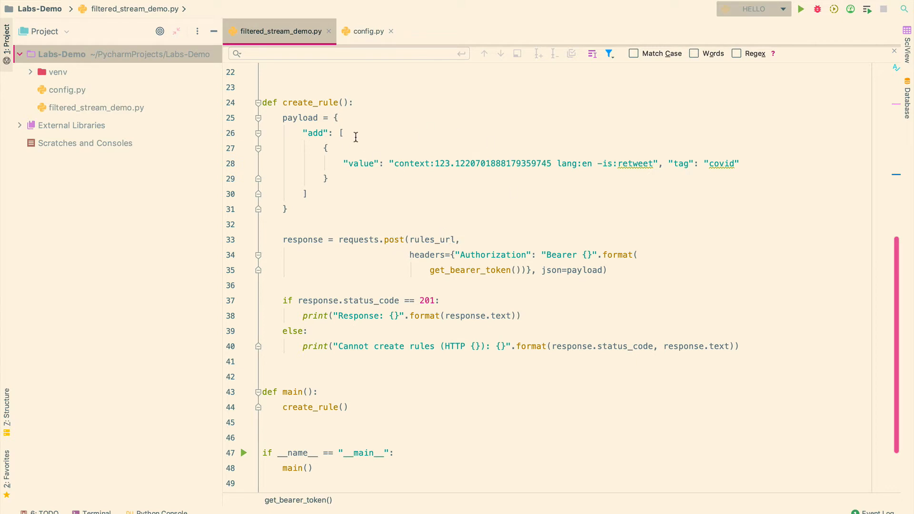
pyautogui.moveTo(358, 161)
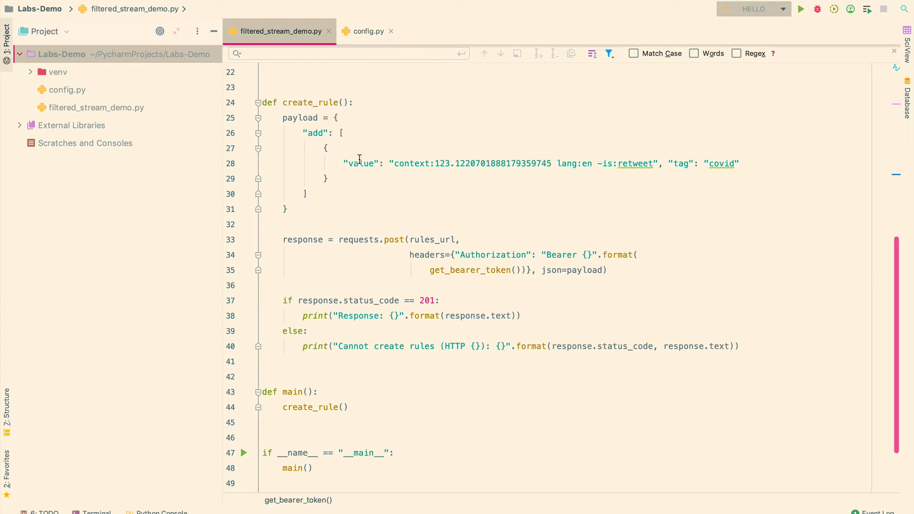
pyautogui.moveTo(437, 165)
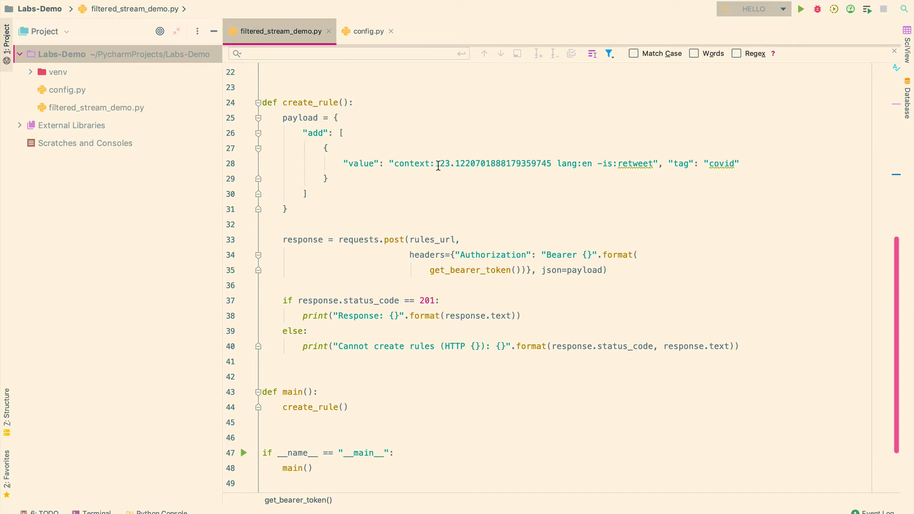
pyautogui.moveTo(563, 166)
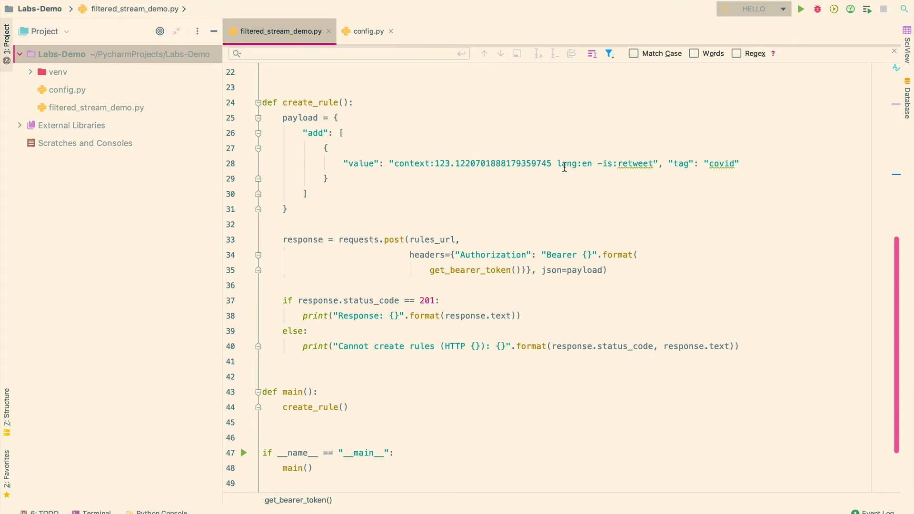
pyautogui.click(408, 164)
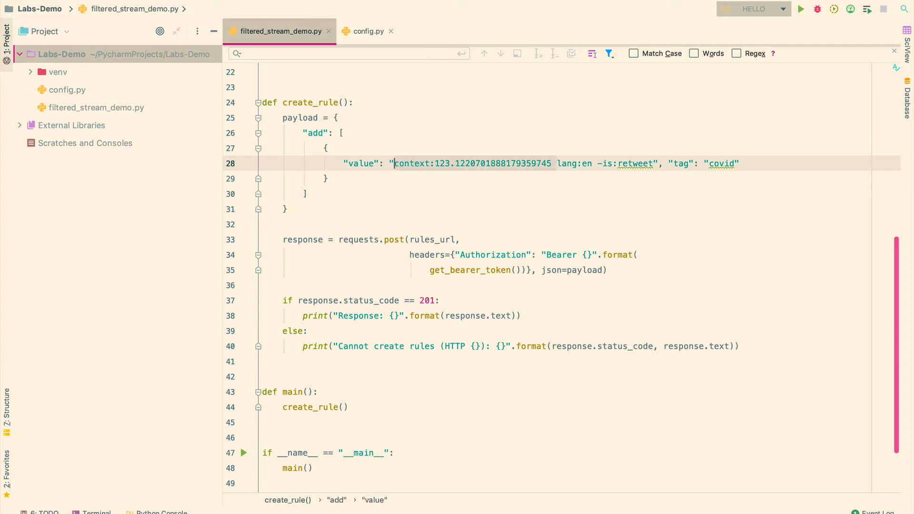
pyautogui.write('covid')
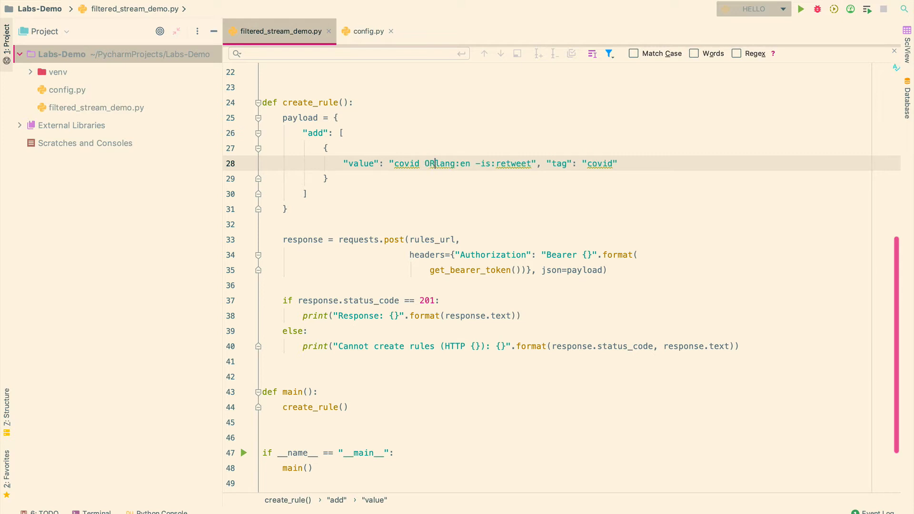
pyautogui.write('covid 19')
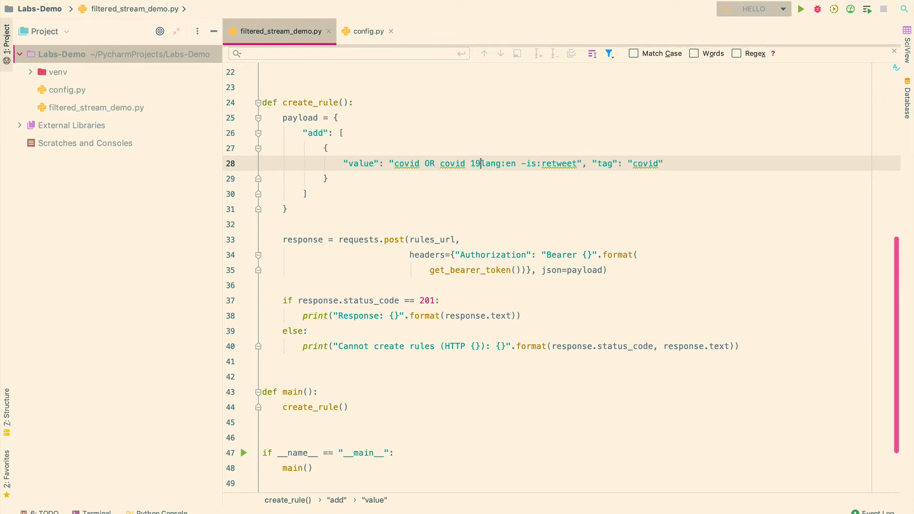
pyautogui.write('19 or')
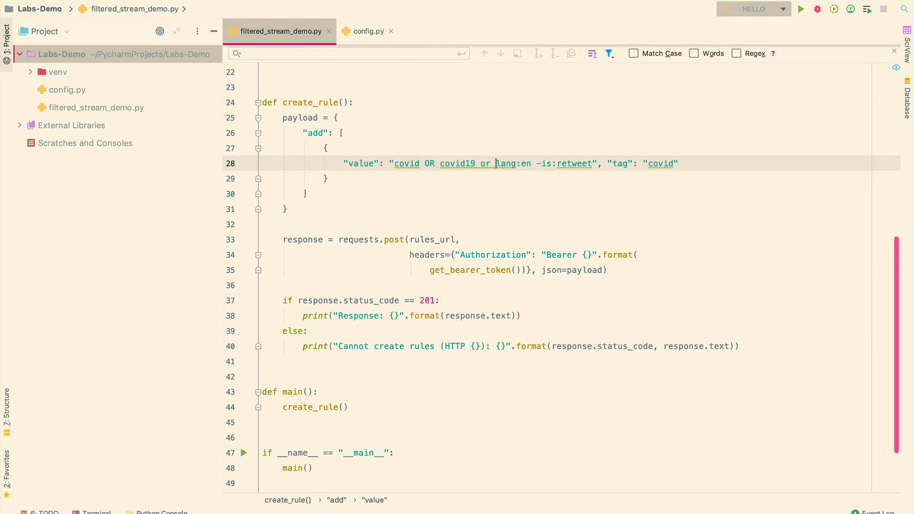
pyautogui.write('stayat')
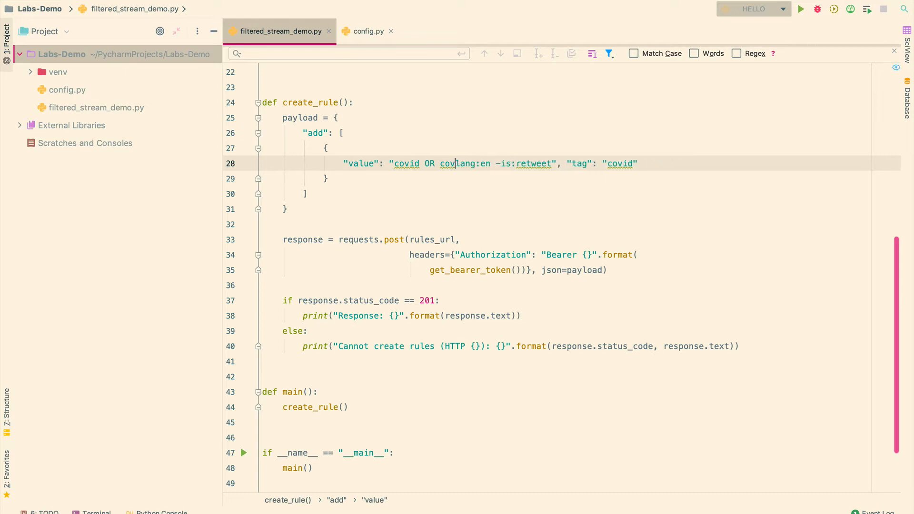
pyautogui.press('Backspace')
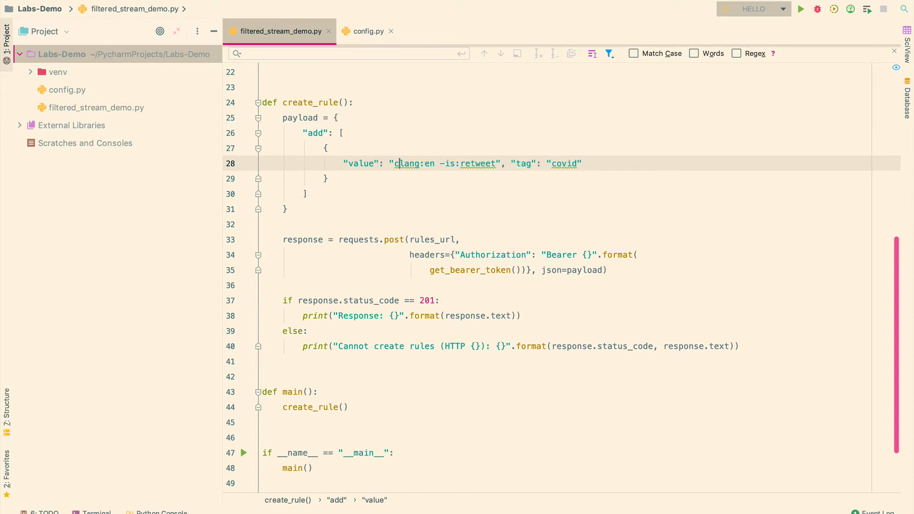
pyautogui.write('context:123.1220701888179359745')
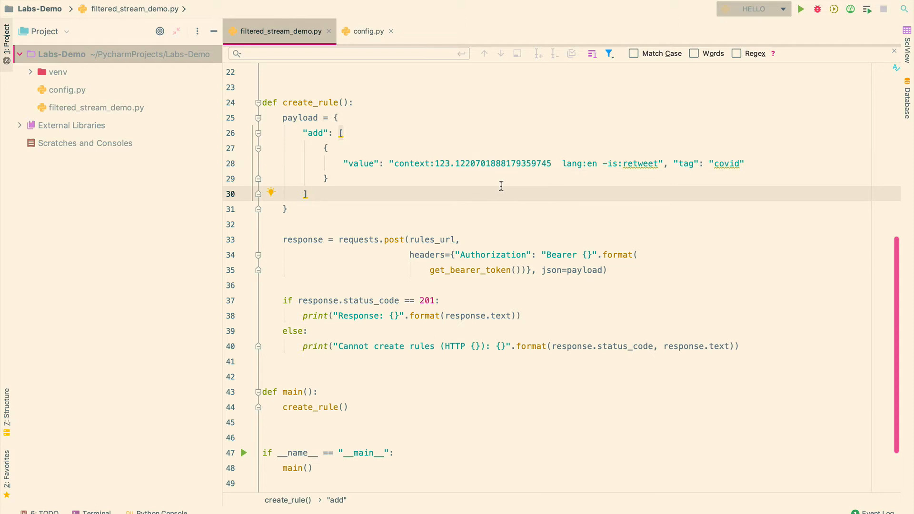
pyautogui.moveTo(406, 191)
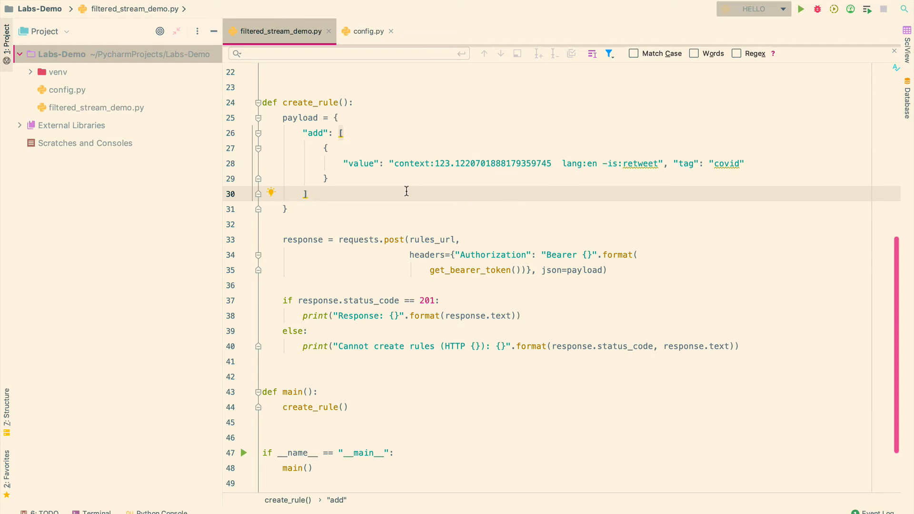
pyautogui.moveTo(504, 173)
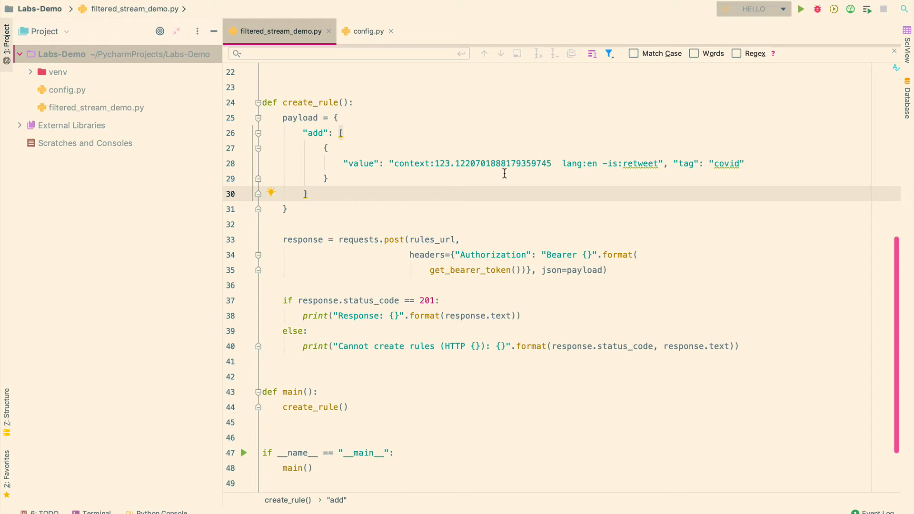
pyautogui.moveTo(535, 175)
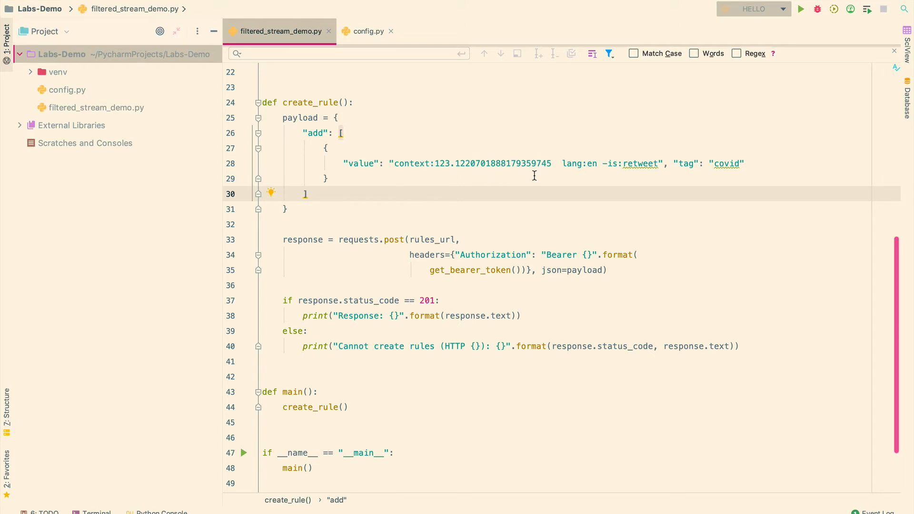
pyautogui.moveTo(631, 185)
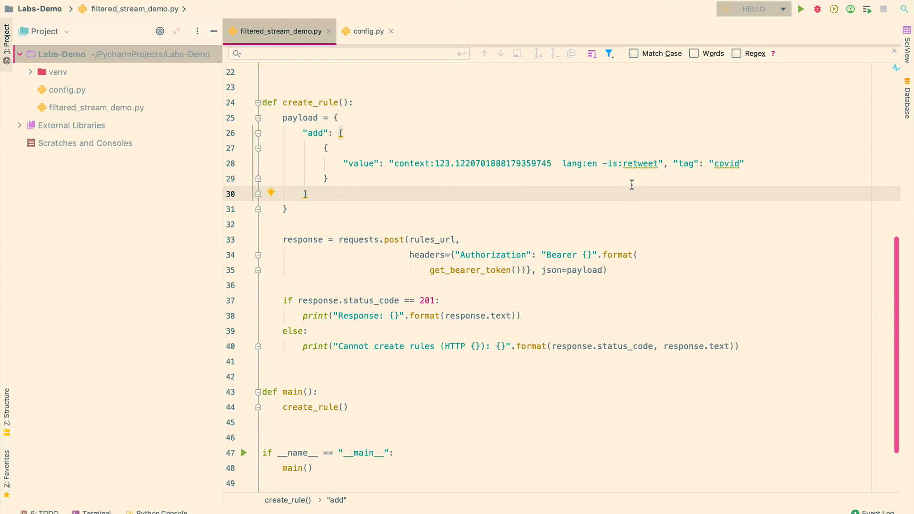
pyautogui.moveTo(546, 163)
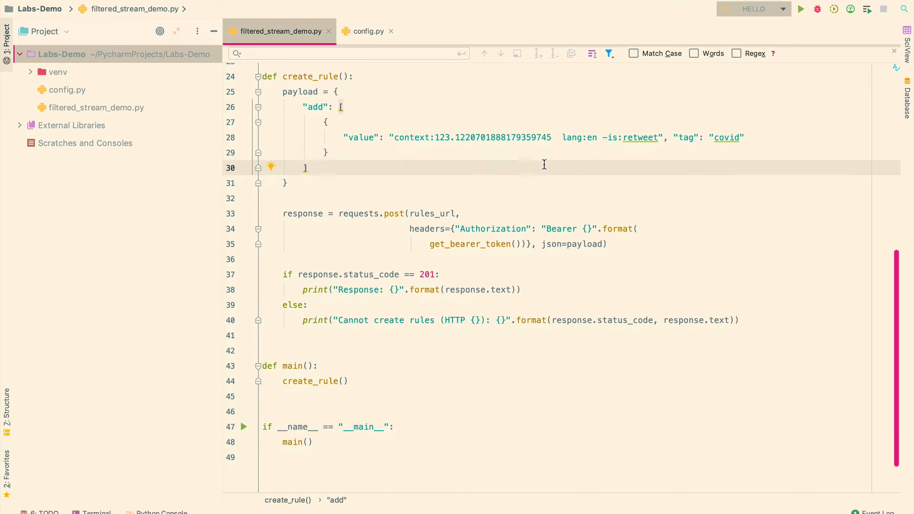
pyautogui.scroll(-3)
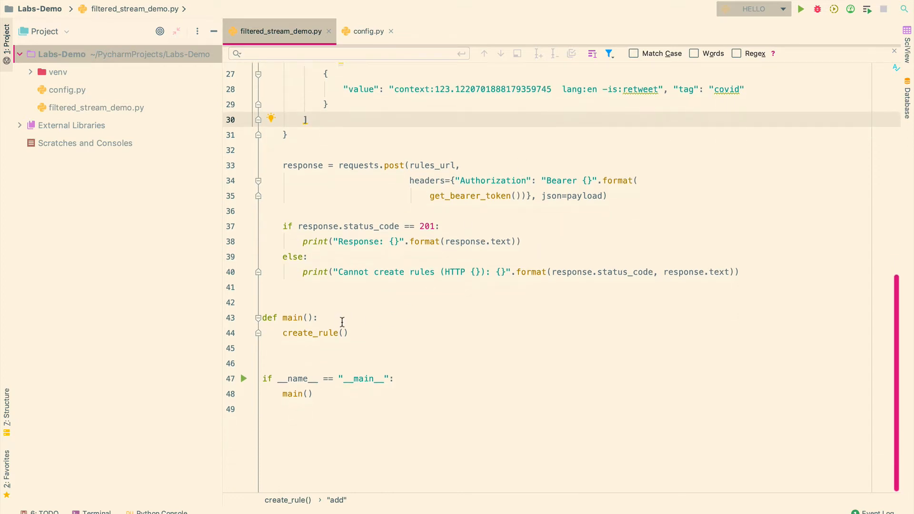
pyautogui.moveTo(411, 338)
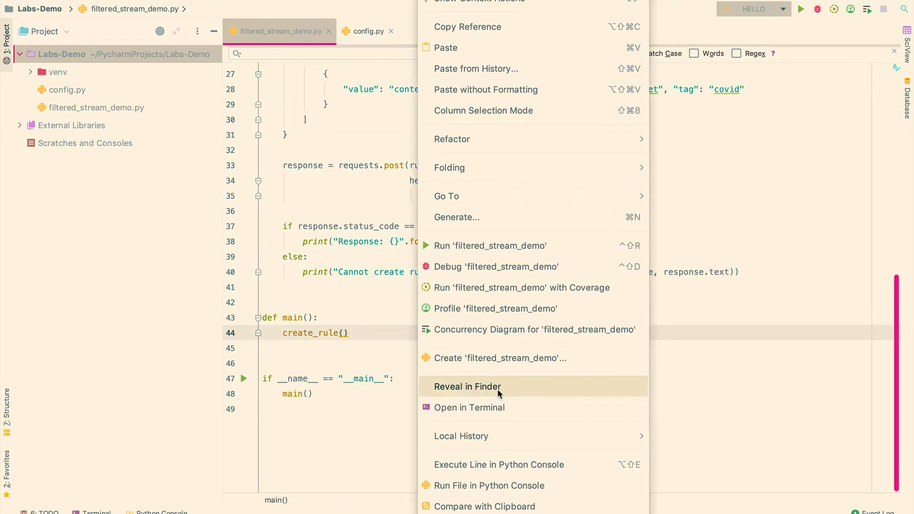
# Step: Run filtered_stream_demo and confirm the output reports one COVID rule created
pyautogui.click(491, 246)
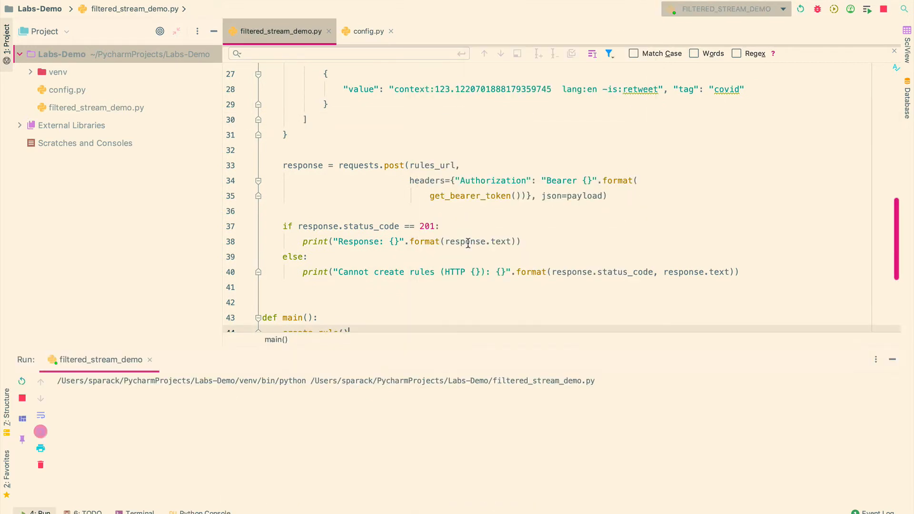
pyautogui.click(802, 9)
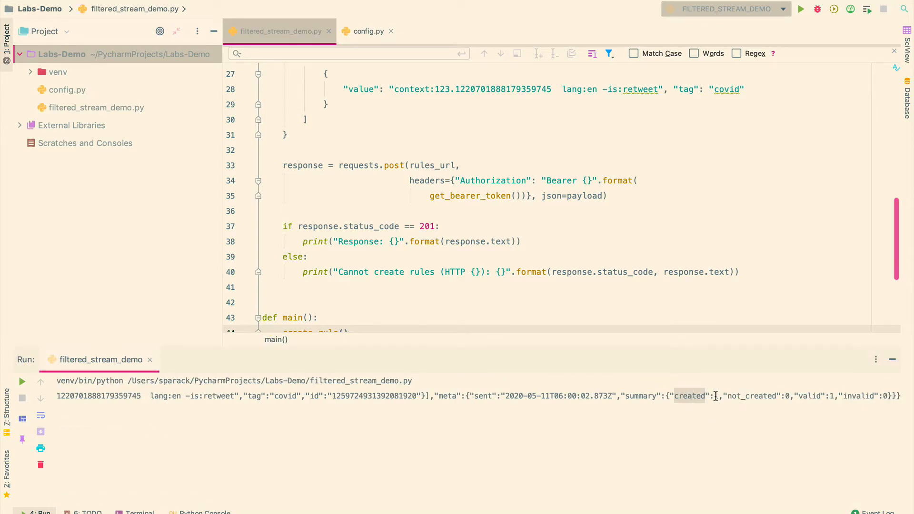
pyautogui.scroll(3)
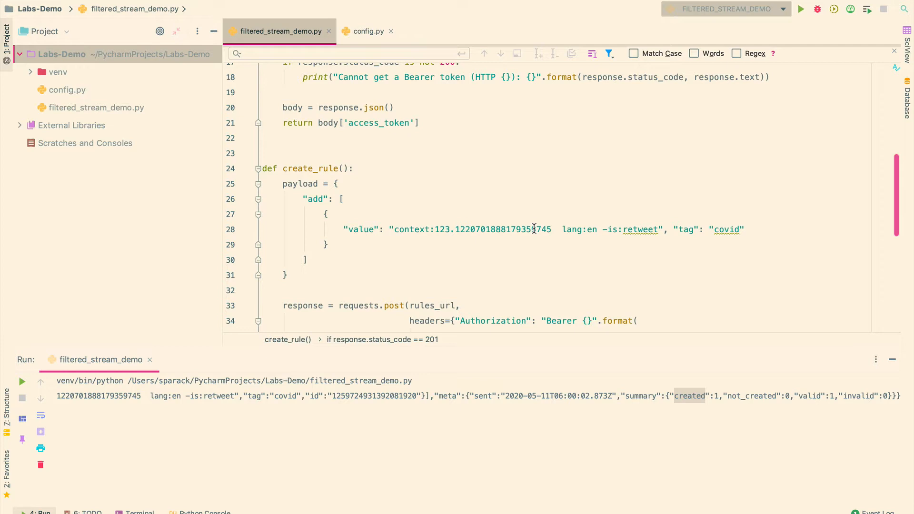
# Step: Define stream_connect(token) and begin response = requests.get(stream_url
pyautogui.scroll(-3)
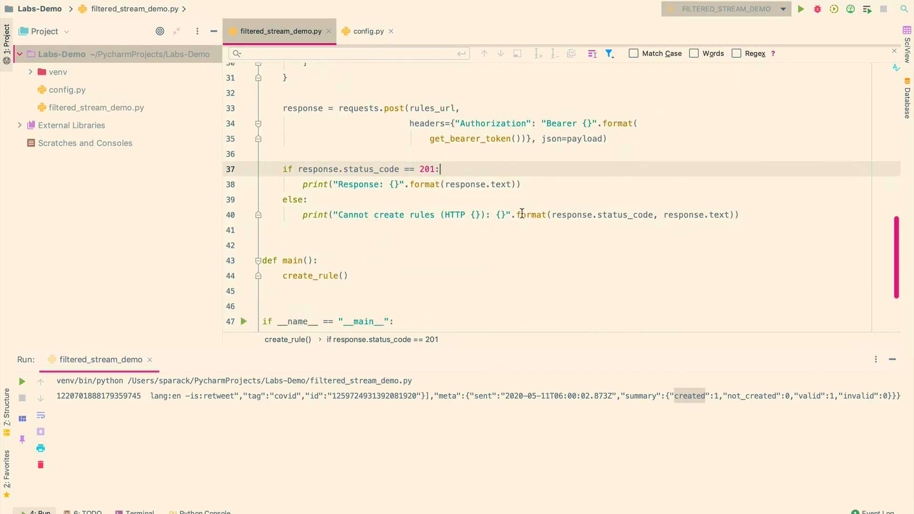
pyautogui.moveTo(433, 238)
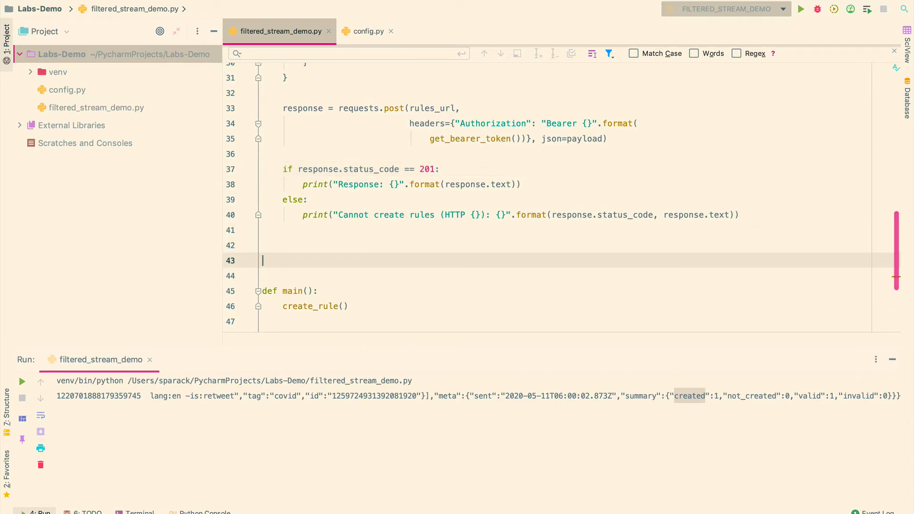
pyautogui.write('def s')
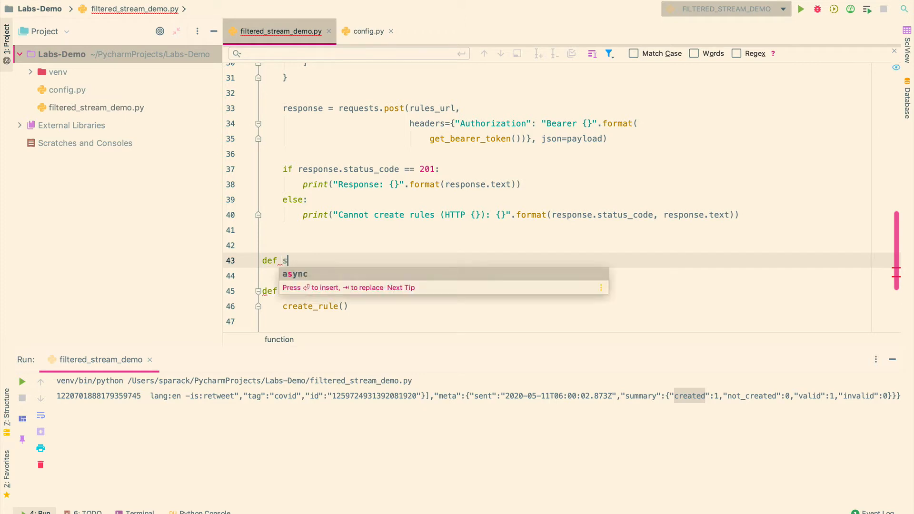
pyautogui.write('tream_connect')
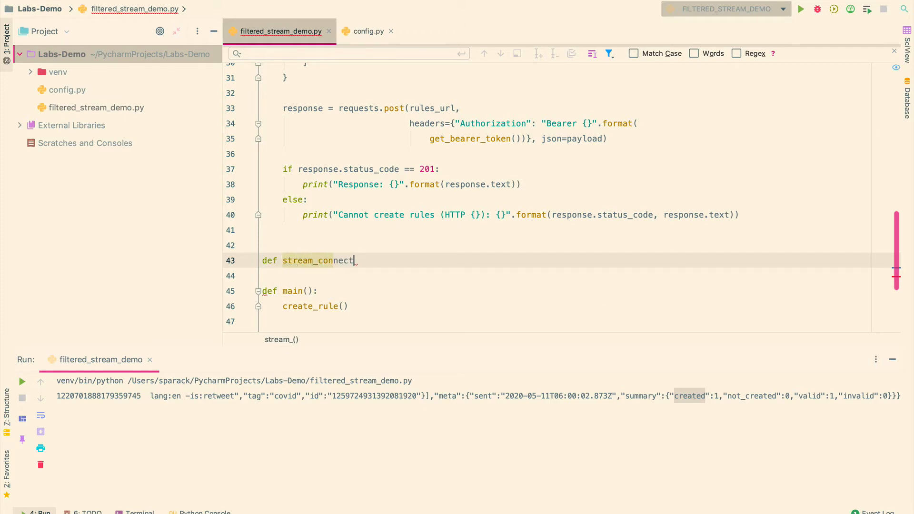
pyautogui.write('()')
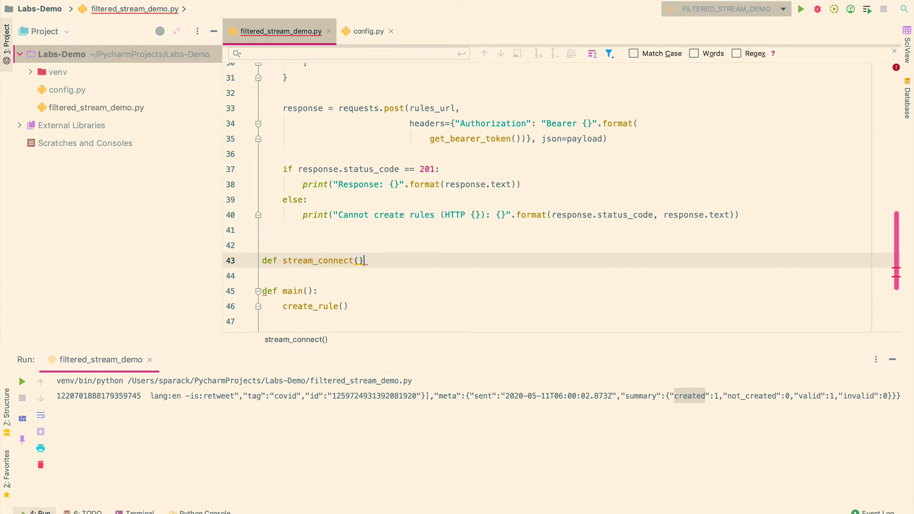
pyautogui.write('token')
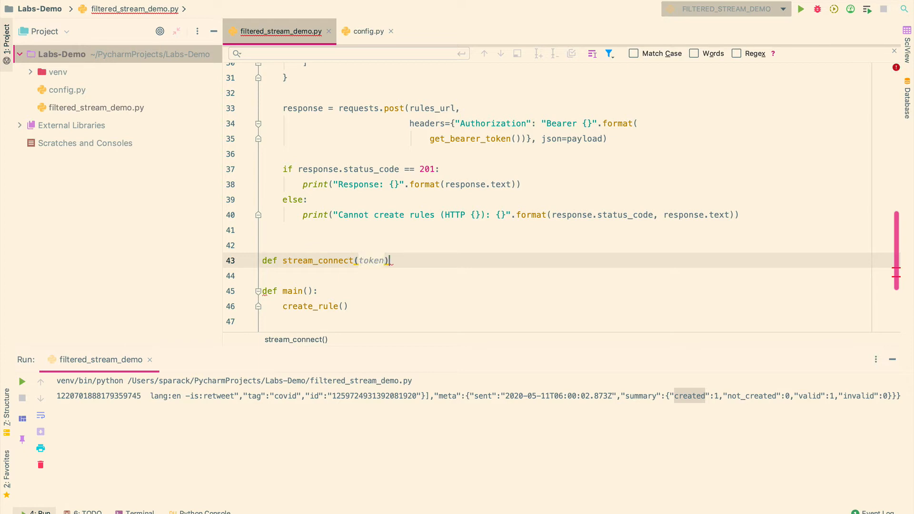
pyautogui.write('re')
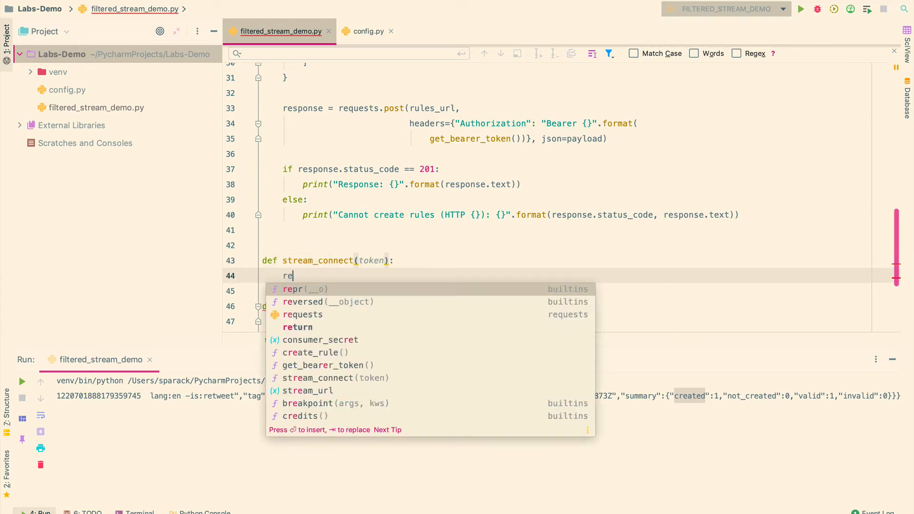
pyautogui.write('s')
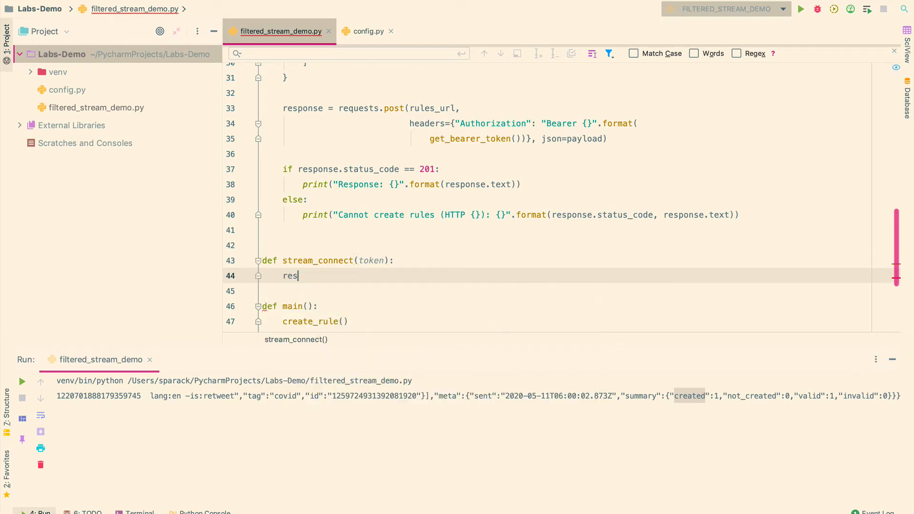
pyautogui.write('ponse')
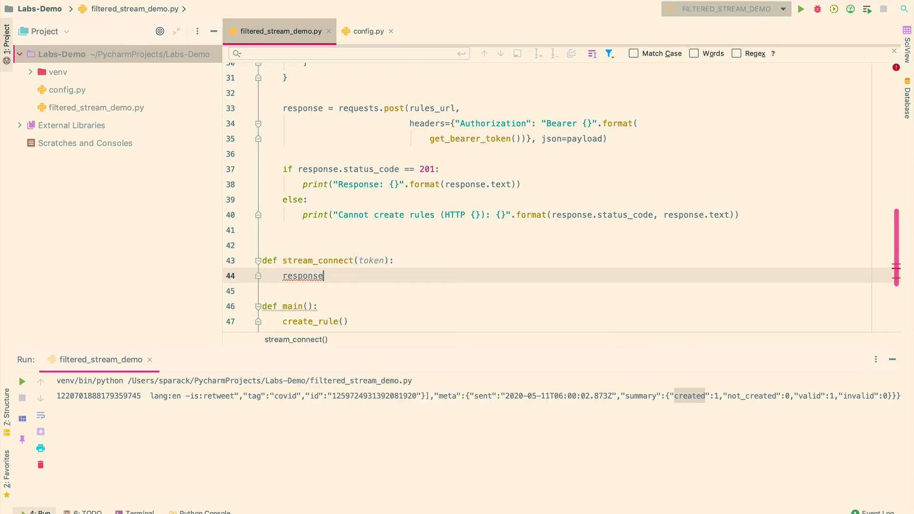
pyautogui.write('= requests.get')
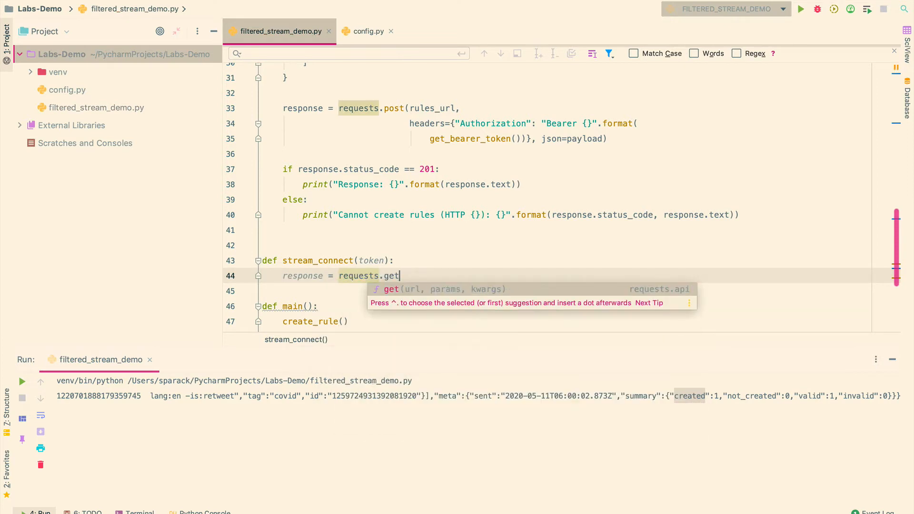
pyautogui.write('(stream_url,')
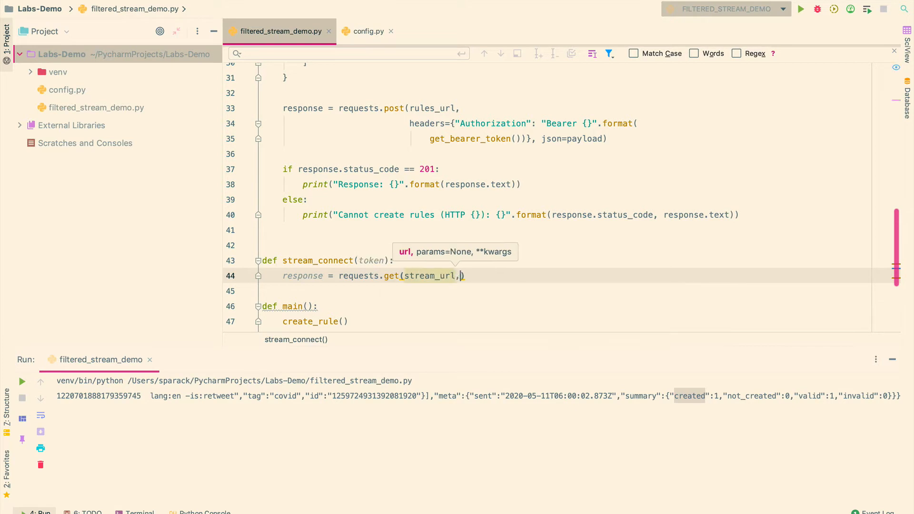
# Step: Reuse the rules request's authorization headers and add stream=True to the GET call
pyautogui.scroll(3)
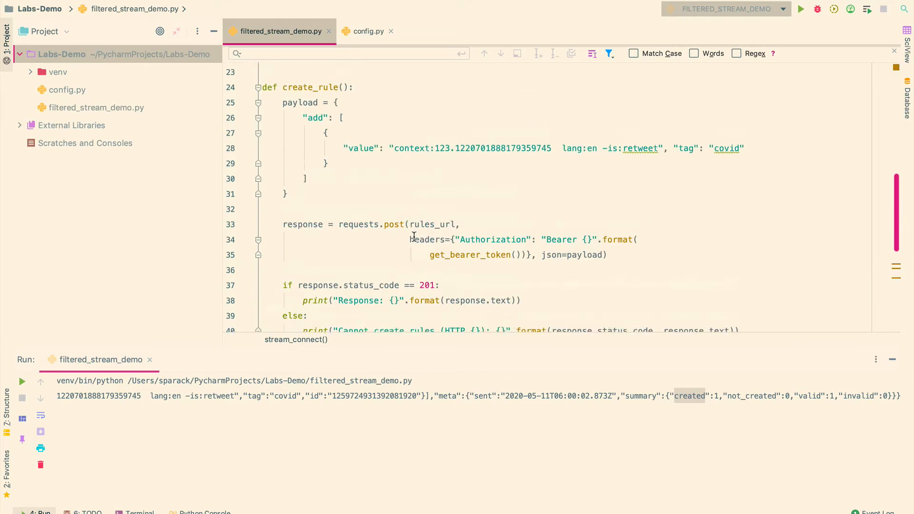
pyautogui.scroll(3)
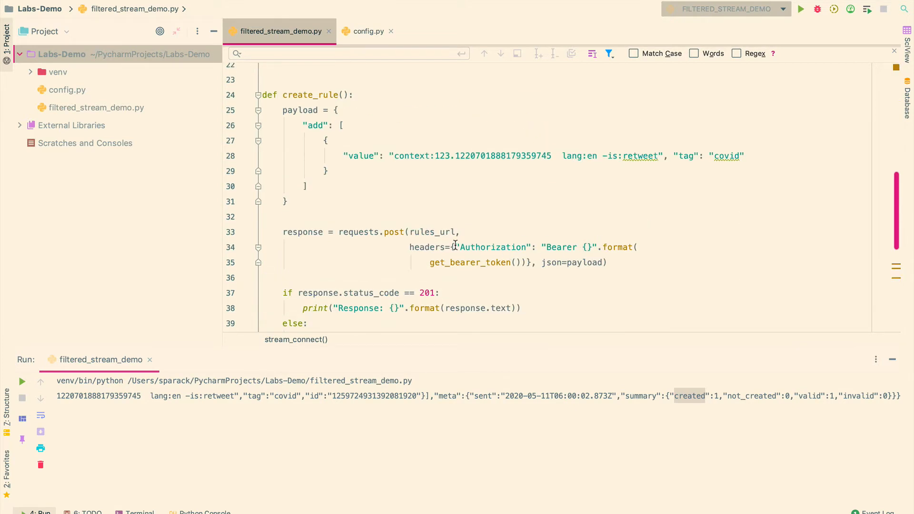
pyautogui.click(414, 247)
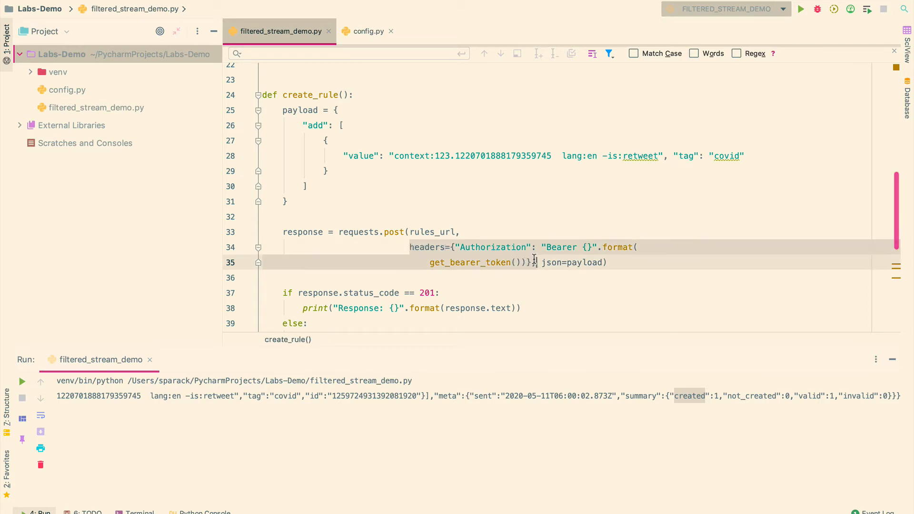
pyautogui.scroll(-3)
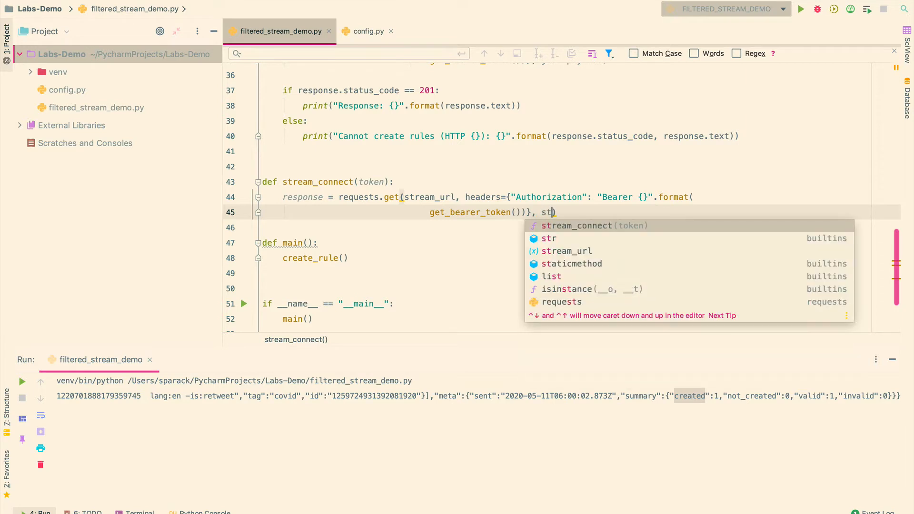
pyautogui.write('ream=True')
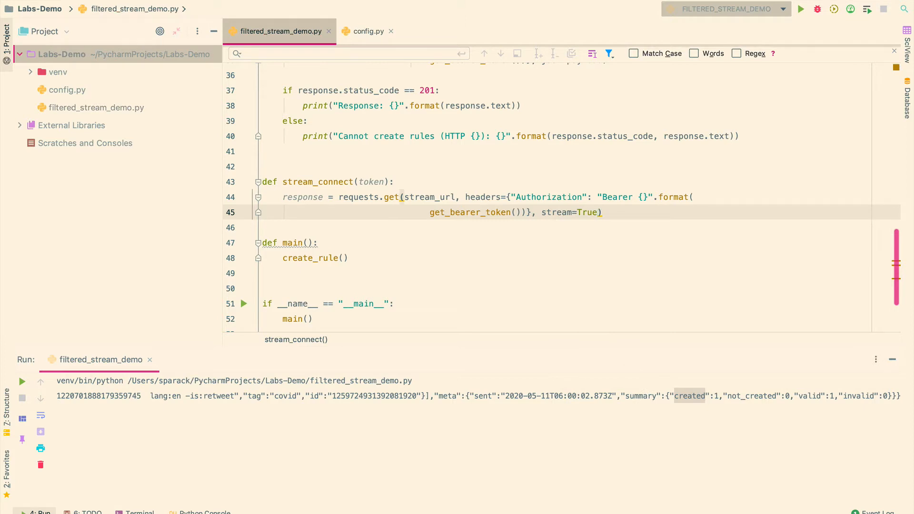
pyautogui.press('Return')
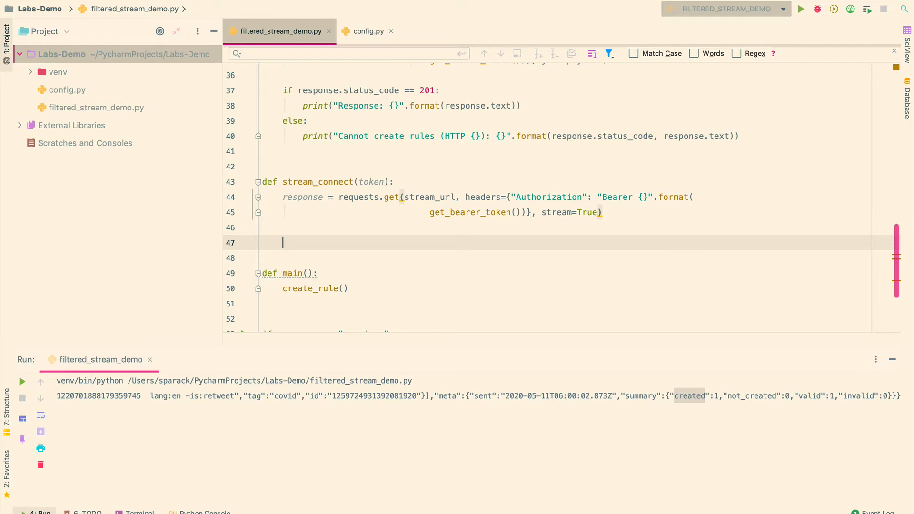
# Step: Add the loop for response_line in response.iter_lines():
pyautogui.write('for')
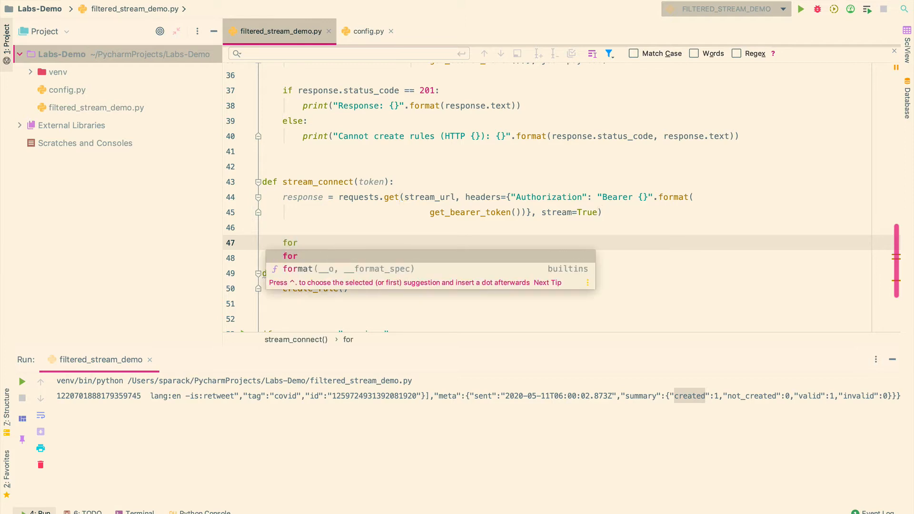
pyautogui.write('response')
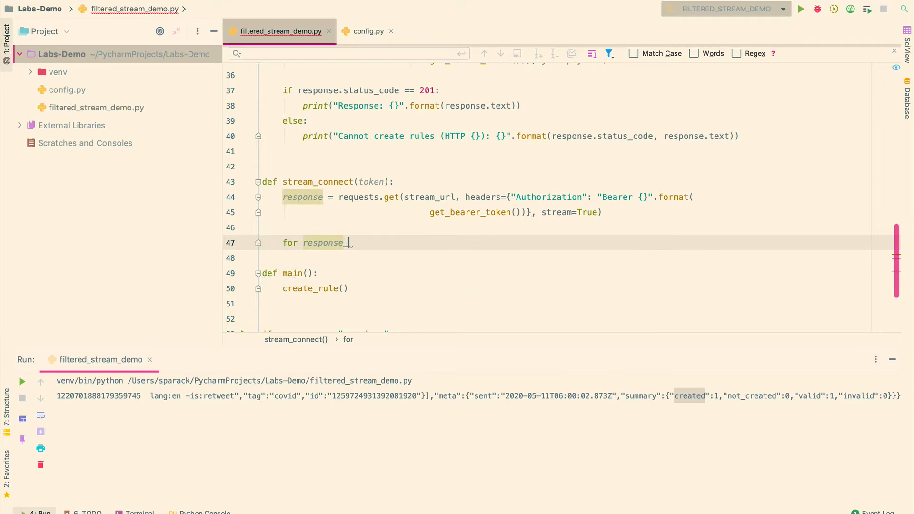
pyautogui.write('_line in')
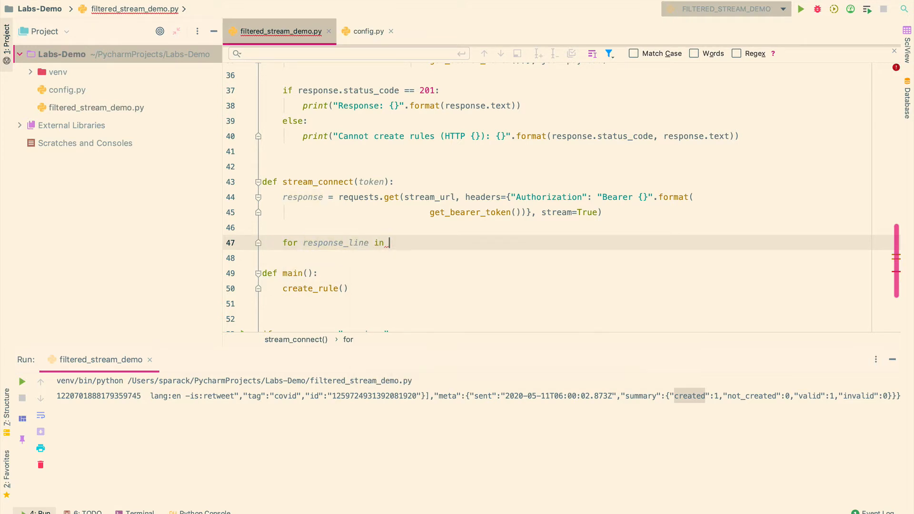
pyautogui.write('response.iter_lines(')
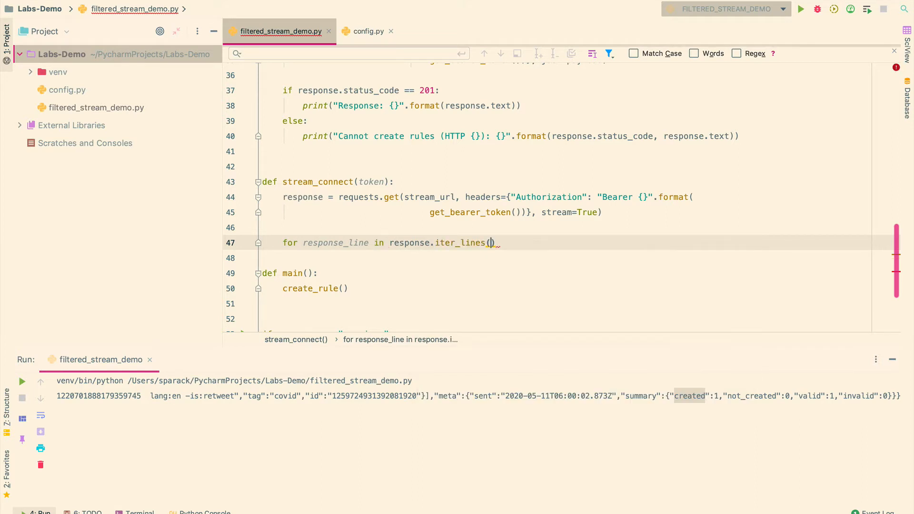
pyautogui.write(':')
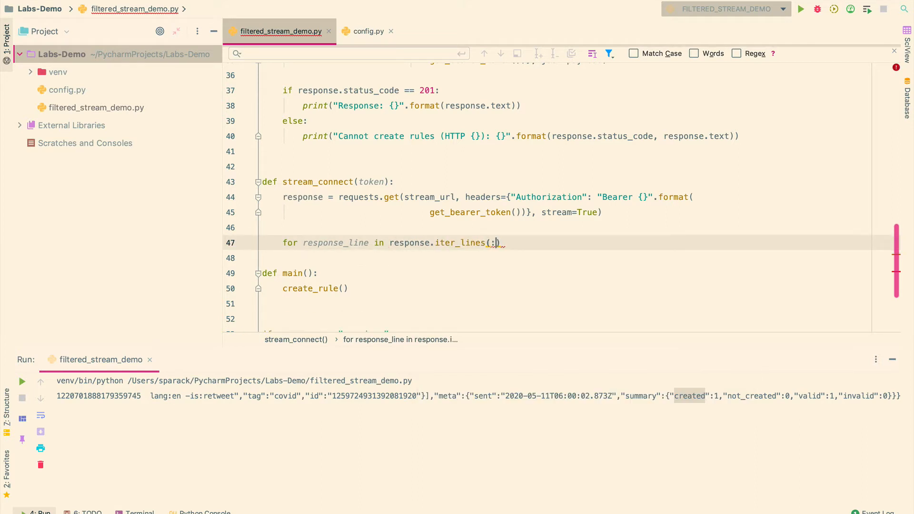
pyautogui.press('Backspace')
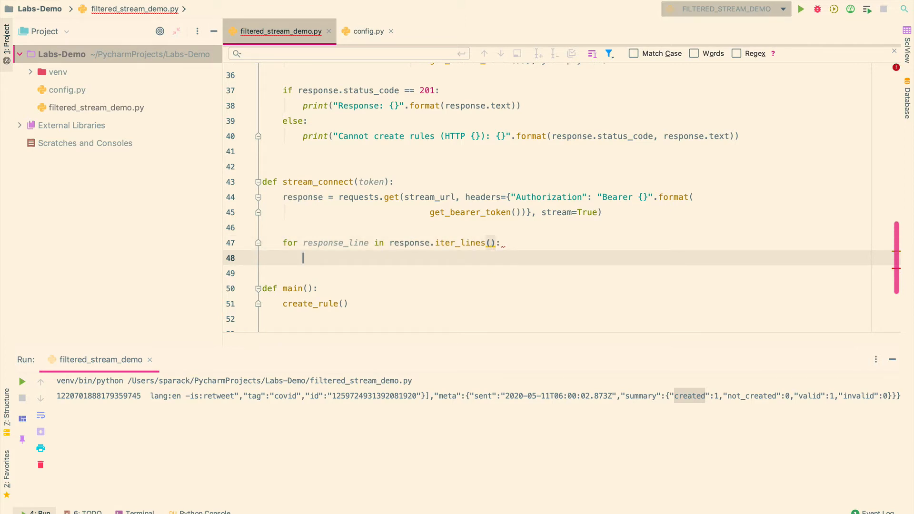
# Step: Inside the loop, add if response_line: and start tweet = json.loads(response_line
pyautogui.write('if re')
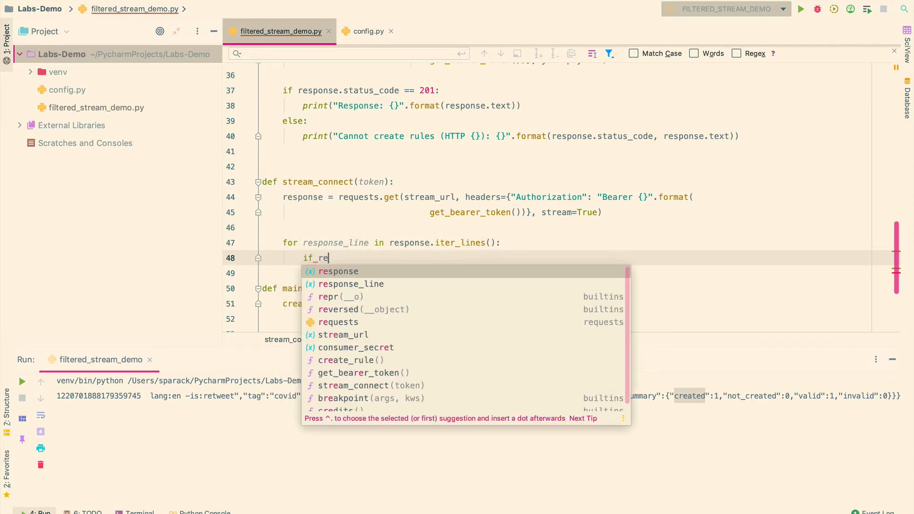
pyautogui.click(351, 284)
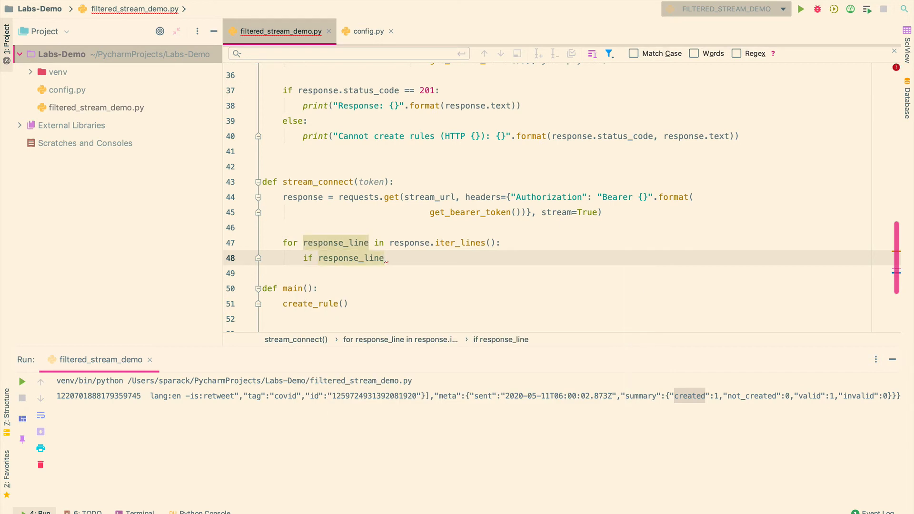
pyautogui.write('tweet')
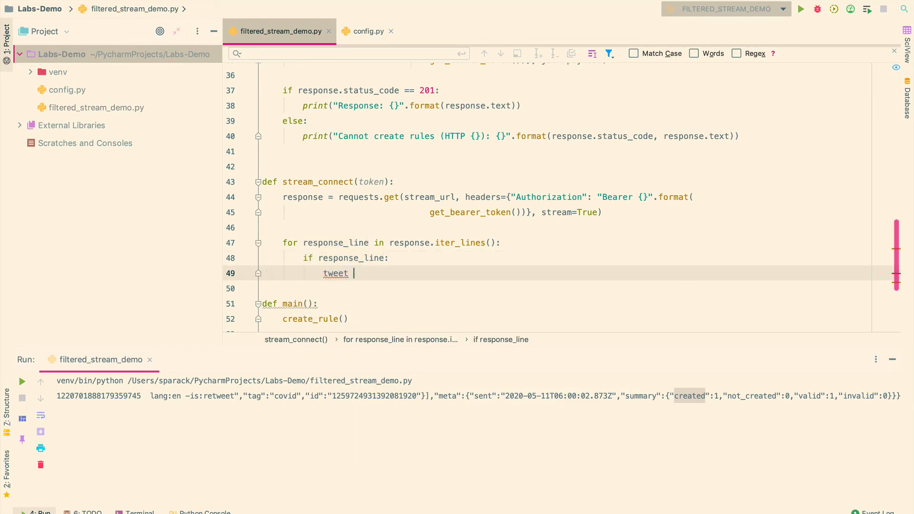
pyautogui.write('= json')
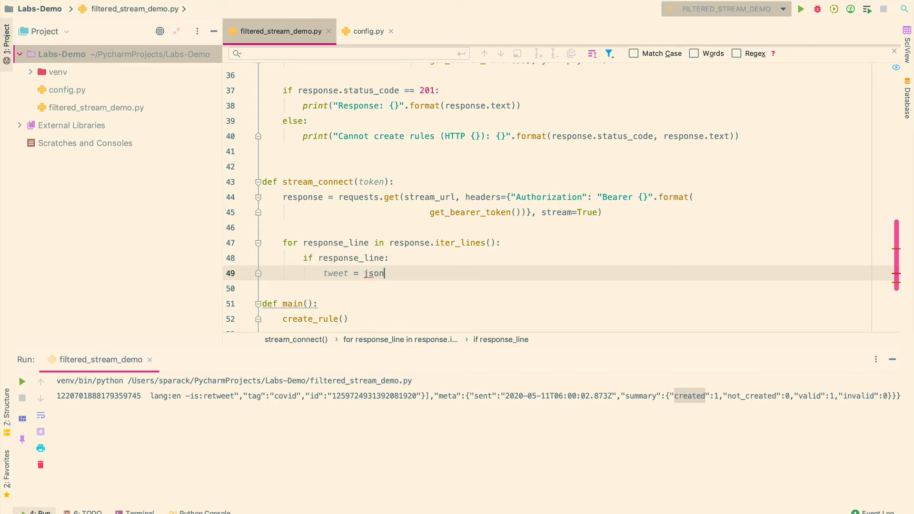
pyautogui.write('.lloa')
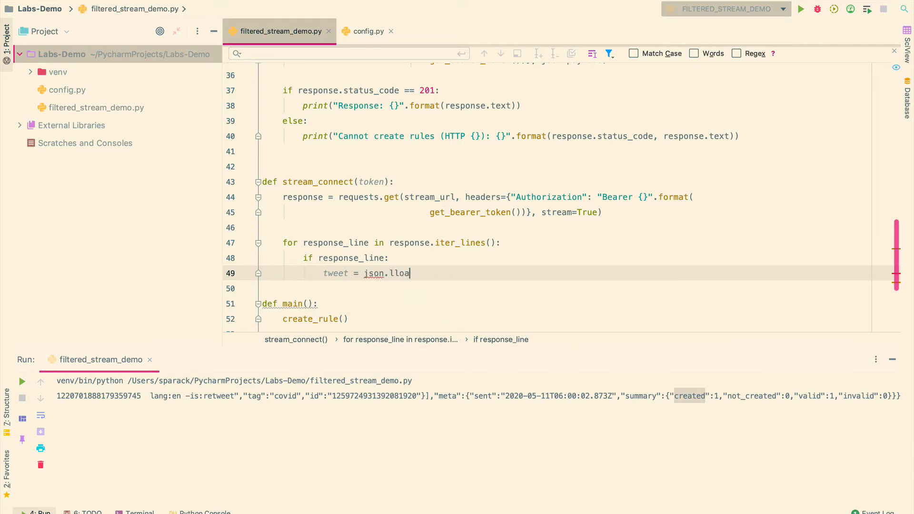
pyautogui.write('ds')
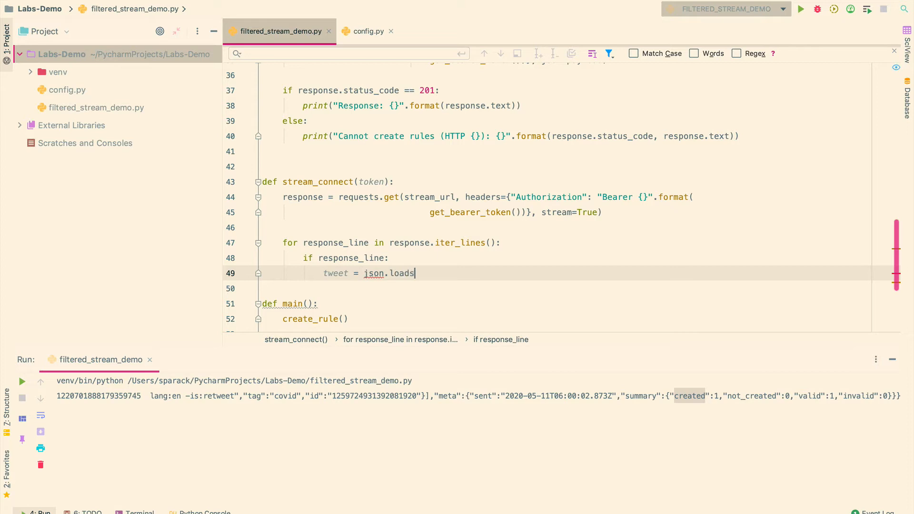
pyautogui.write('(response_line')
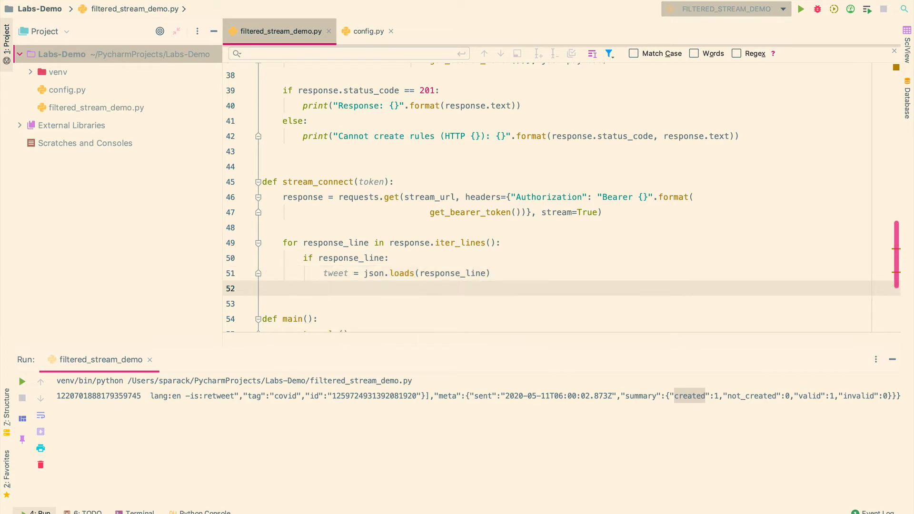
# Step: Change the loop's print statement to print(tweet['data']['id'])
pyautogui.write('id')
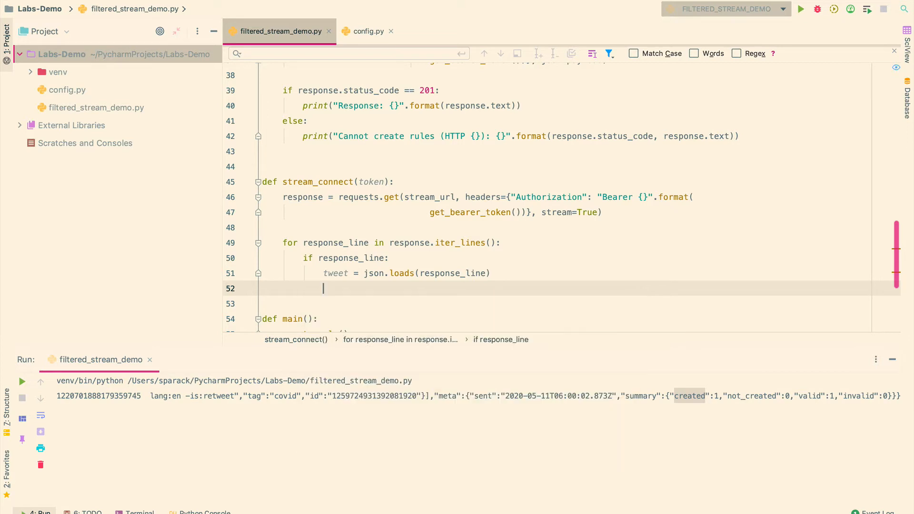
pyautogui.write('print')
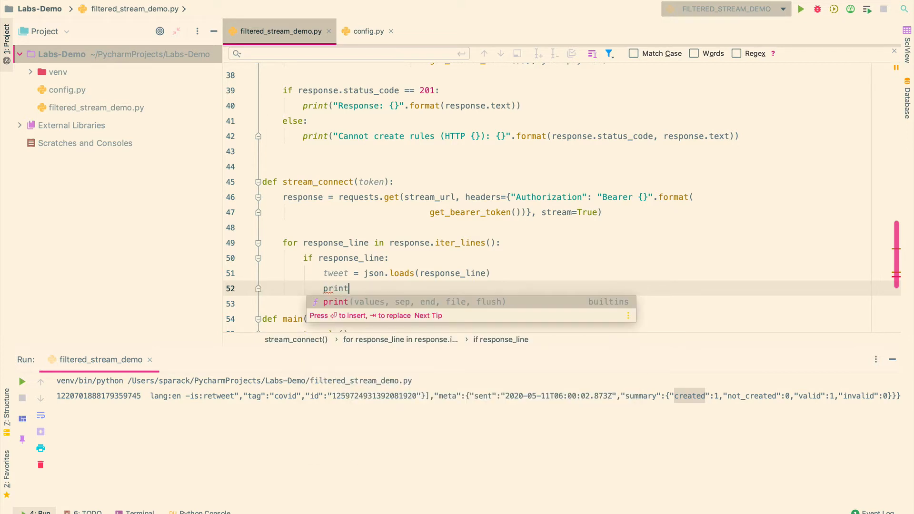
pyautogui.write('(t')
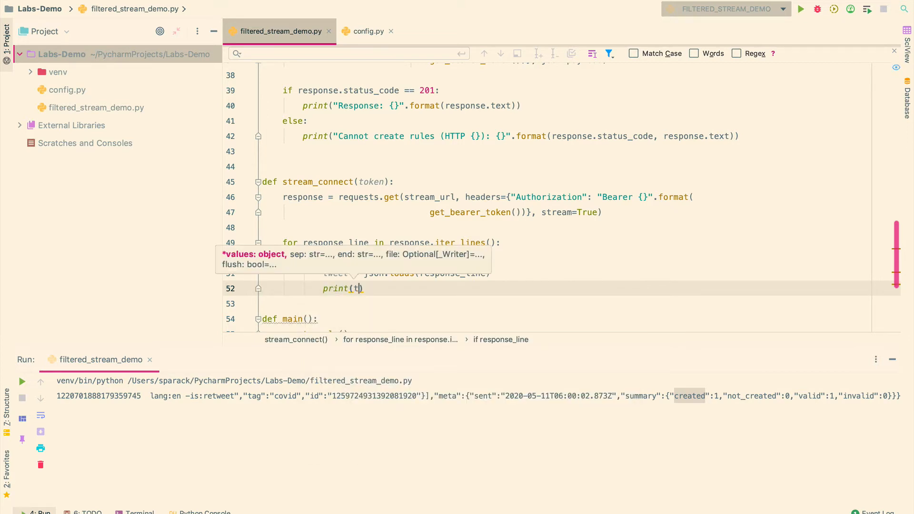
pyautogui.write('weet')
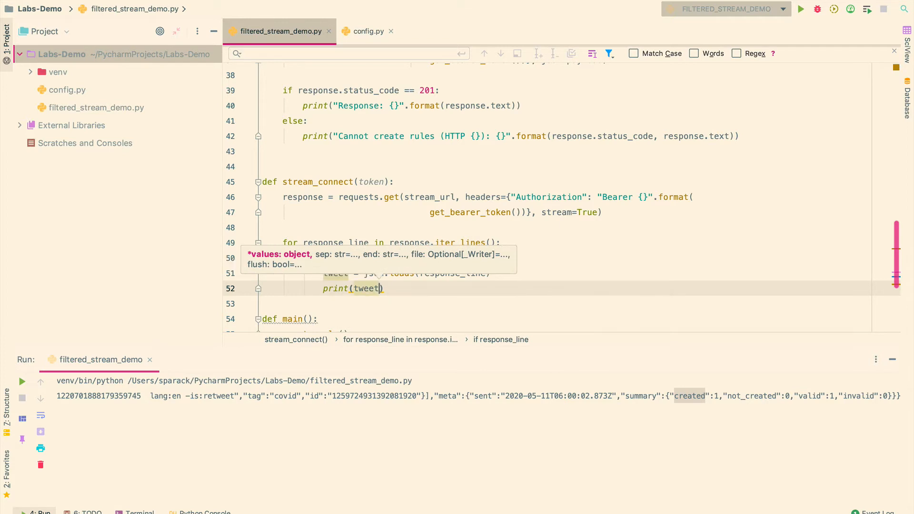
pyautogui.write("['data']")
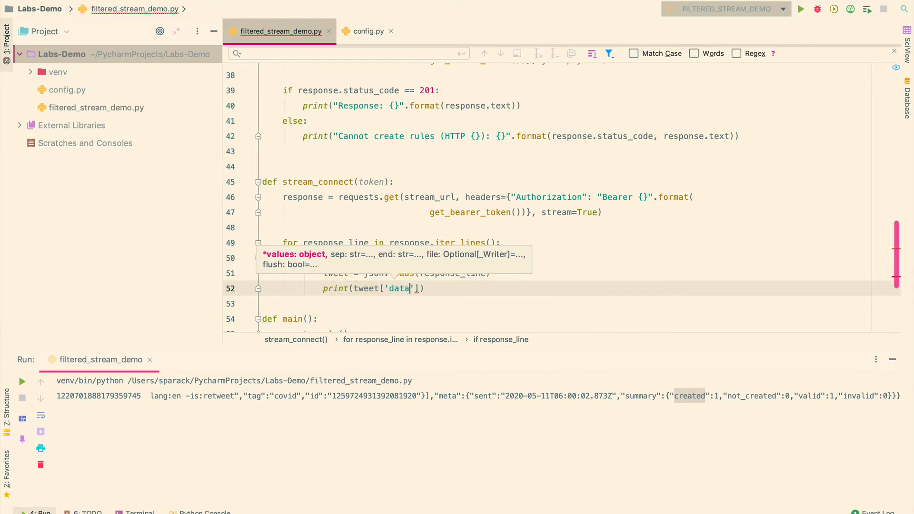
pyautogui.write('[]')
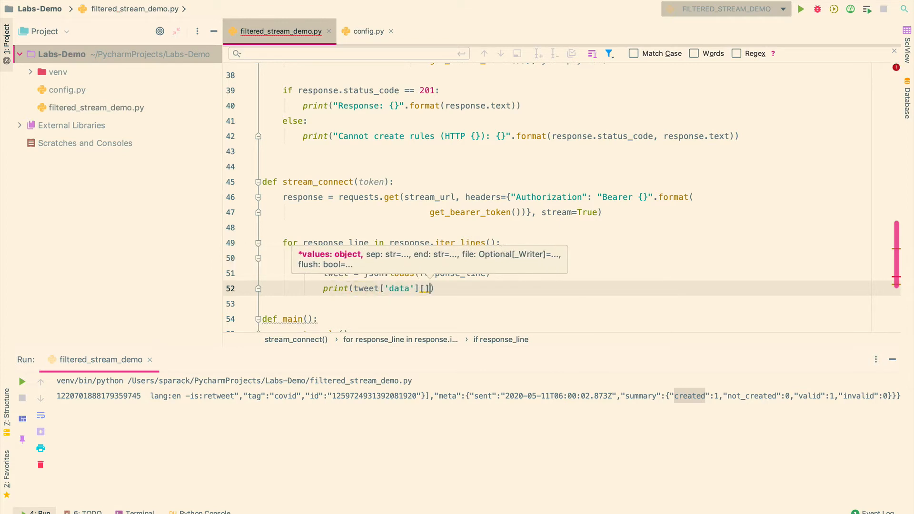
pyautogui.write("''")
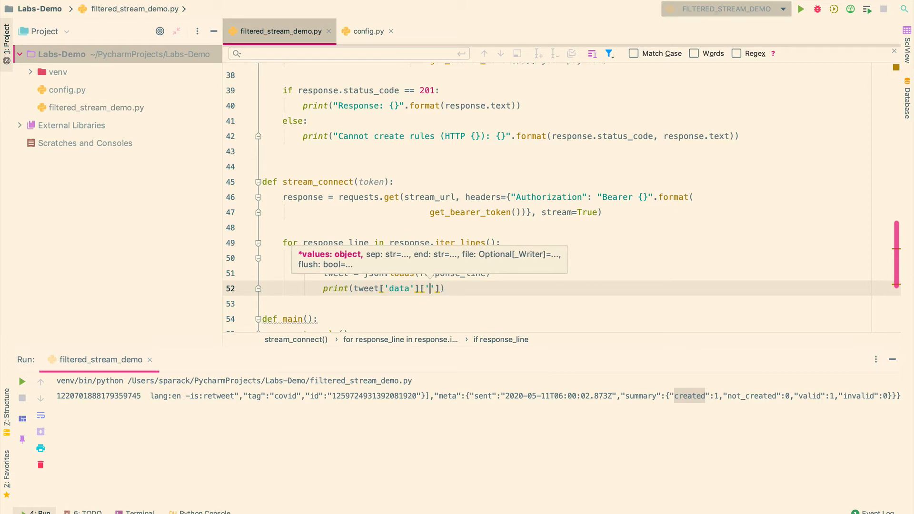
pyautogui.write('id')
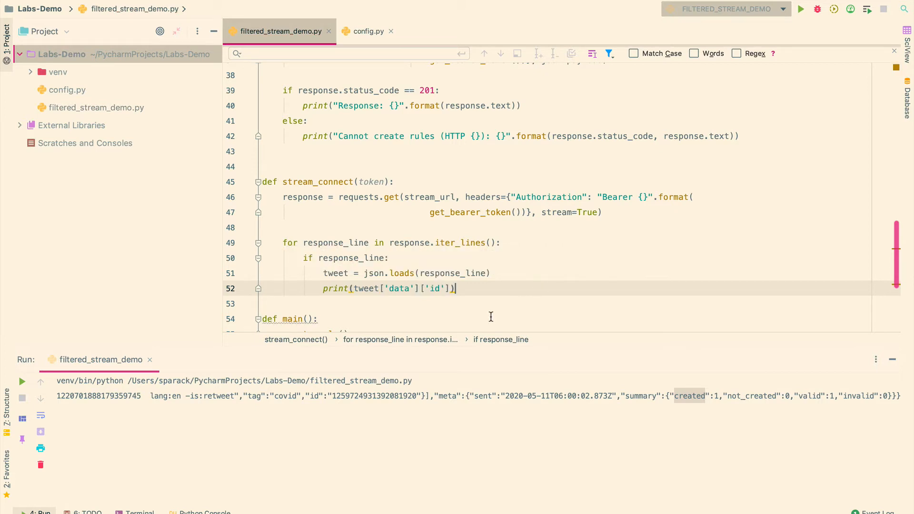
pyautogui.scroll(-3)
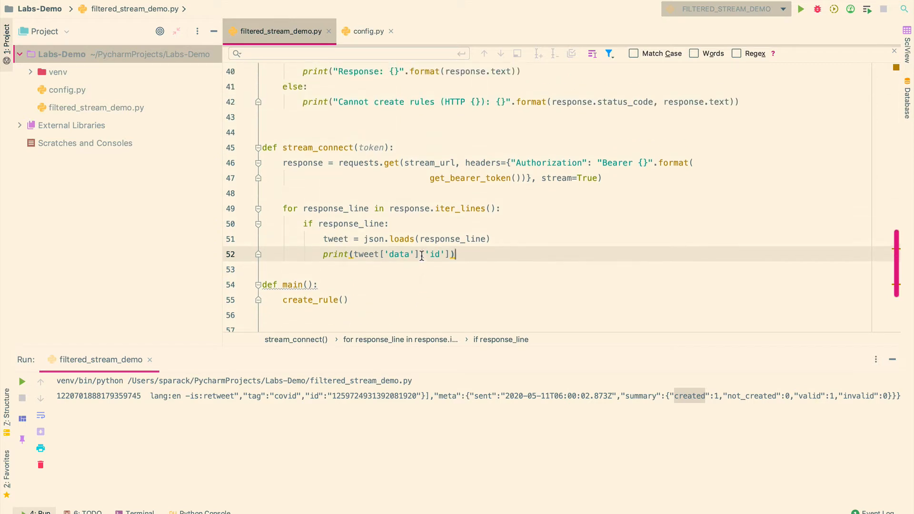
pyautogui.scroll(-3)
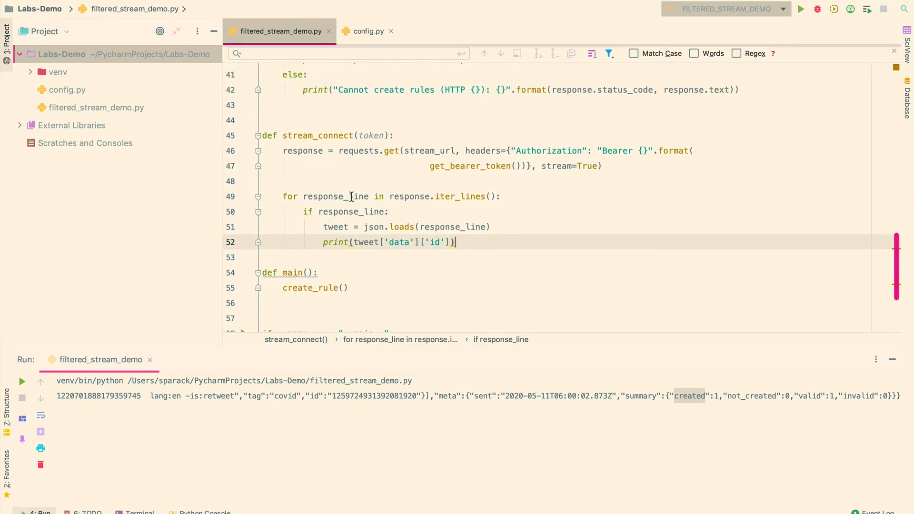
pyautogui.moveTo(433, 242)
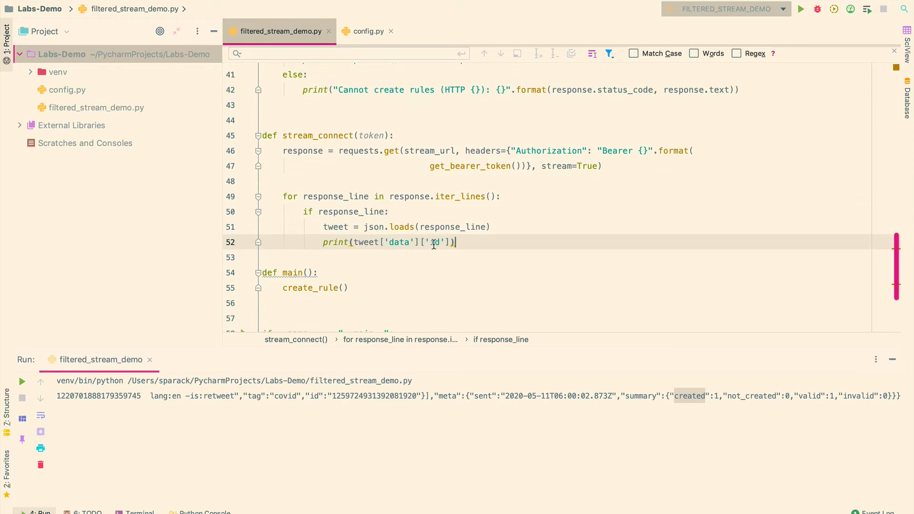
pyautogui.moveTo(433, 208)
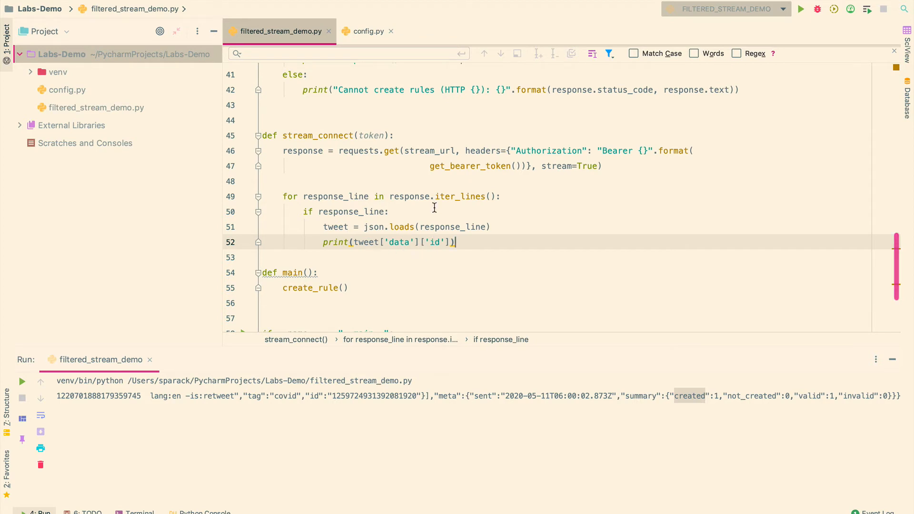
# Step: Replace create_rule() in main with token = get_bearer_token() and timeout = 0
pyautogui.click(286, 288)
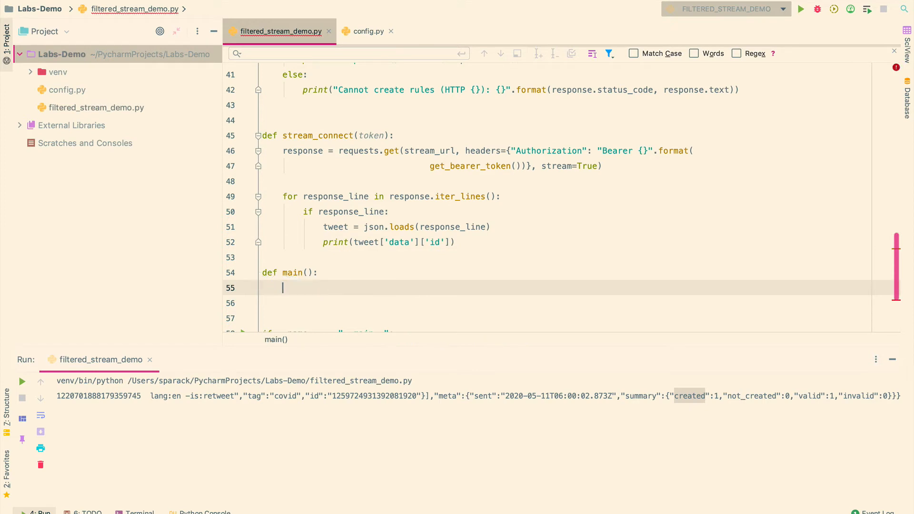
pyautogui.write('t')
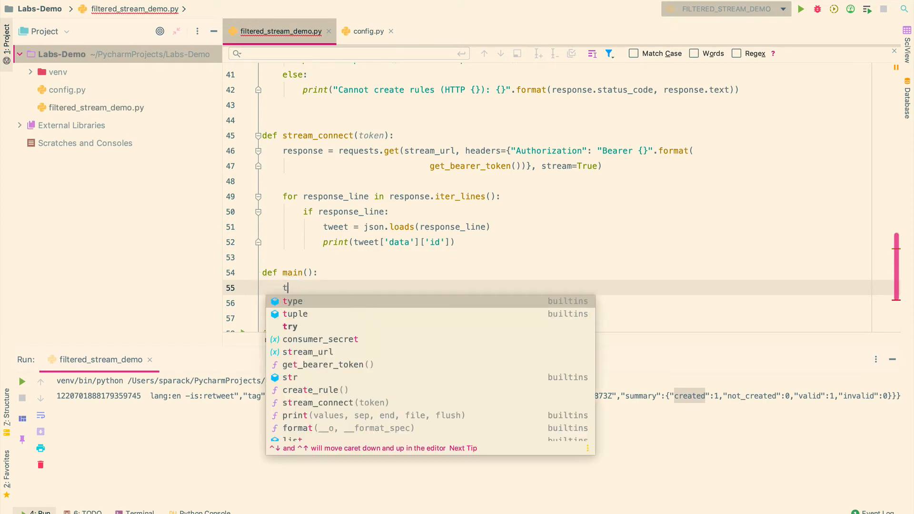
pyautogui.write('oken = get_bearer_token(')
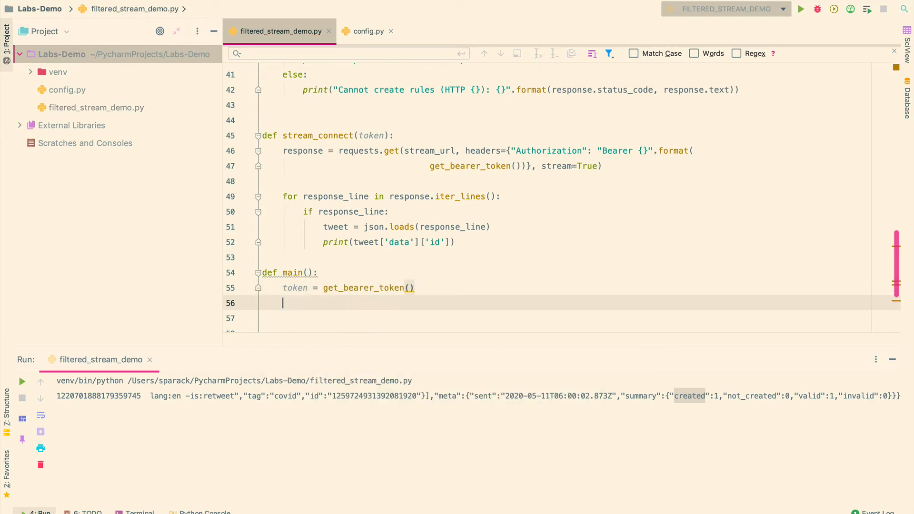
pyautogui.write('tim')
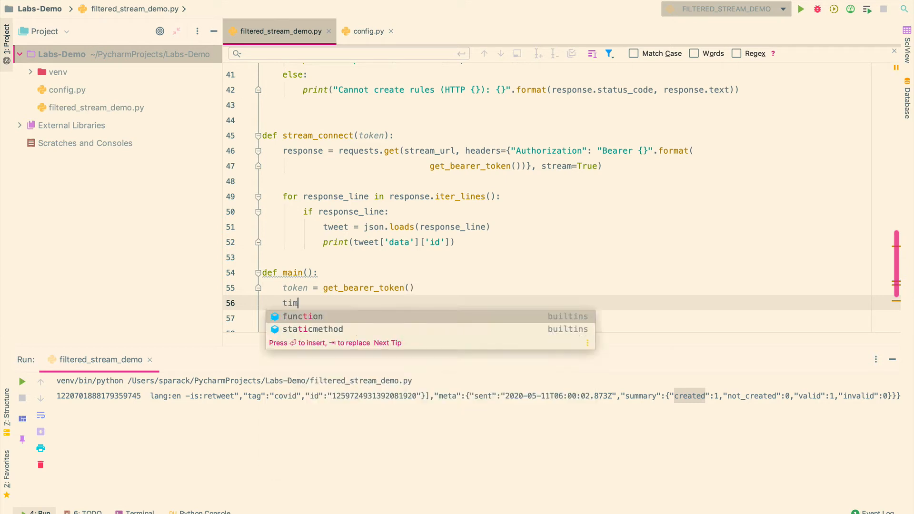
pyautogui.write('eot')
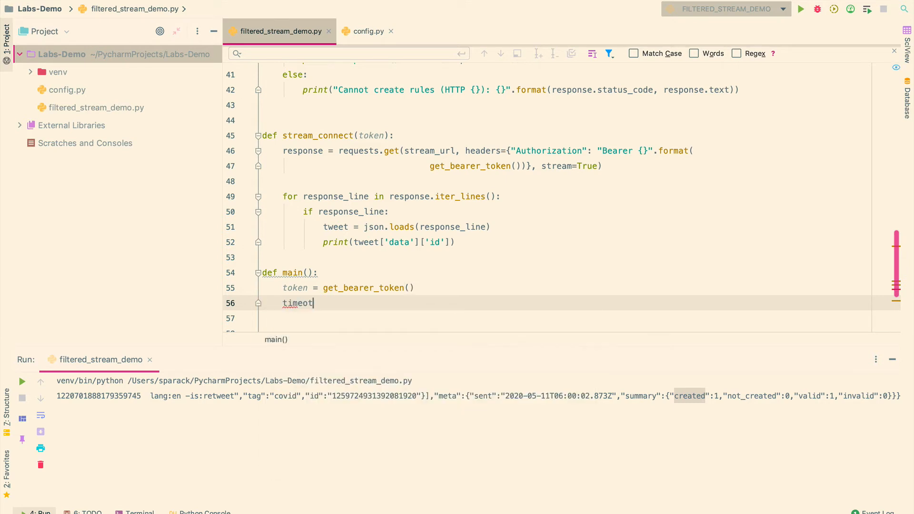
pyautogui.write('u')
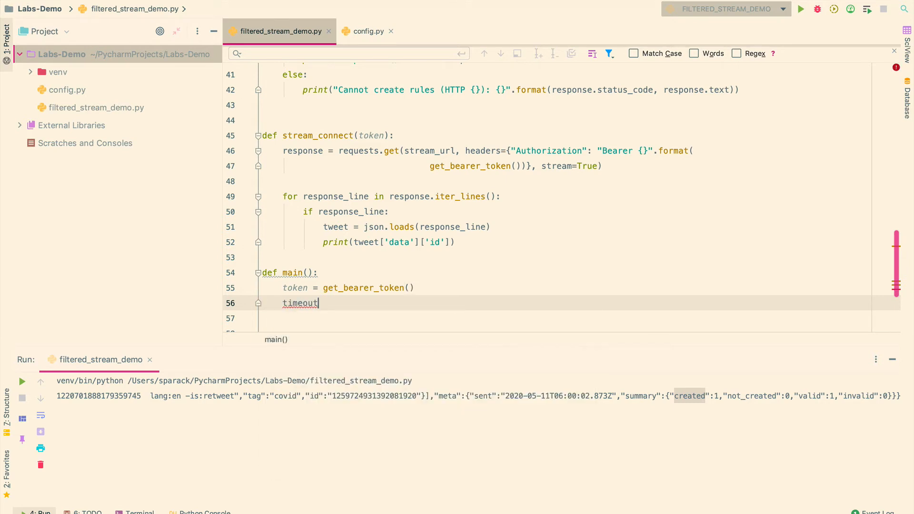
pyautogui.write('= 0')
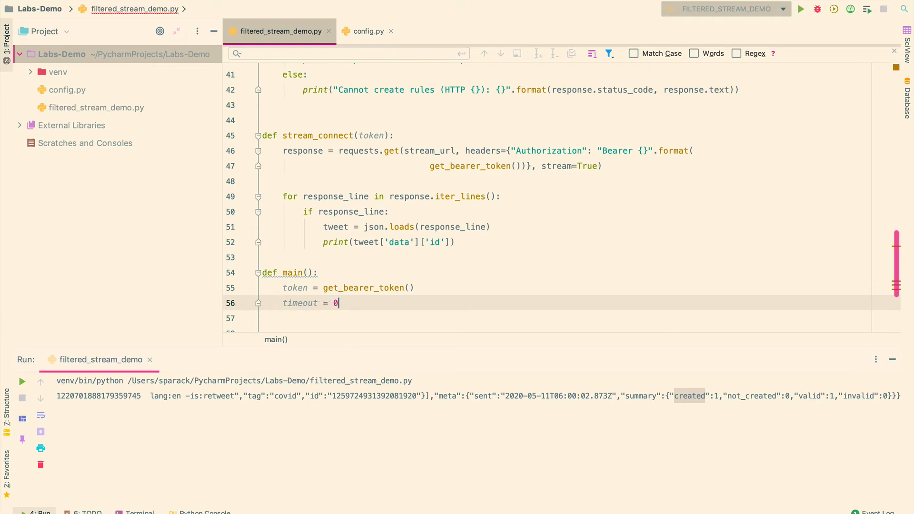
# Step: Add a while True loop calling stream_connect(token), sleep(2**timeout) and timeout += 1
pyautogui.write('while True:')
pyautogui.write('stream_connect(')
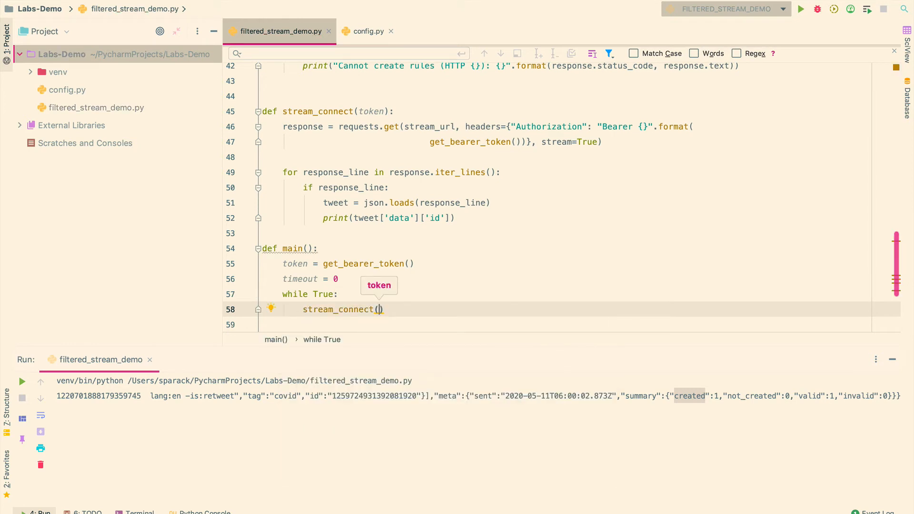
pyautogui.write('token')
pyautogui.click(565, 324)
pyautogui.write('slee')
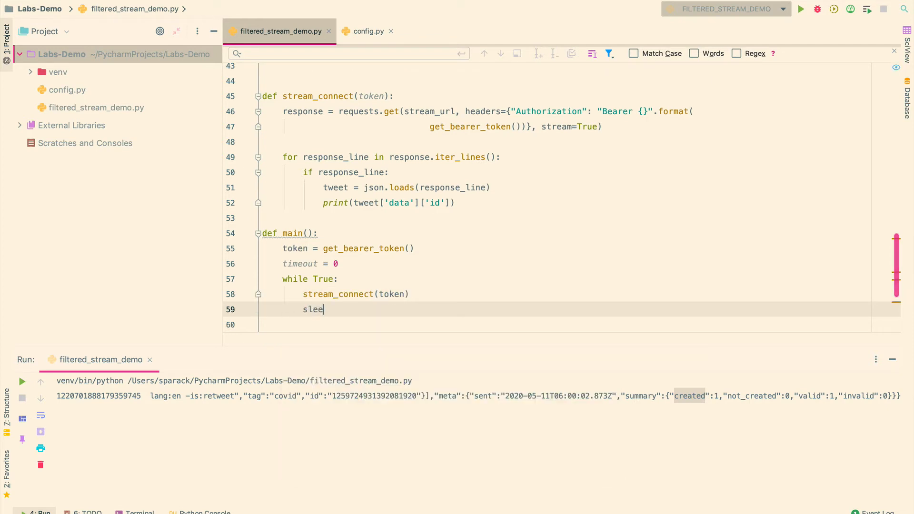
pyautogui.write('p()')
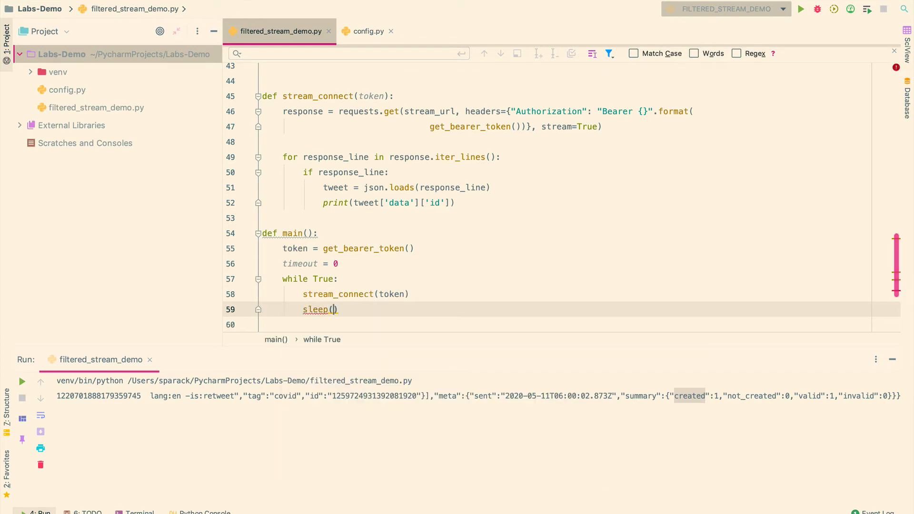
pyautogui.write('2')
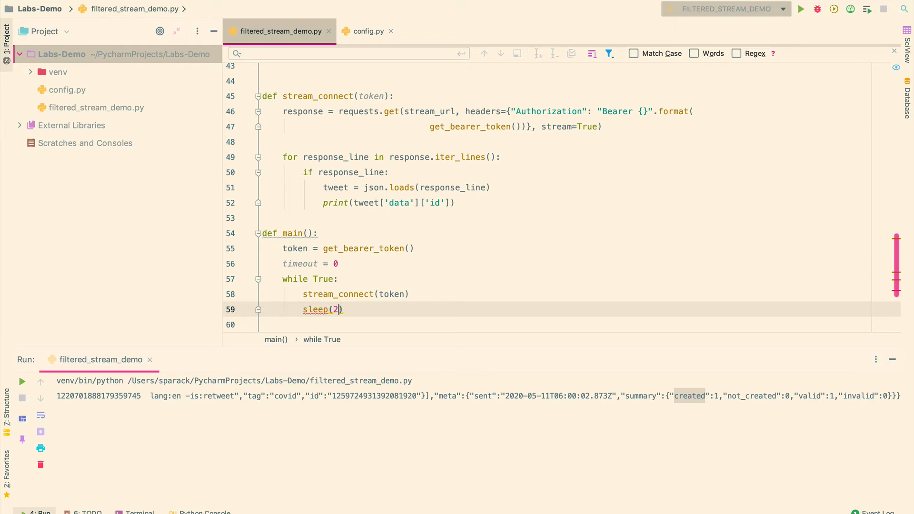
pyautogui.write('**')
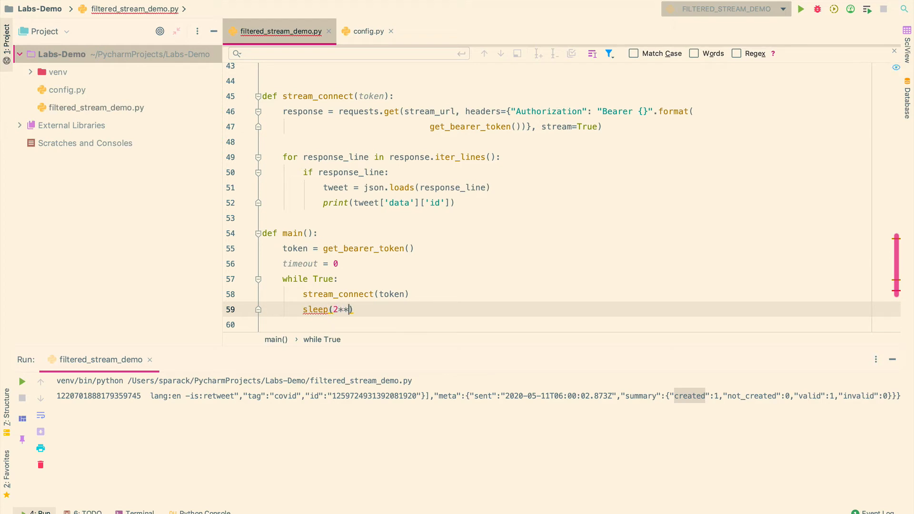
pyautogui.write('timeout')
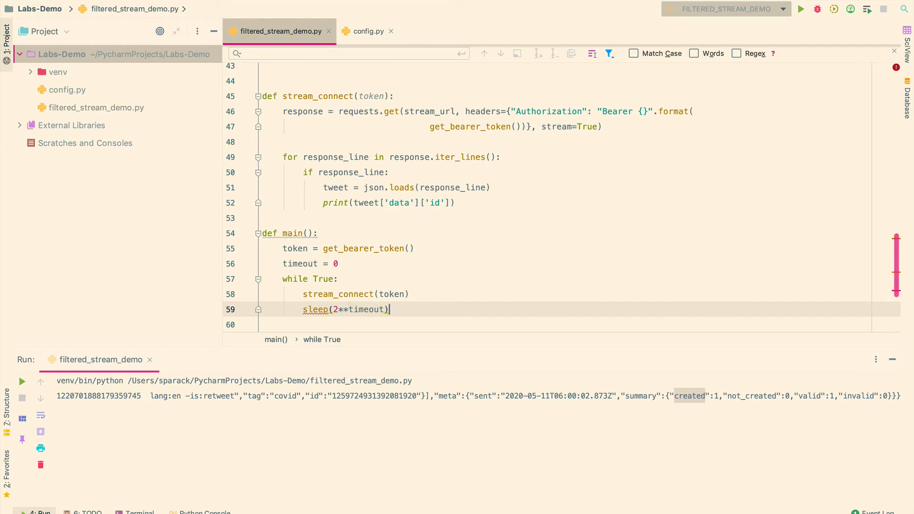
pyautogui.write('timeout')
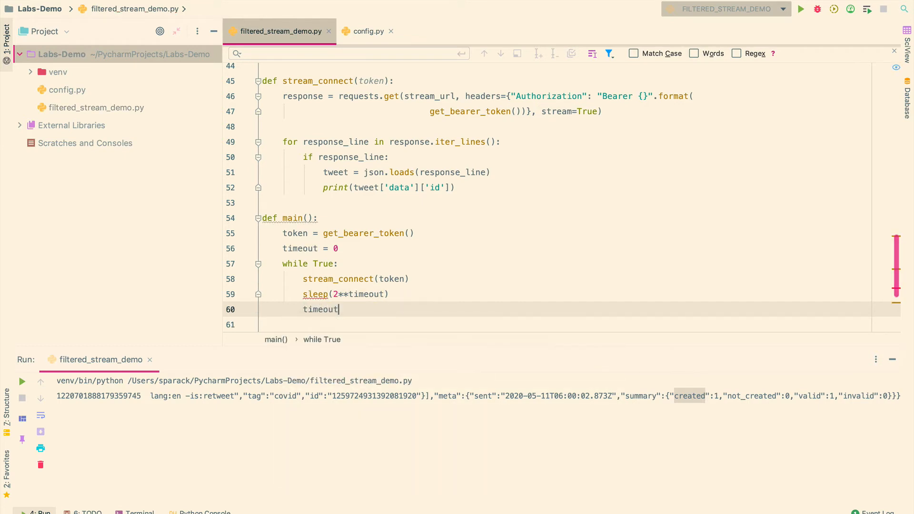
pyautogui.write('+=')
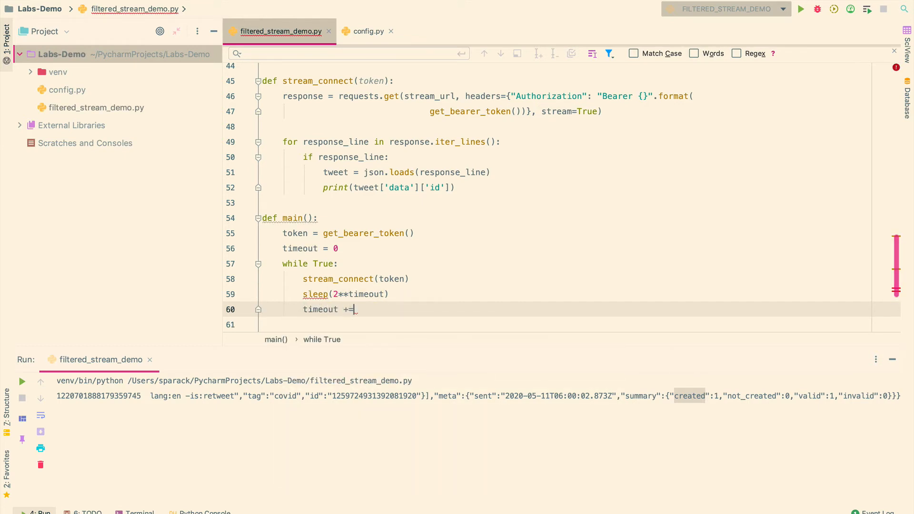
pyautogui.write('1')
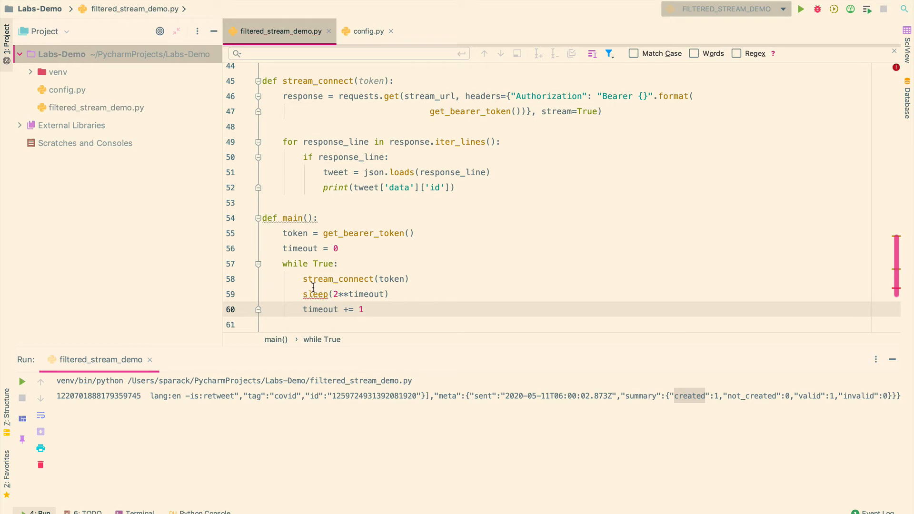
pyautogui.click(271, 292)
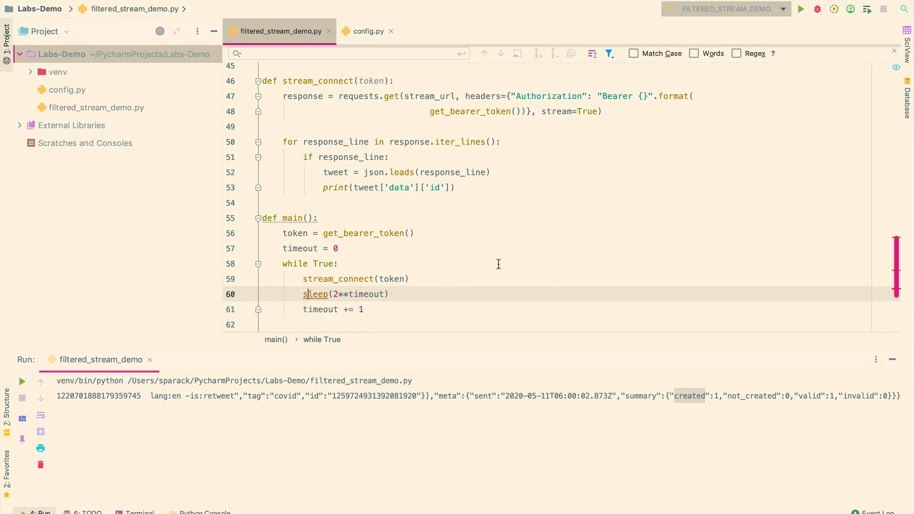
# Step: Scroll through the Run console as tweet IDs stream in continuously
pyautogui.scroll(-3)
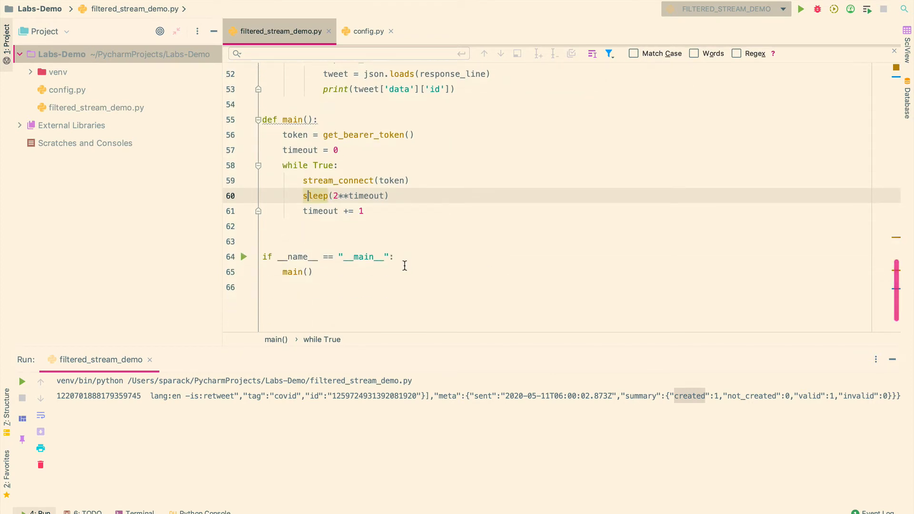
pyautogui.scroll(3)
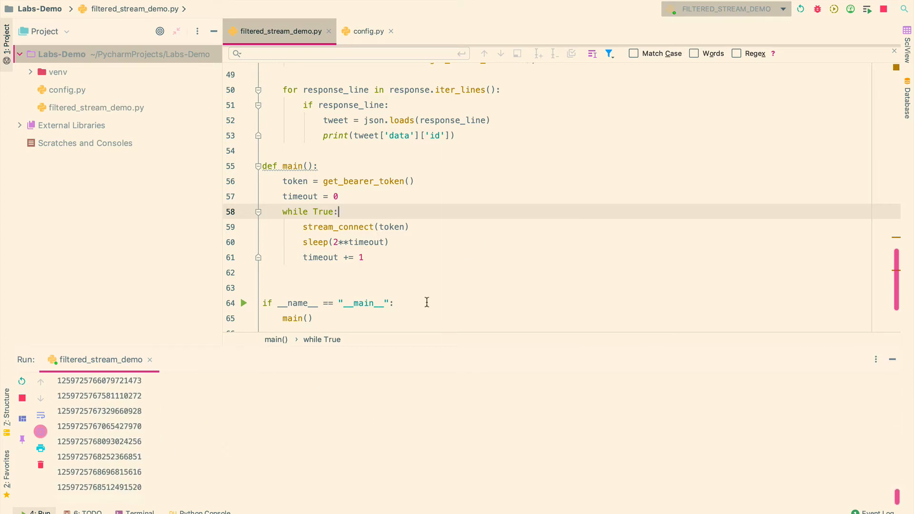
pyautogui.scroll(3)
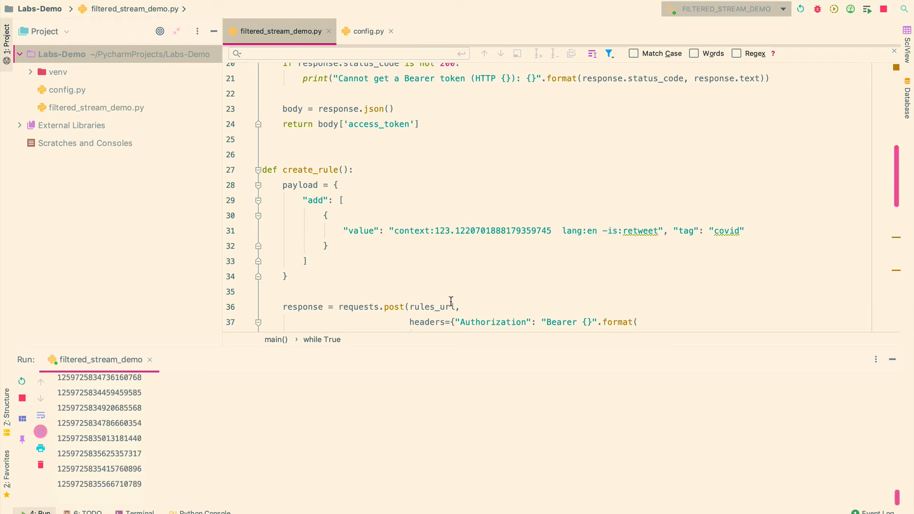
pyautogui.scroll(-3)
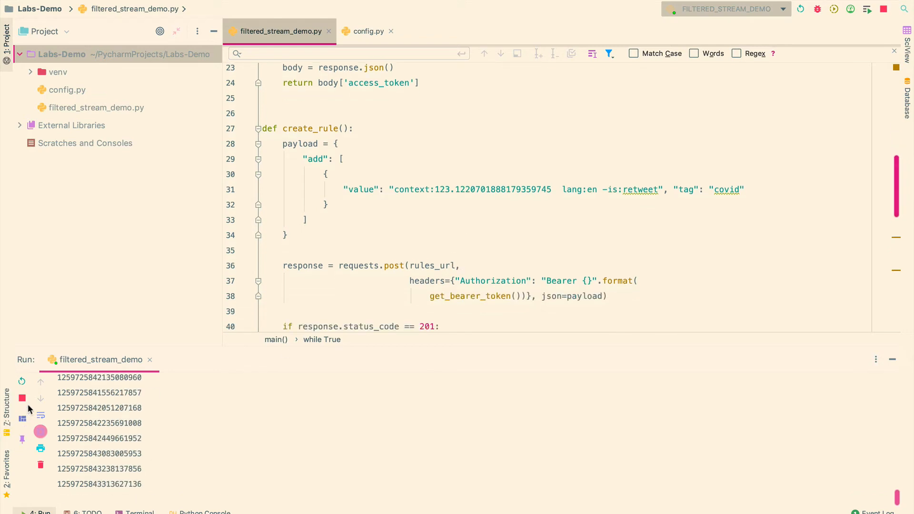
pyautogui.moveTo(23, 398)
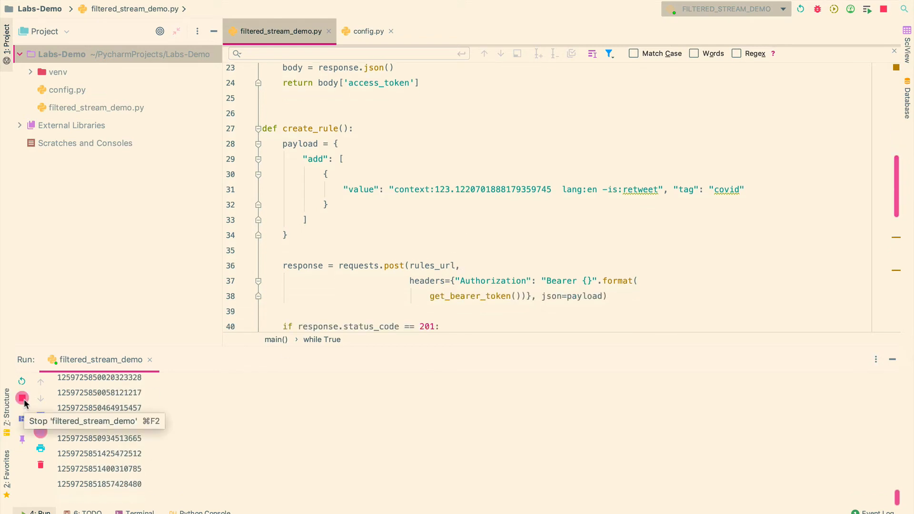
# Step: Stop the running stream script and scroll back to the top of filtered_stream_demo.py
pyautogui.click(22, 398)
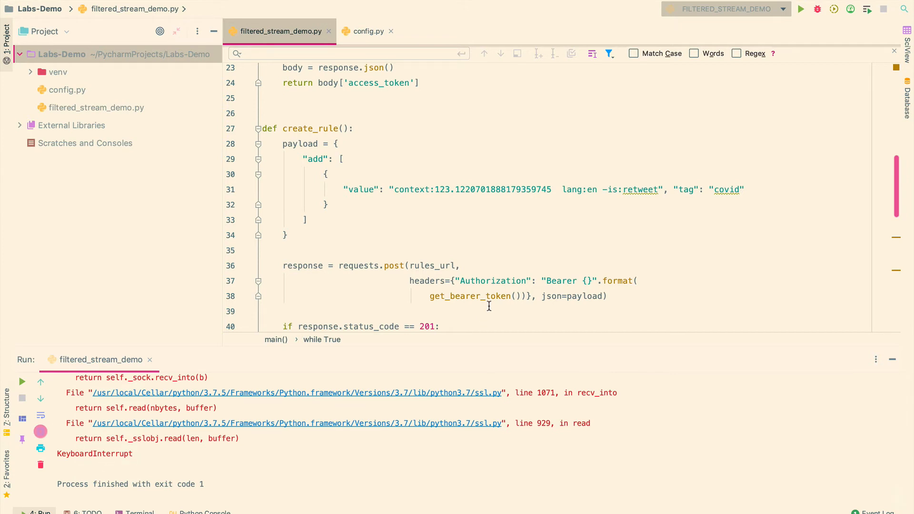
pyautogui.scroll(3)
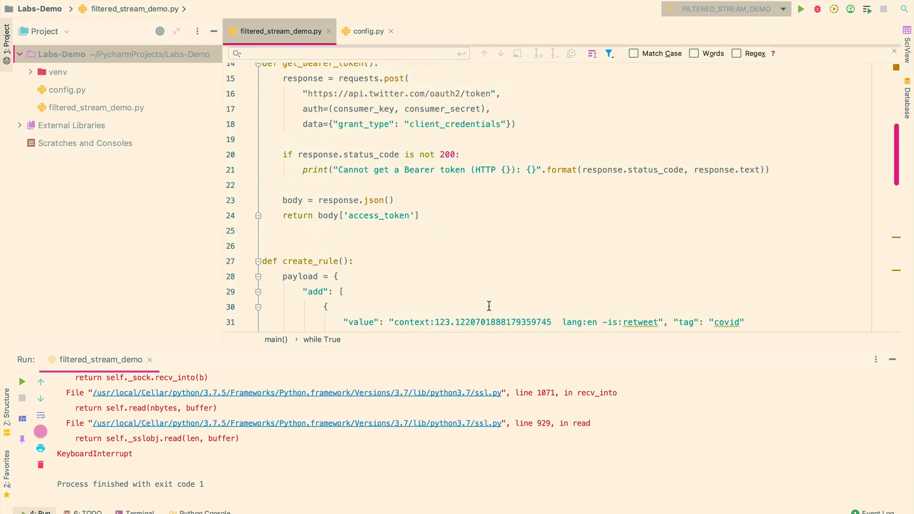
pyautogui.scroll(3)
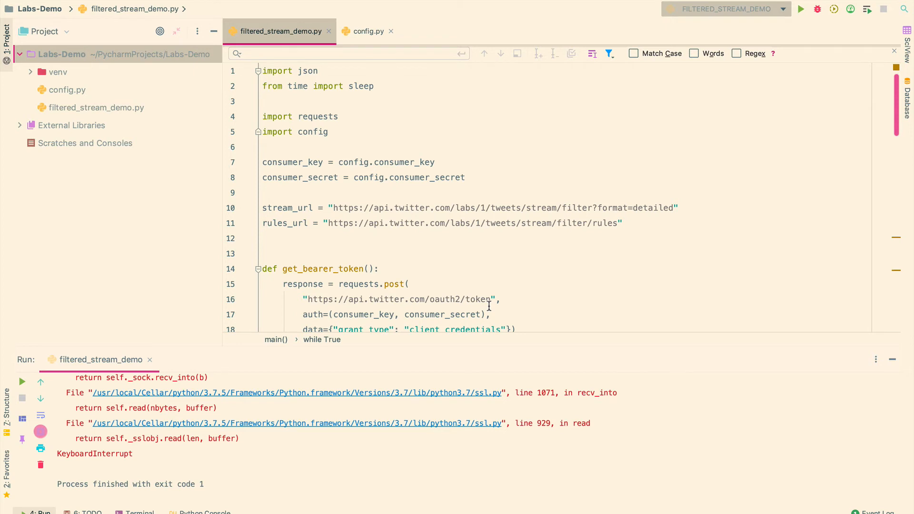
pyautogui.moveTo(490, 182)
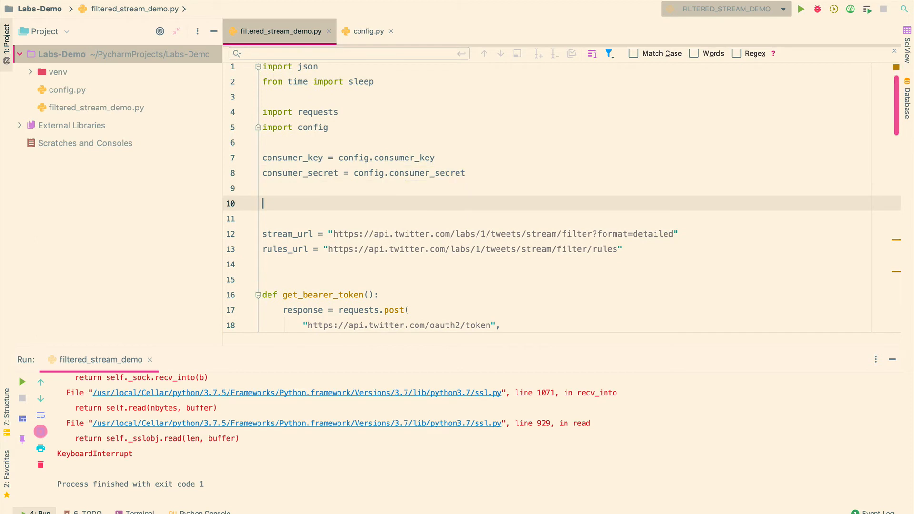
# Step: Add import boto3 and start comprehend = boto3.client(service_name='comprehend'
pyautogui.write('comprehent')
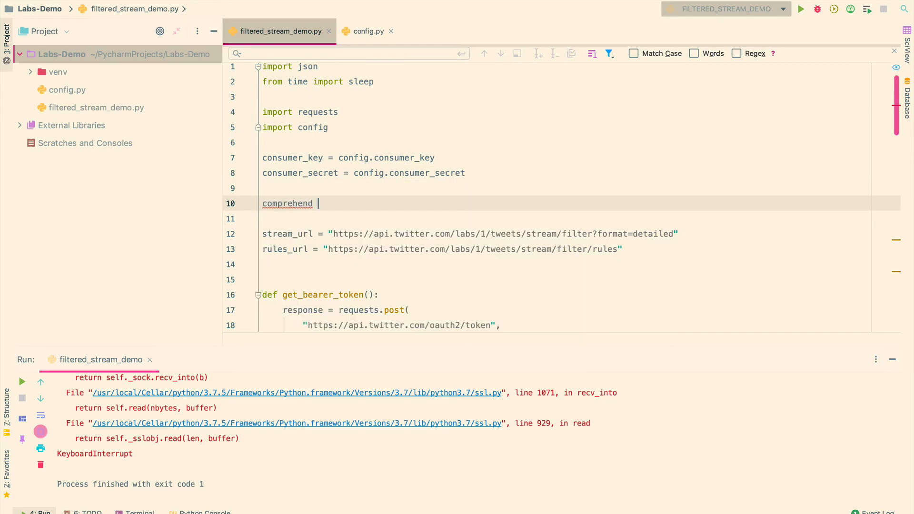
pyautogui.write('=')
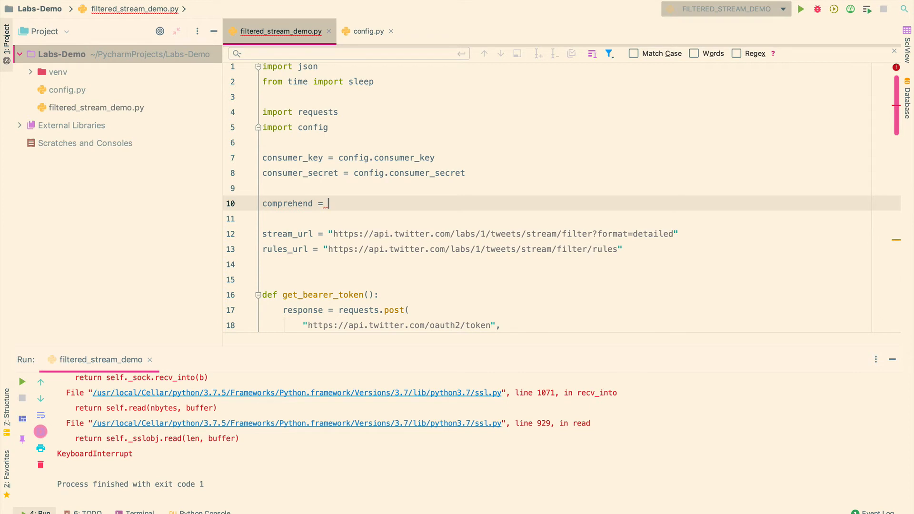
pyautogui.write('boto')
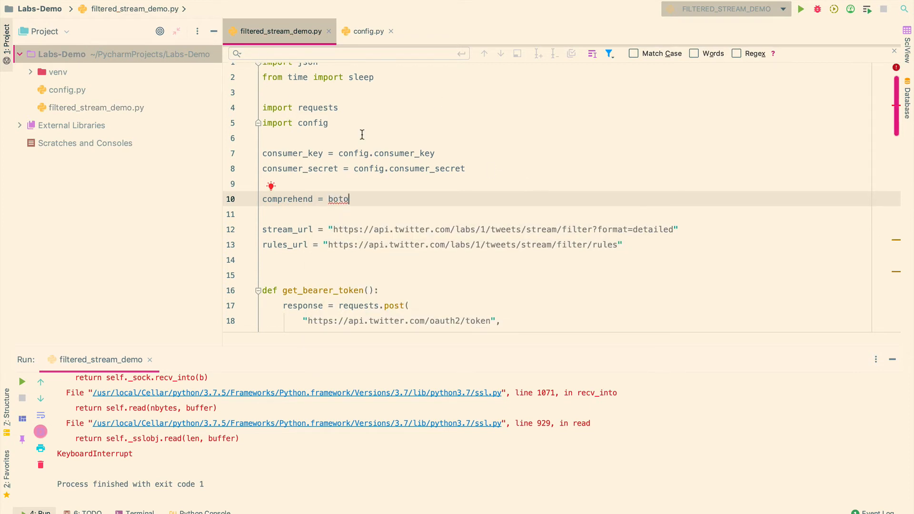
pyautogui.write('impor')
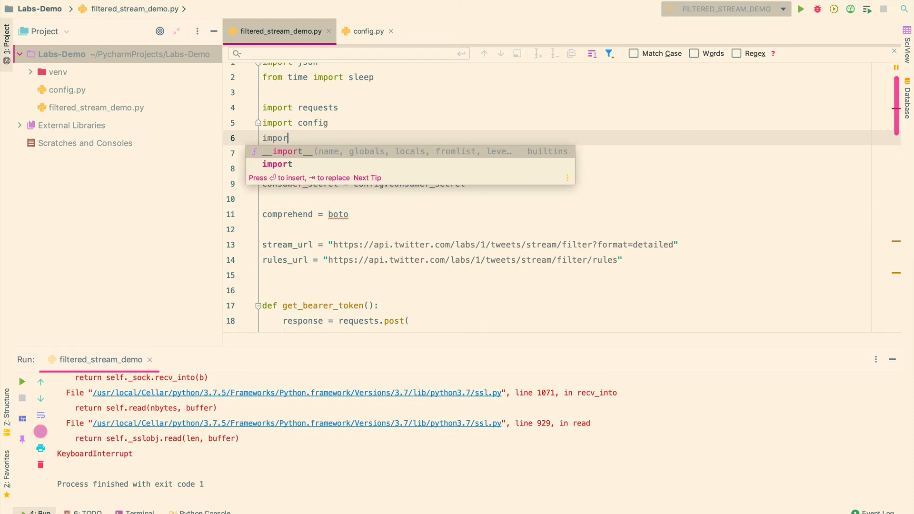
pyautogui.write('t_boto')
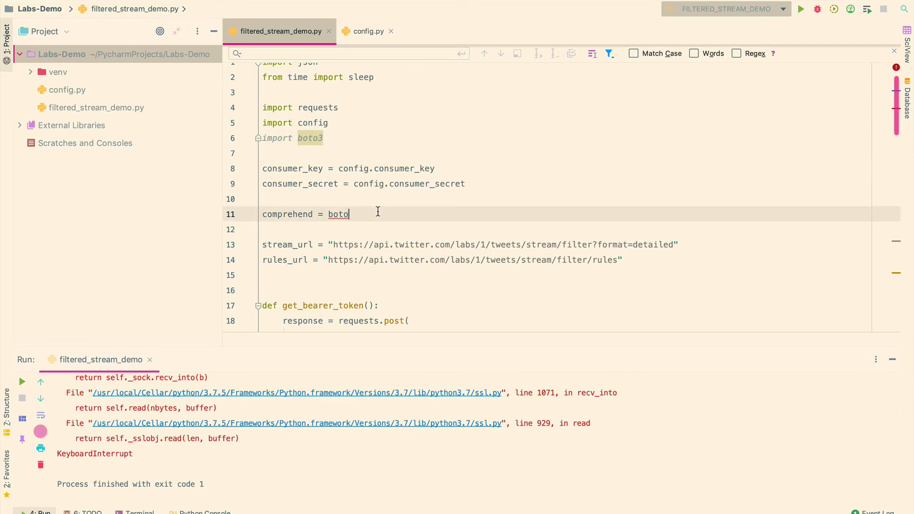
pyautogui.write('3')
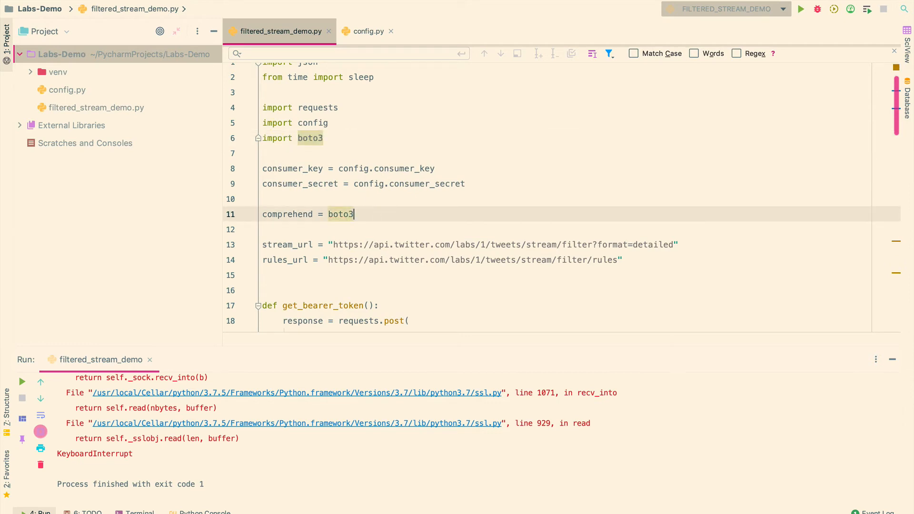
pyautogui.write('.client(service_name =')
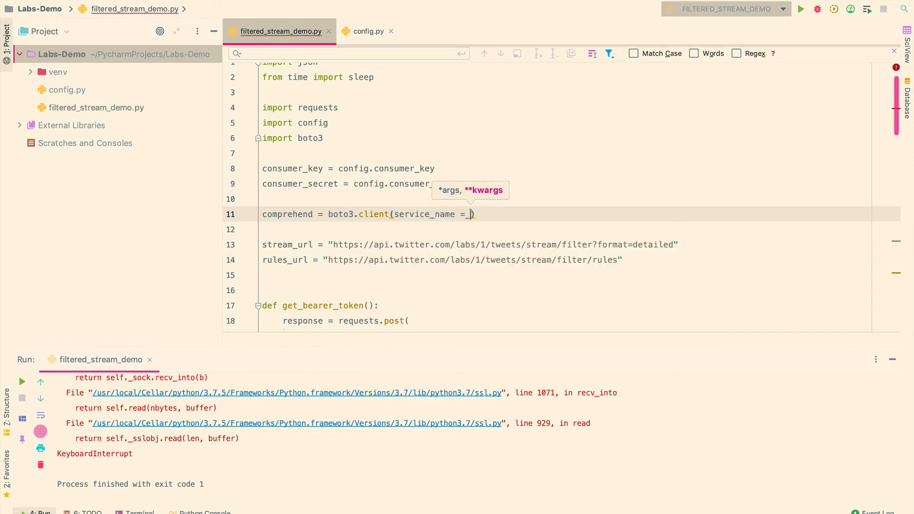
pyautogui.write('com')
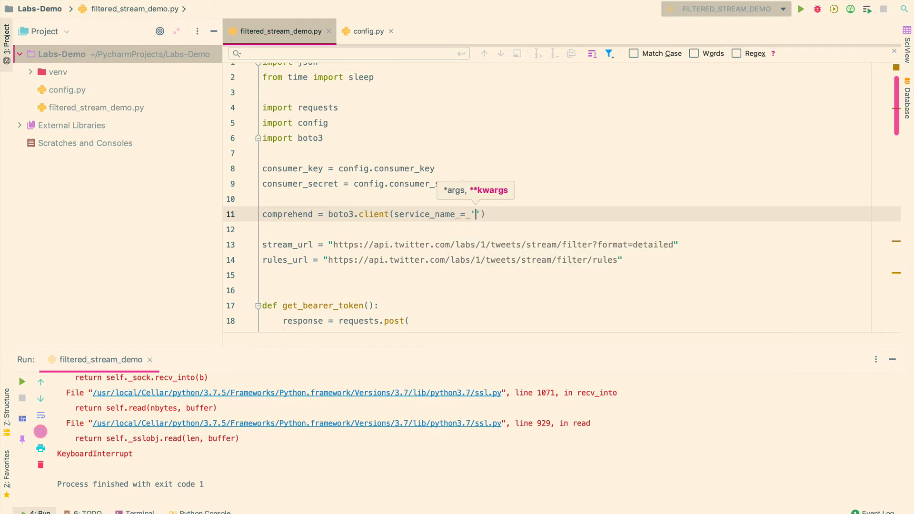
pyautogui.write('comprehend')
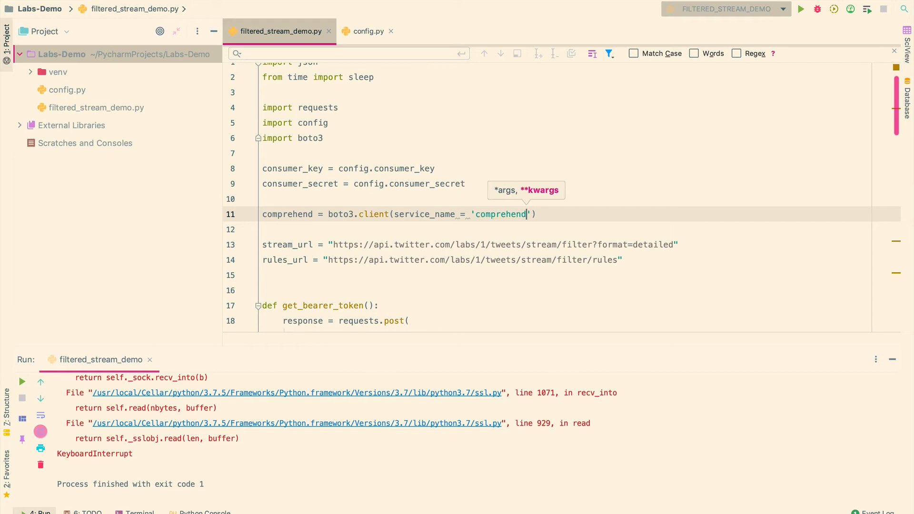
# Step: Pass aws_access_key_id=config.aws_access_key to the Comprehend client
pyautogui.write(',')
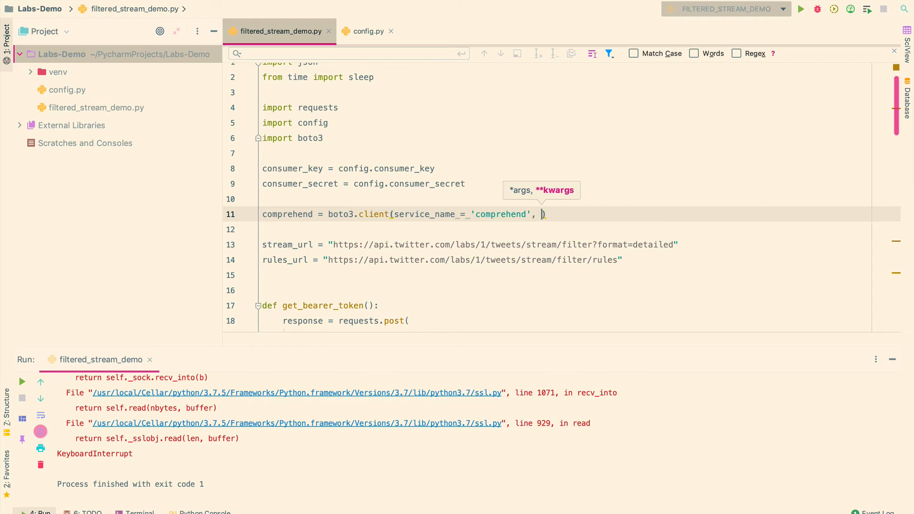
pyautogui.write('aws')
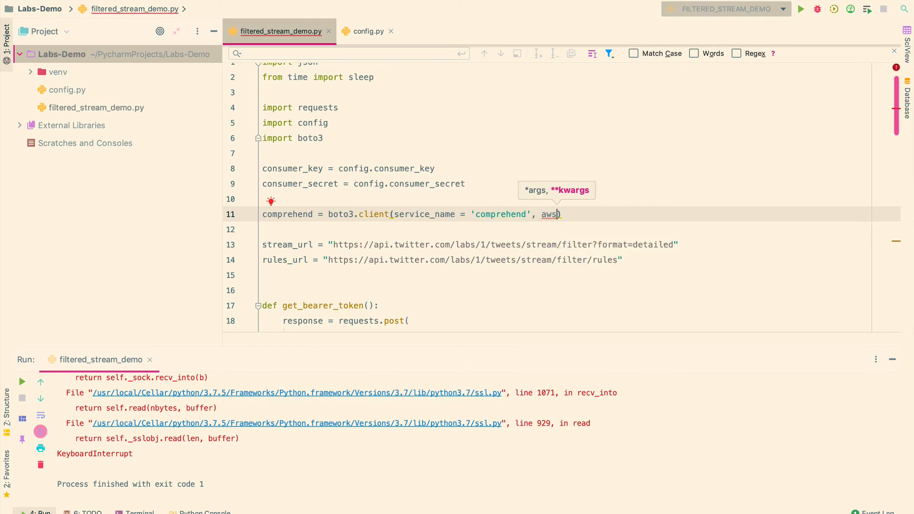
pyautogui.write('_access')
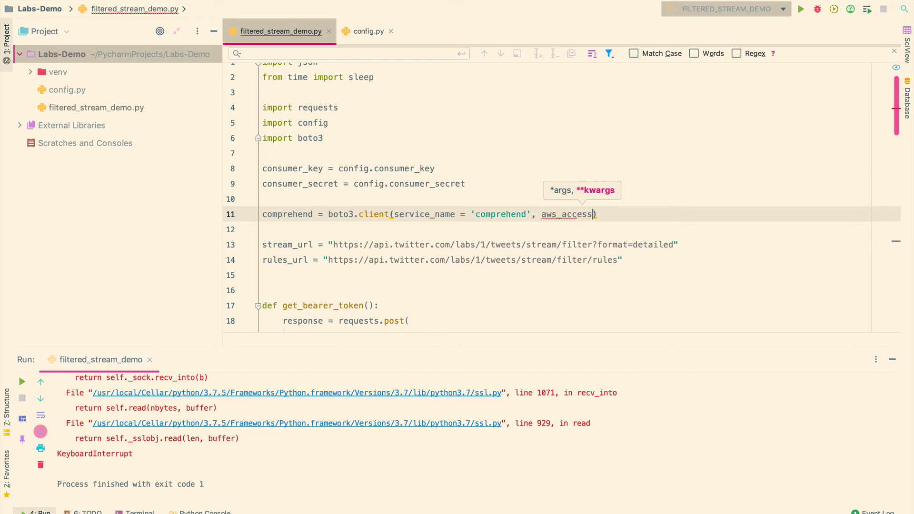
pyautogui.write('_key_i')
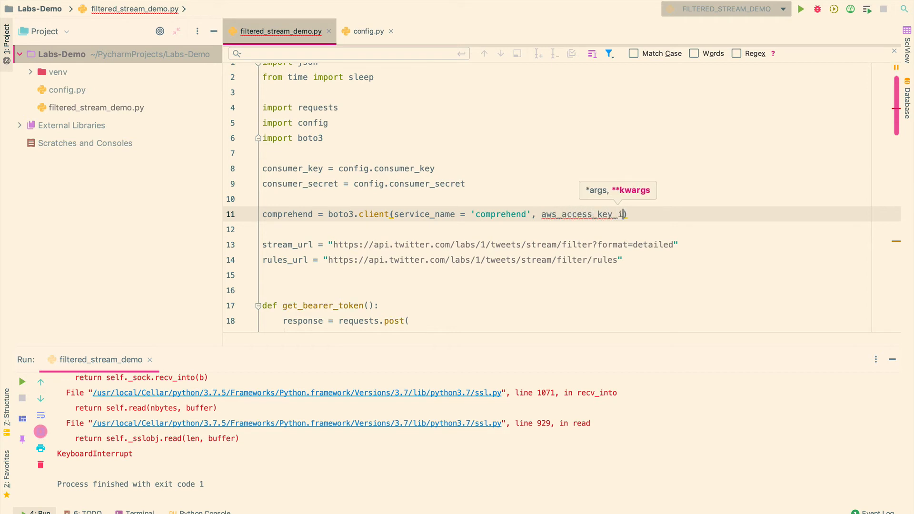
pyautogui.write('d')
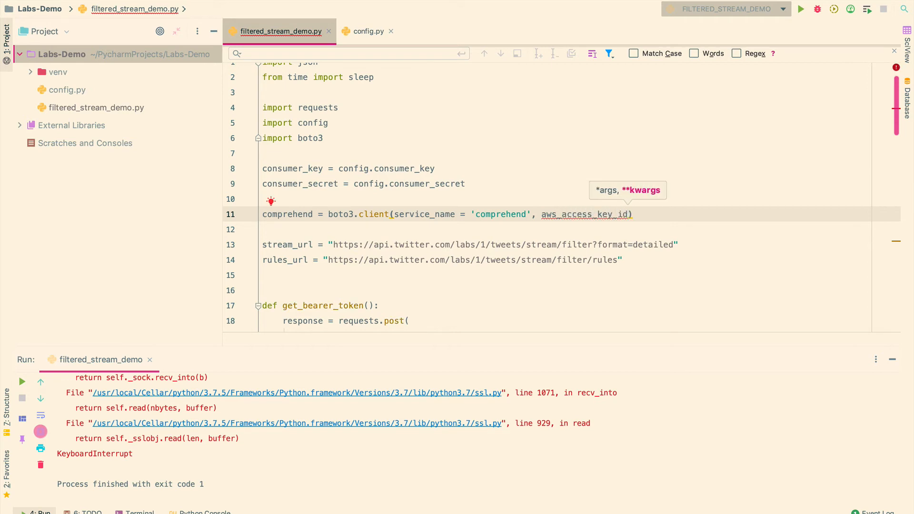
pyautogui.write('= c')
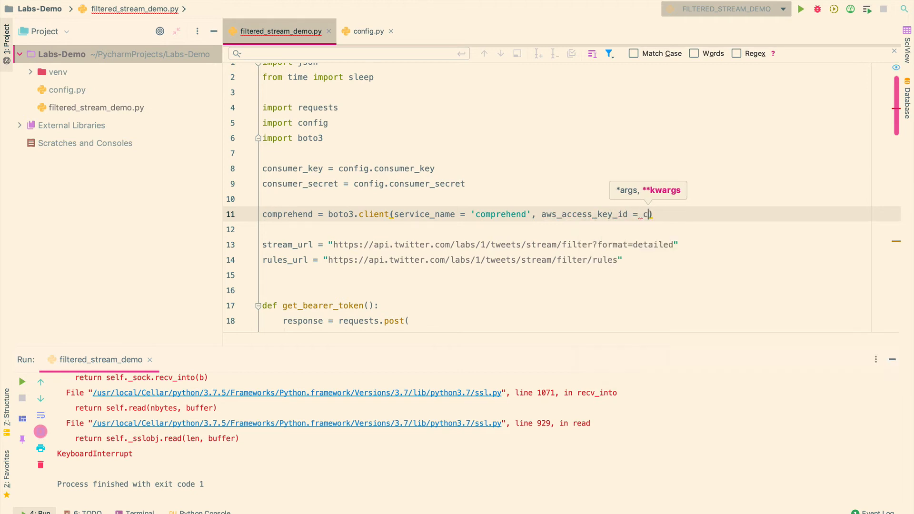
pyautogui.write('onfig.aws_access_key')
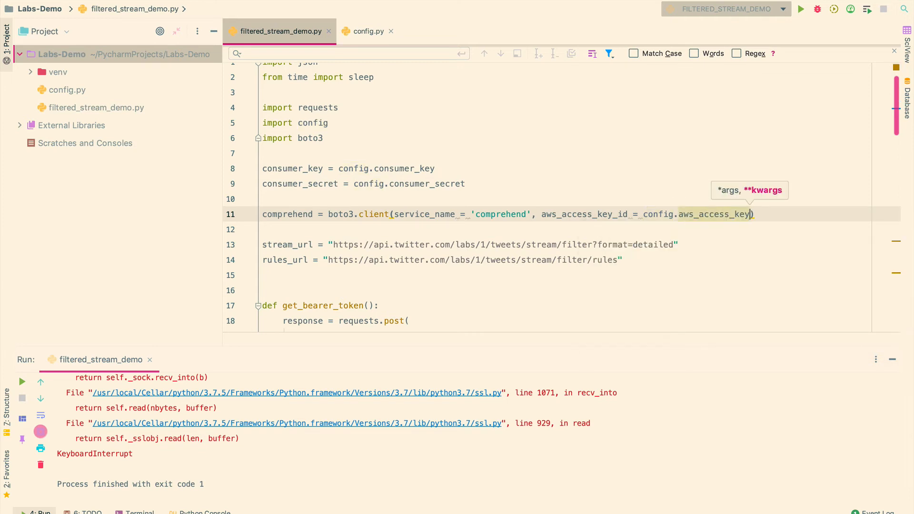
# Step: Add aws_secret_access_key and region_name arguments taken from config
pyautogui.write(',')
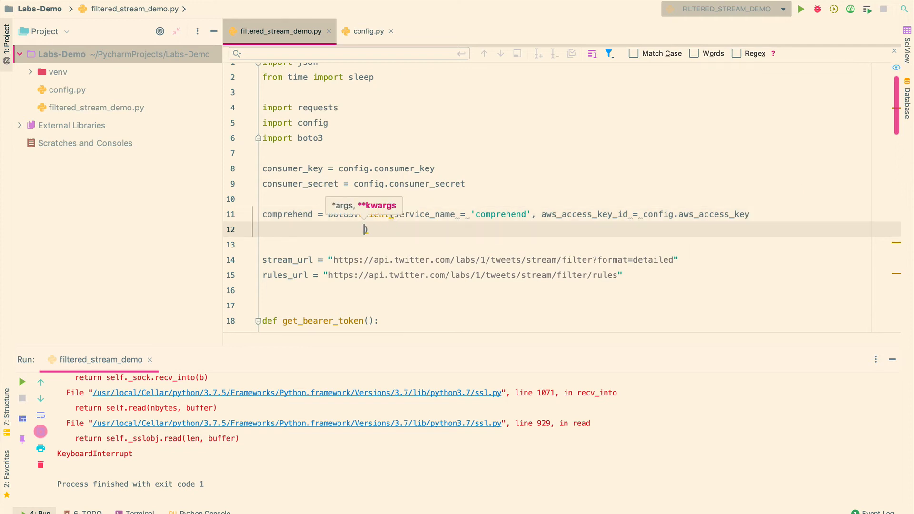
pyautogui.write(',')
pyautogui.write('aws_secret_access')
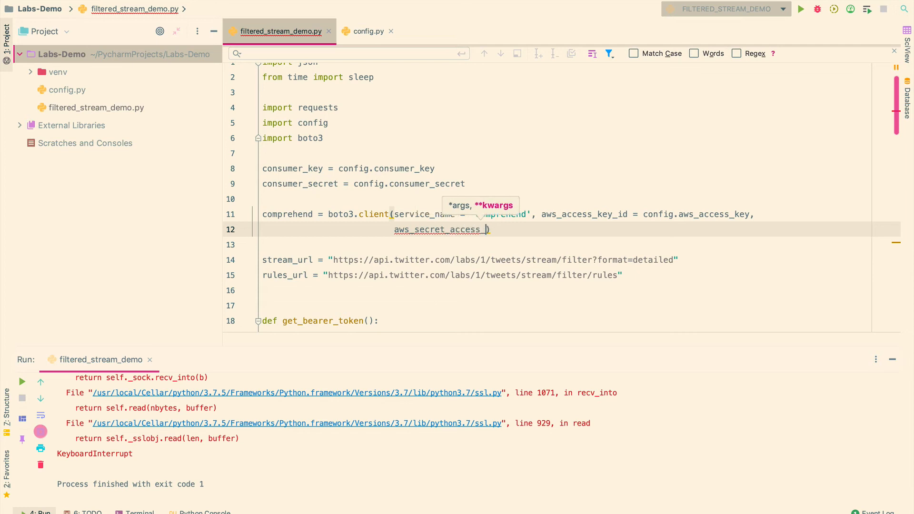
pyautogui.write('_key =')
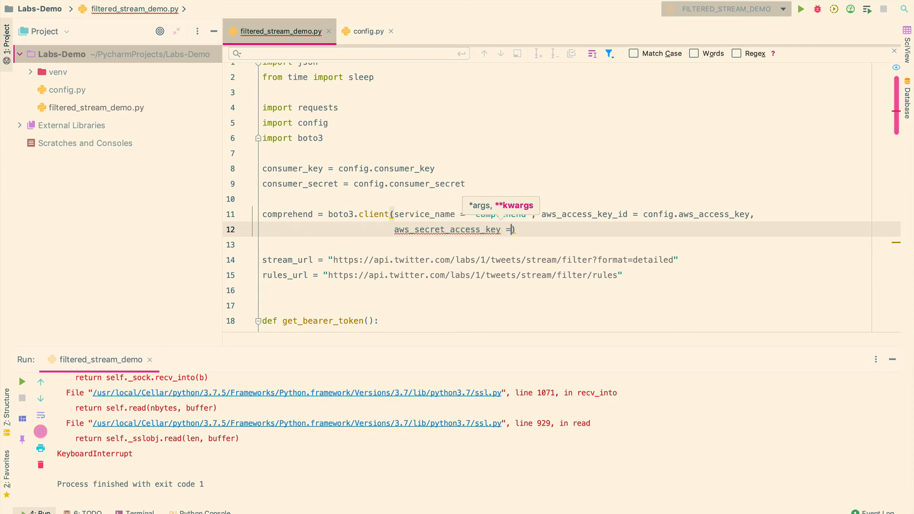
pyautogui.write('config.aws_secret_key')
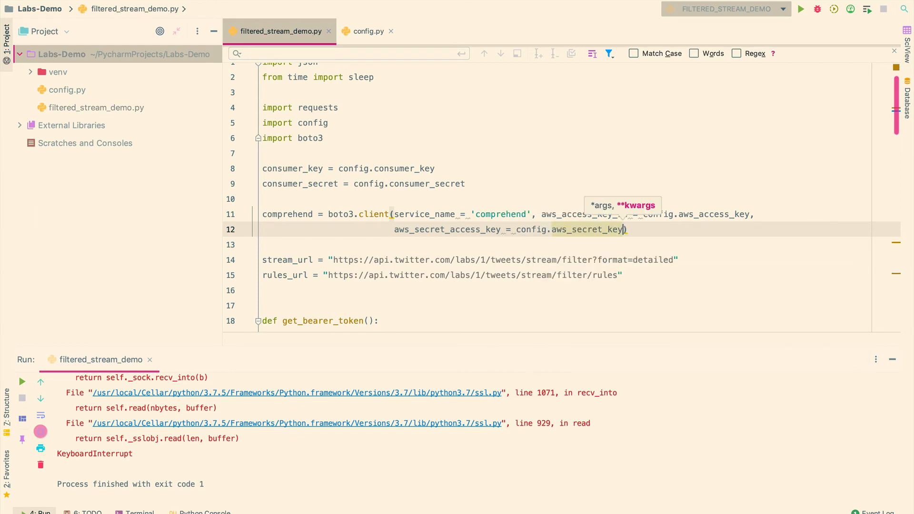
pyautogui.write(', regio')
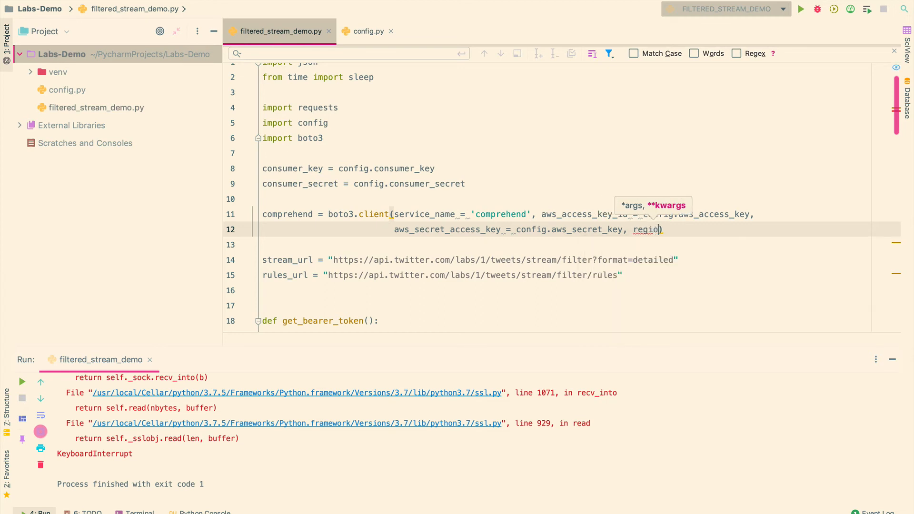
pyautogui.write('n_name =')
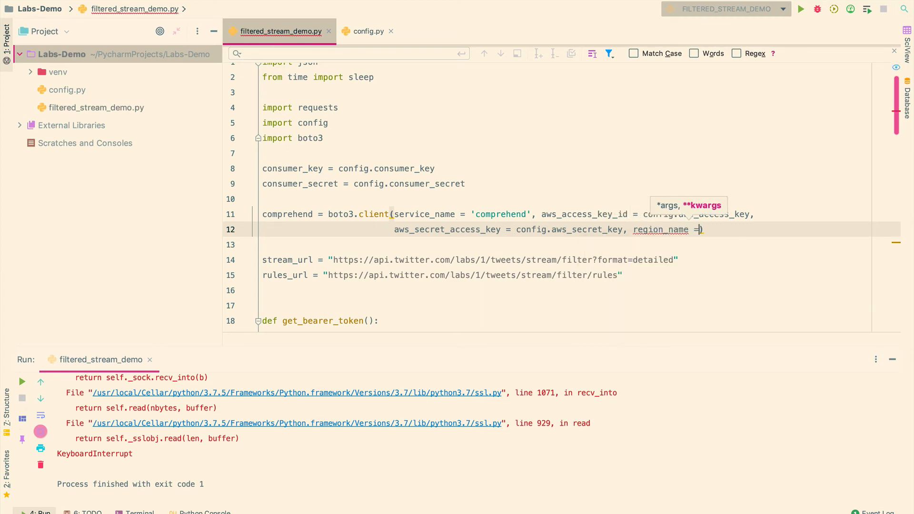
pyautogui.write('c')
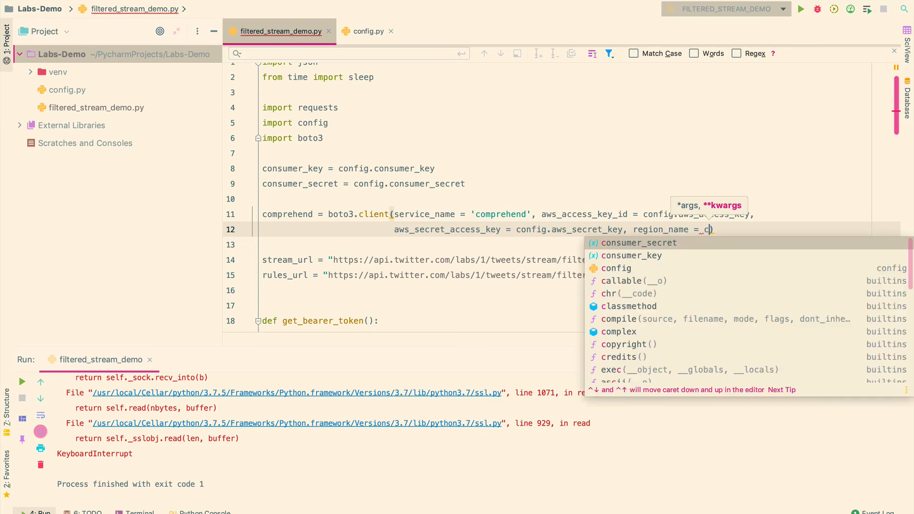
pyautogui.write('onfig.aws_region')
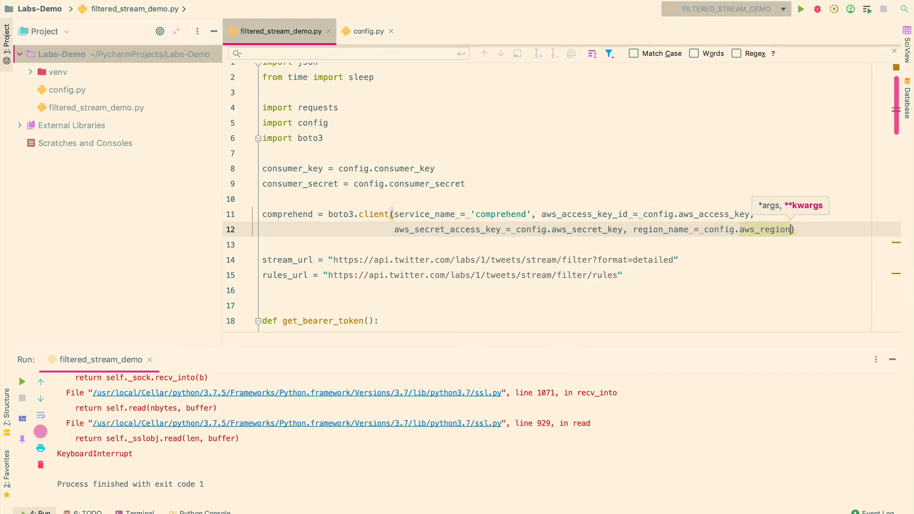
pyautogui.moveTo(455, 275)
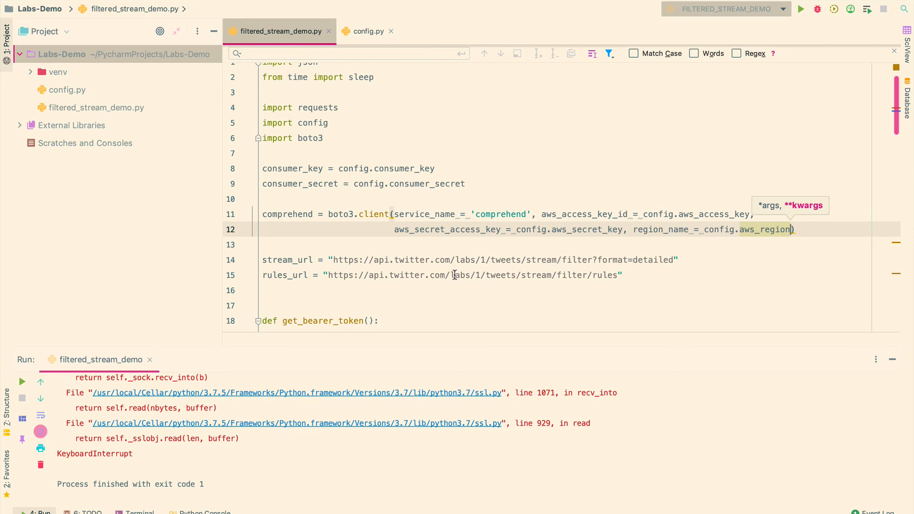
# Step: Assign the tweet's text and start a print(comprehend.detec_sentiment()) line below it
pyautogui.scroll(-3)
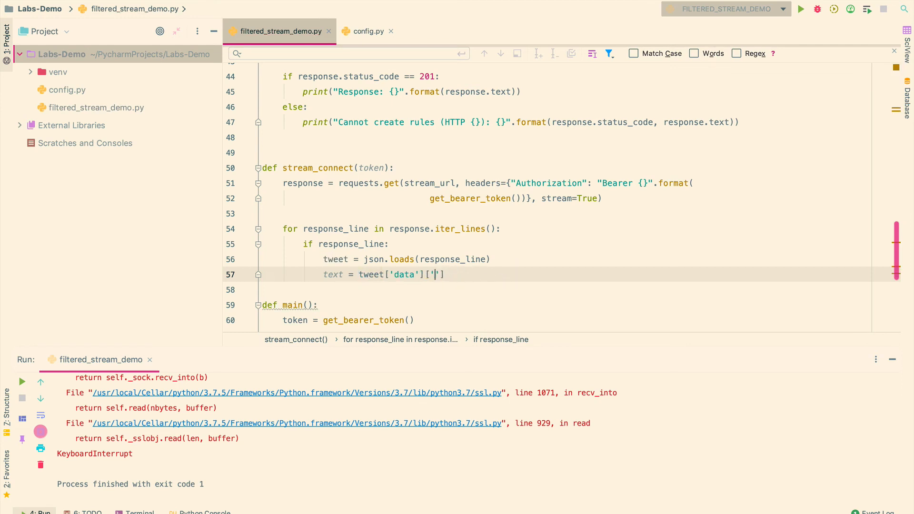
pyautogui.write('text')
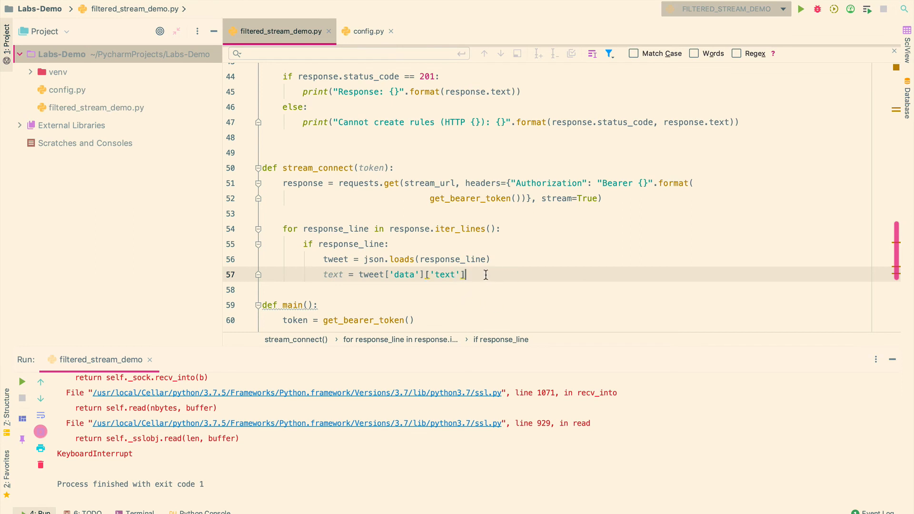
pyautogui.write('print(')
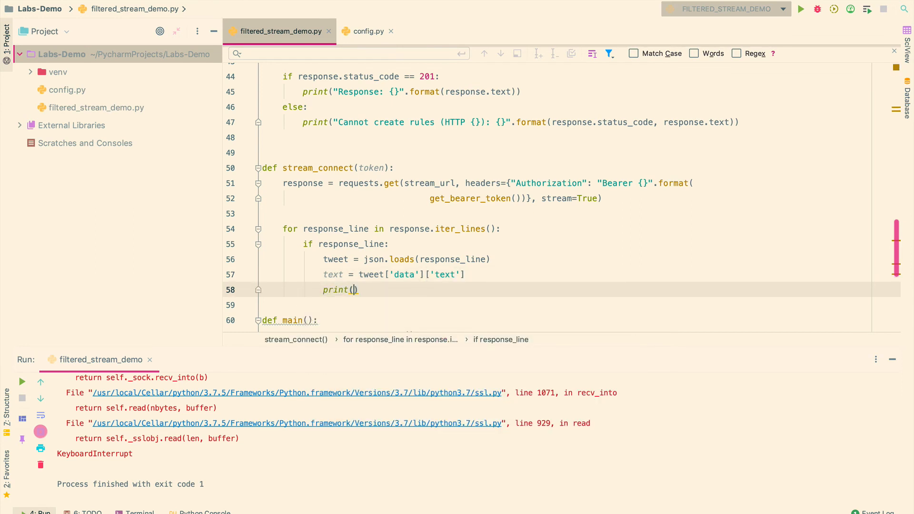
pyautogui.write('comprehend')
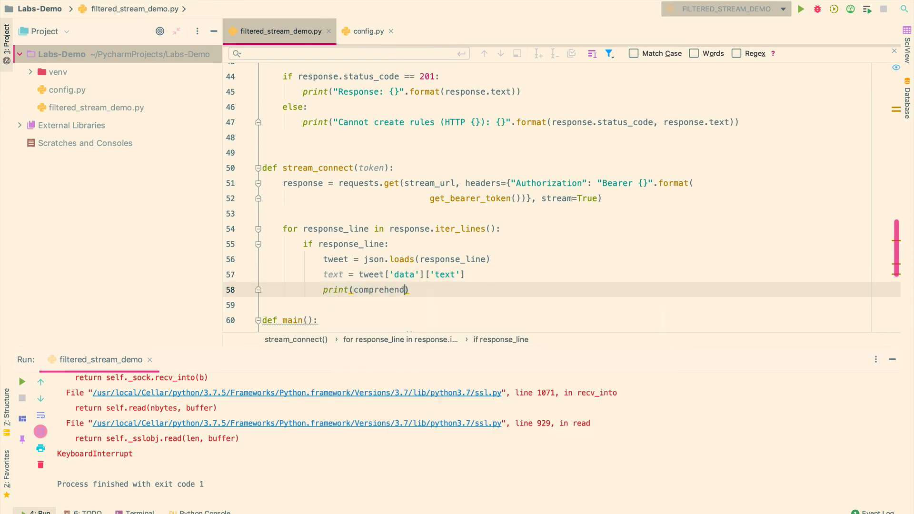
pyautogui.write('.detec_sentimen')
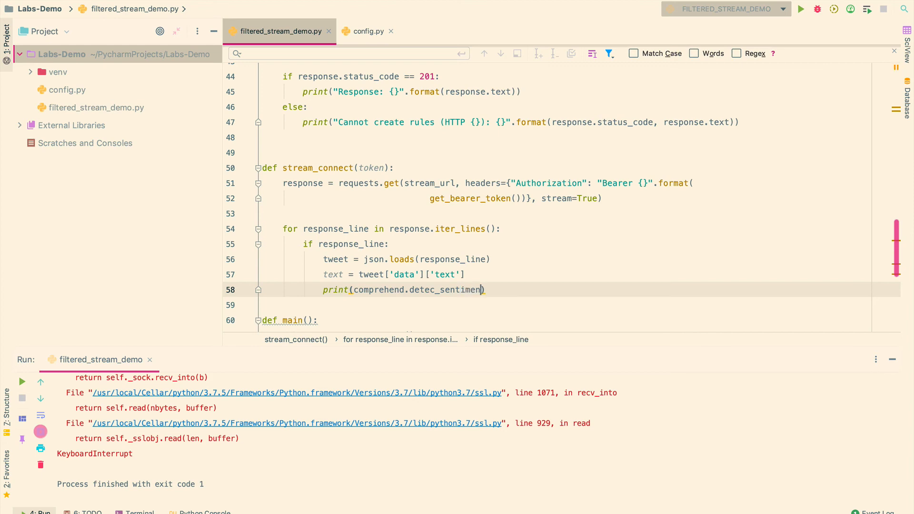
# Step: Check the comprehend client, then pass Text=text to detect_sentiment
pyautogui.write('()')
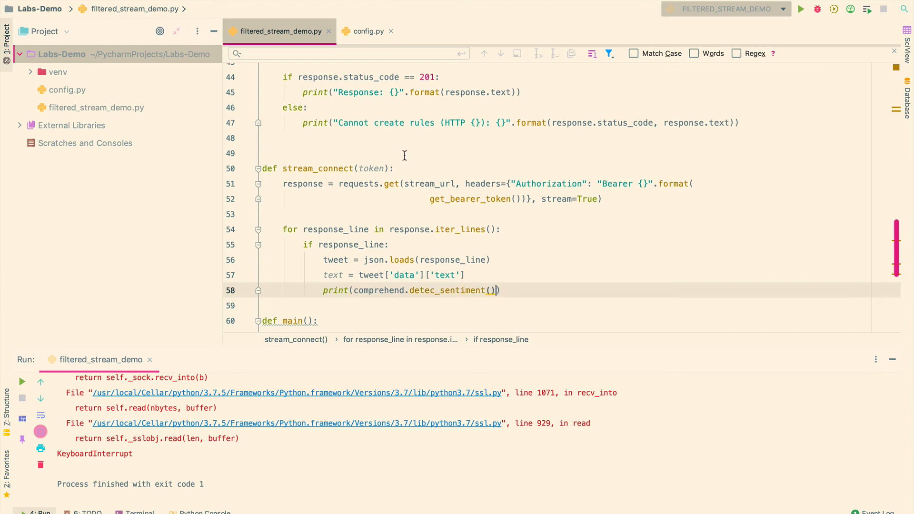
pyautogui.scroll(3)
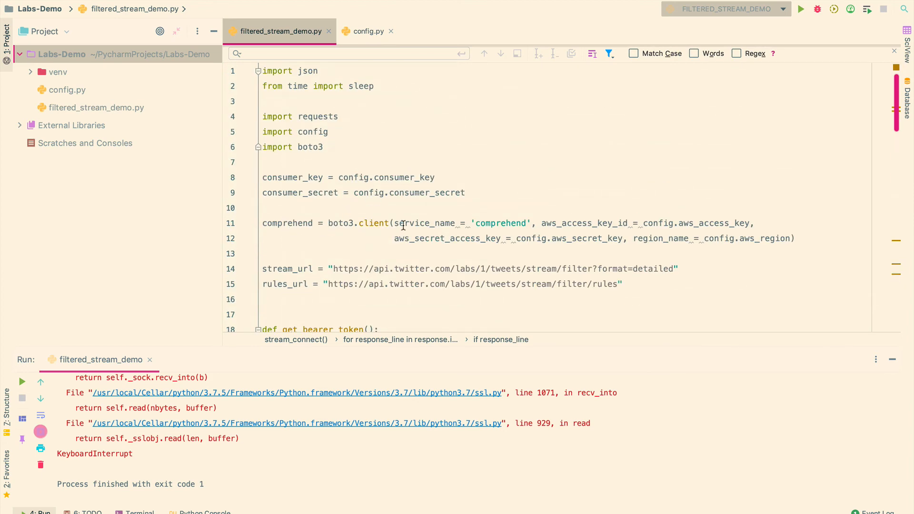
pyautogui.scroll(-3)
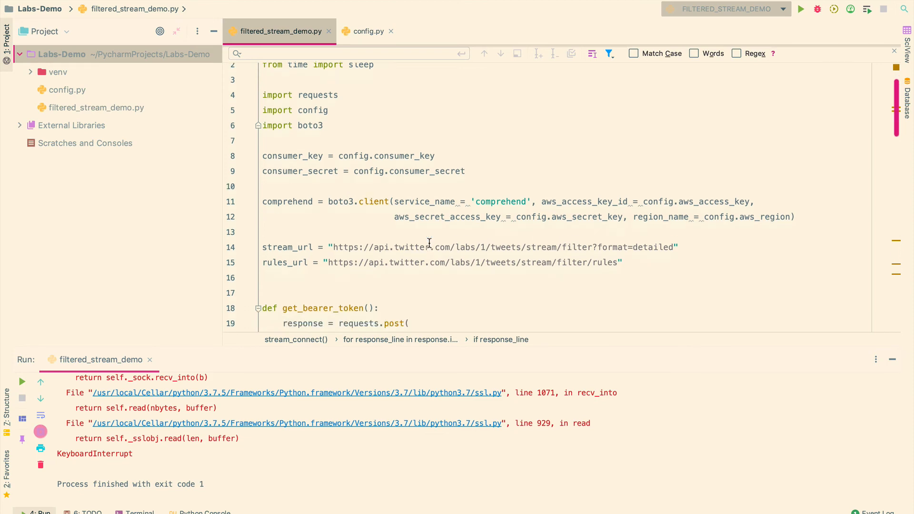
pyautogui.scroll(-3)
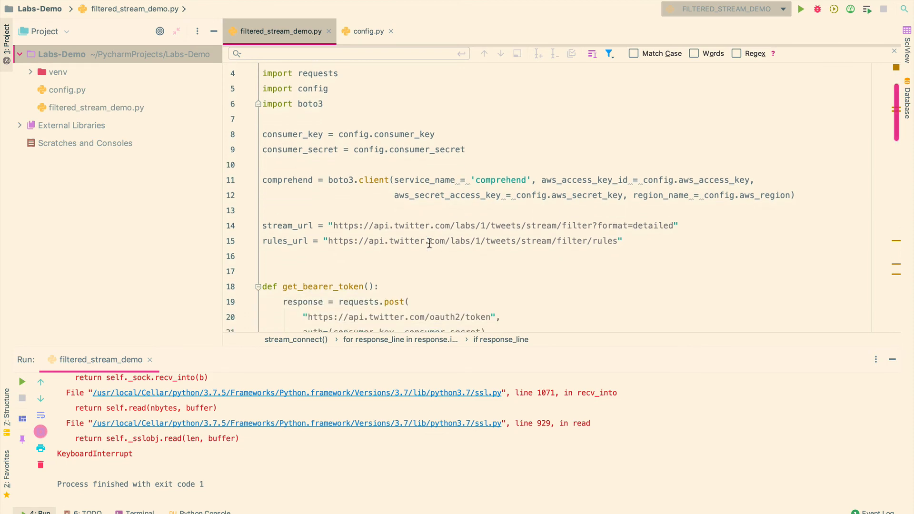
pyautogui.scroll(-3)
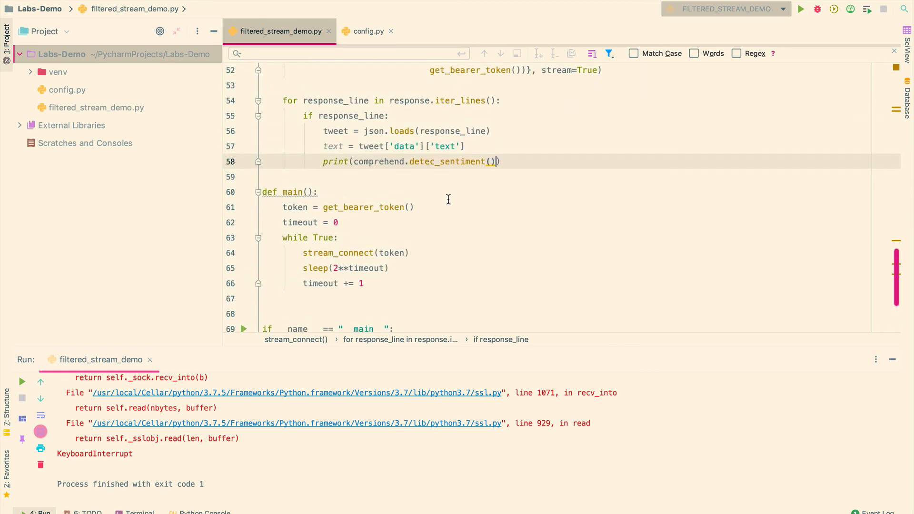
pyautogui.write('Text')
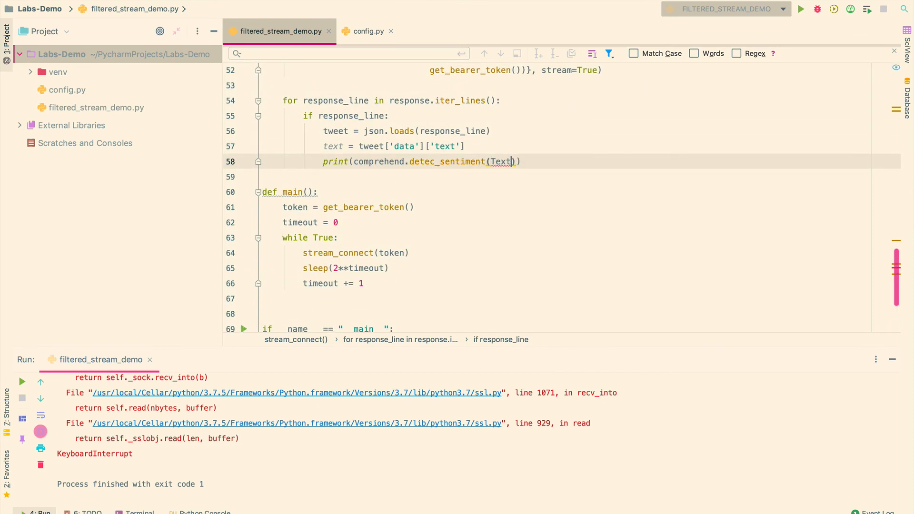
pyautogui.write('=')
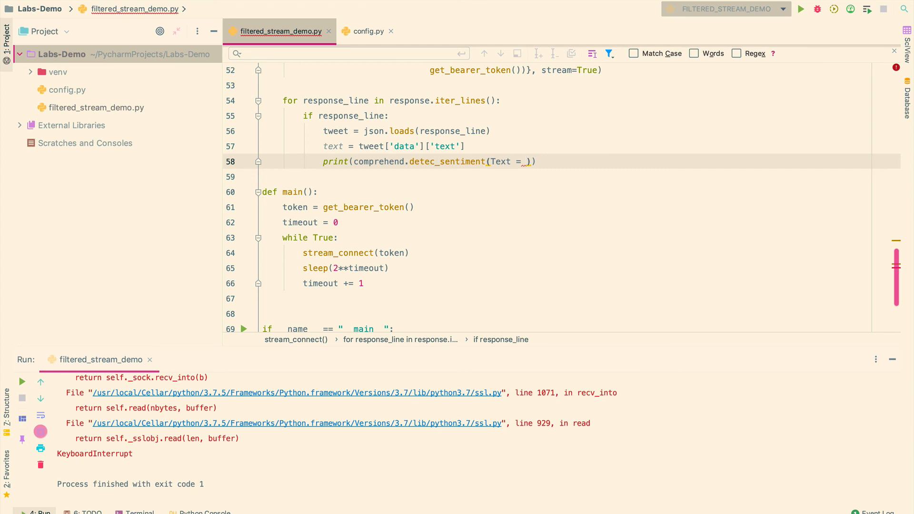
pyautogui.write('text,')
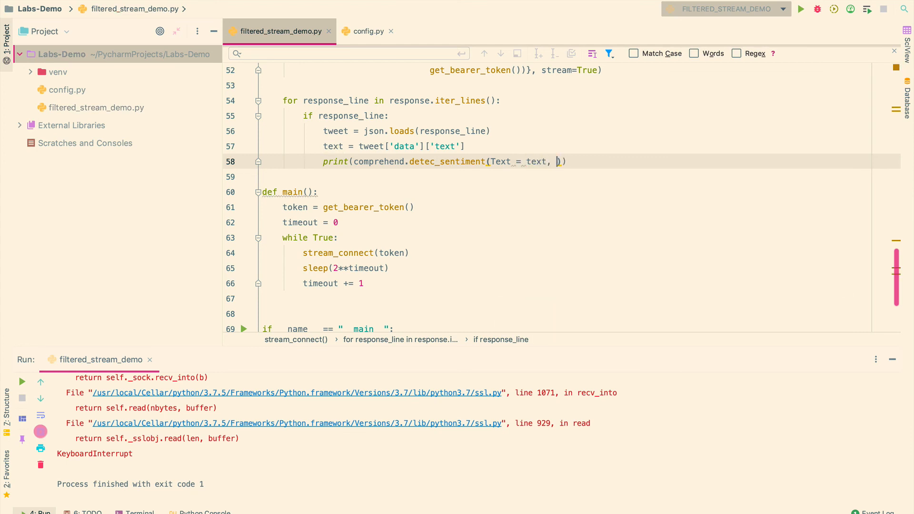
# Step: Add LanguageCode='en' and index the result with ['Sentiment']
pyautogui.write('Language')
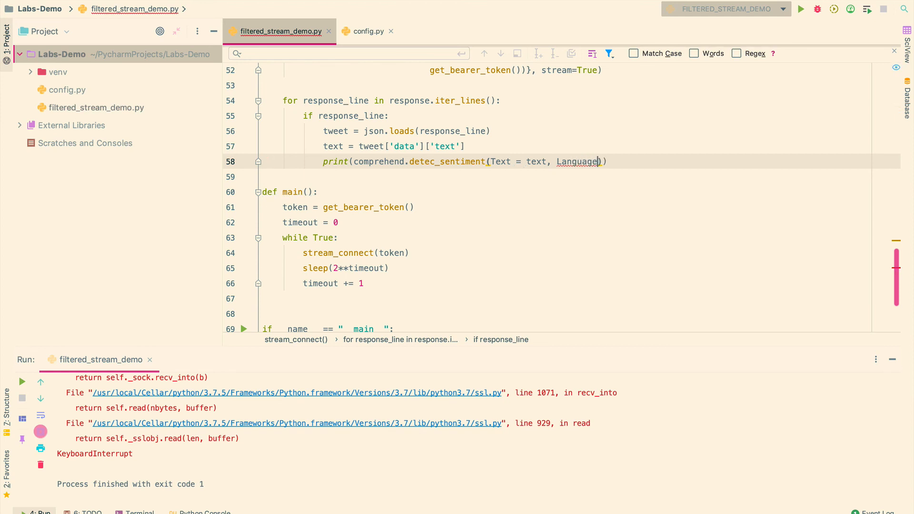
pyautogui.write('Code')
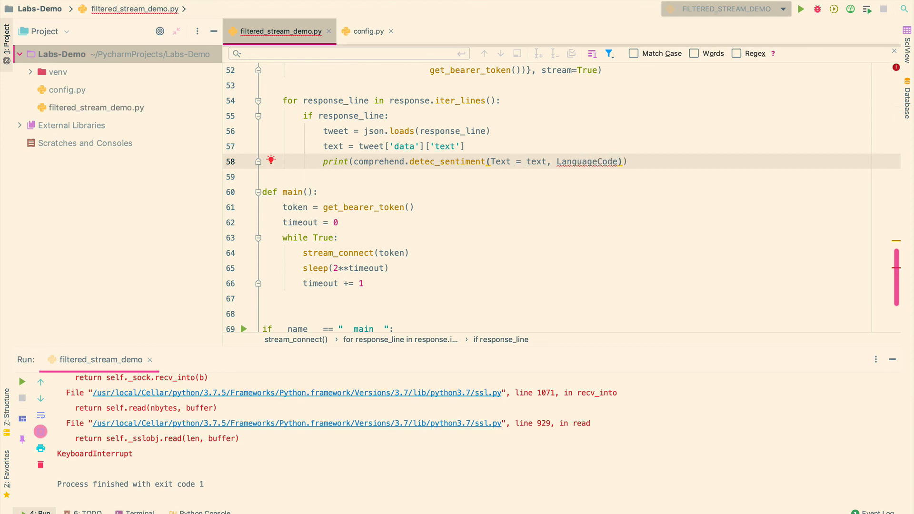
pyautogui.write("='en")
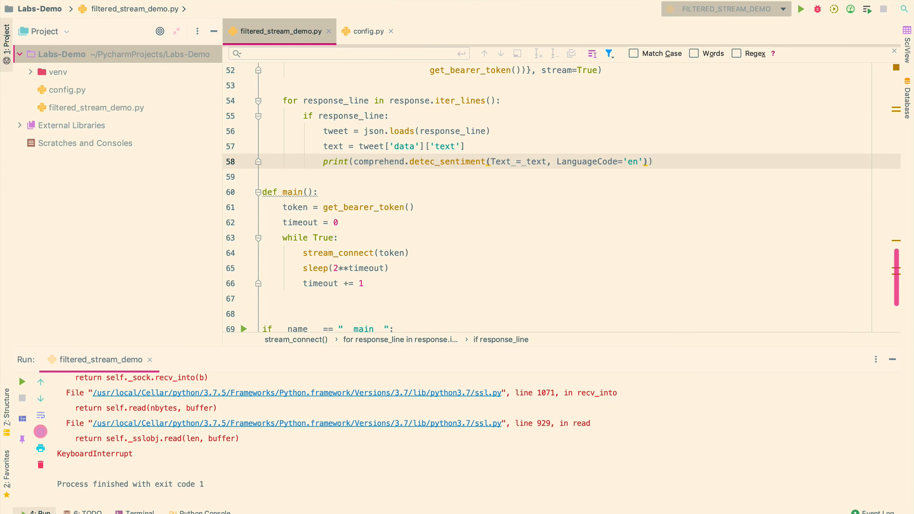
pyautogui.write("['']")
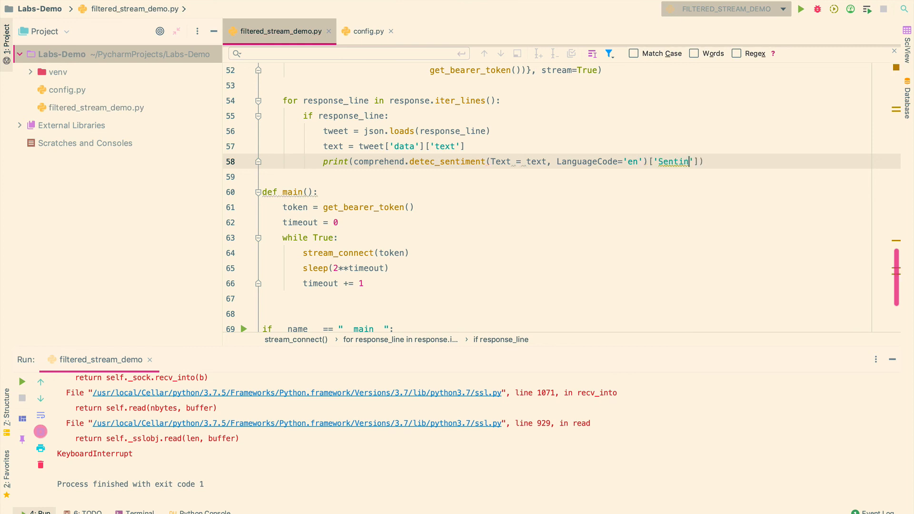
pyautogui.write('ment')
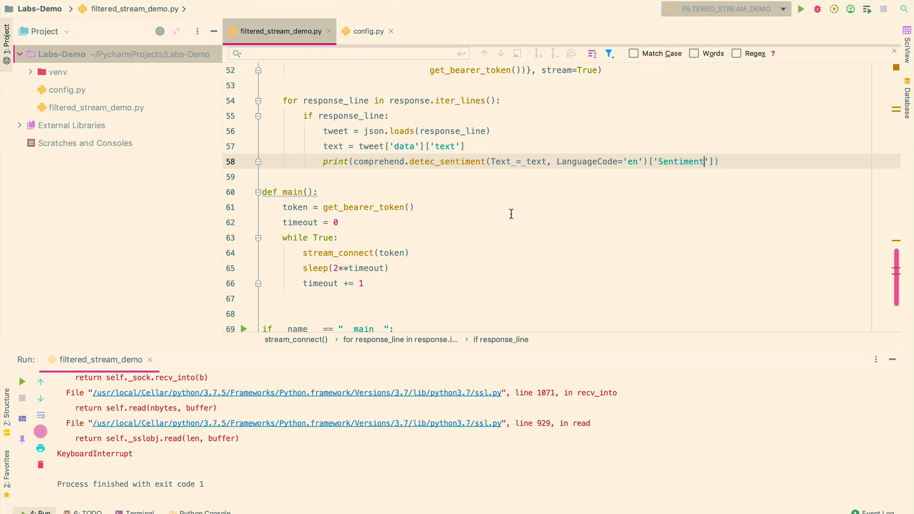
pyautogui.scroll(3)
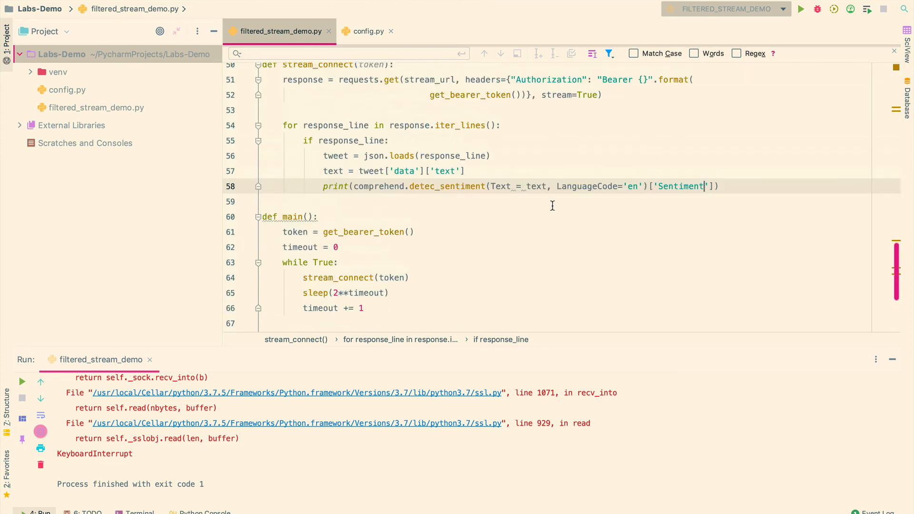
pyautogui.scroll(-3)
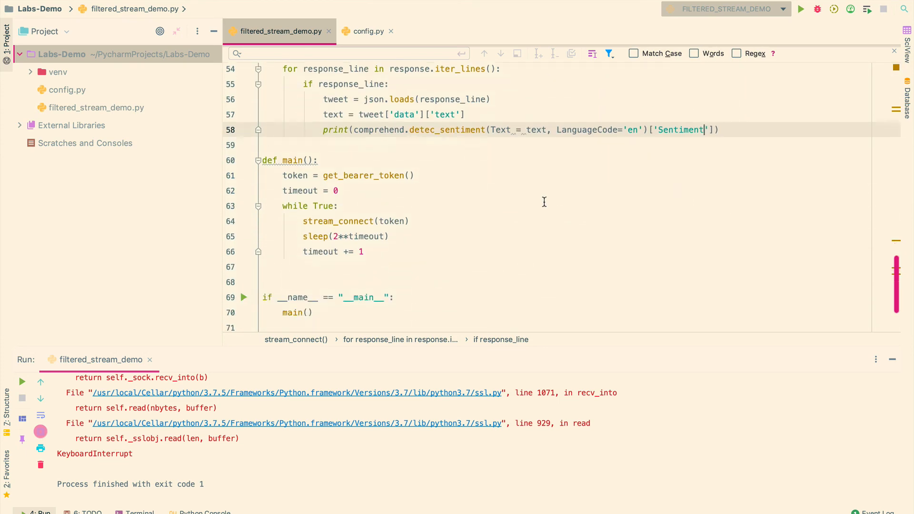
pyautogui.scroll(3)
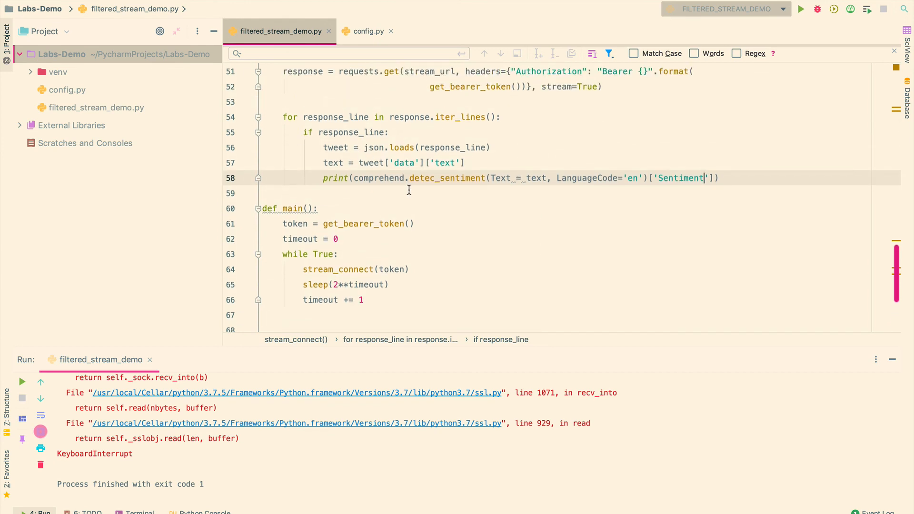
pyautogui.moveTo(447, 196)
pyautogui.write('t')
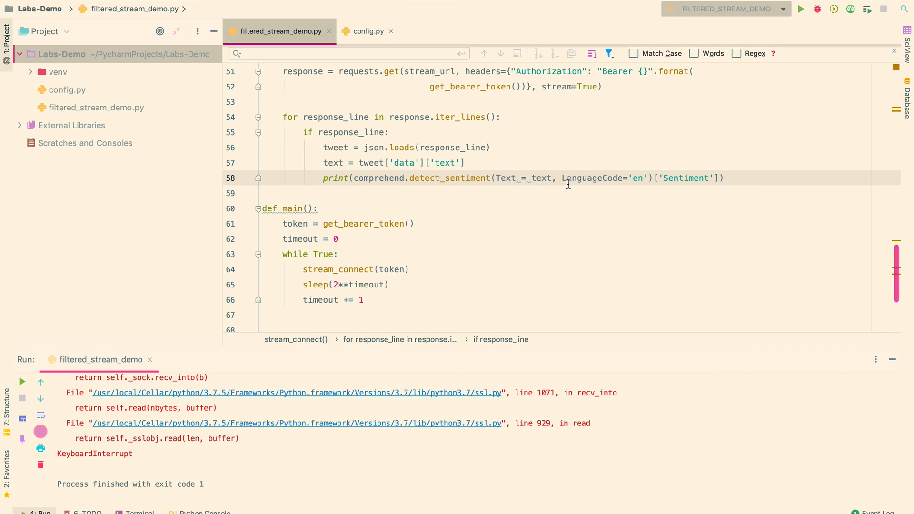
# Step: Run filtered_stream_demo from the editor context menu and watch sentiment labels print
pyautogui.rightClick(569, 185)
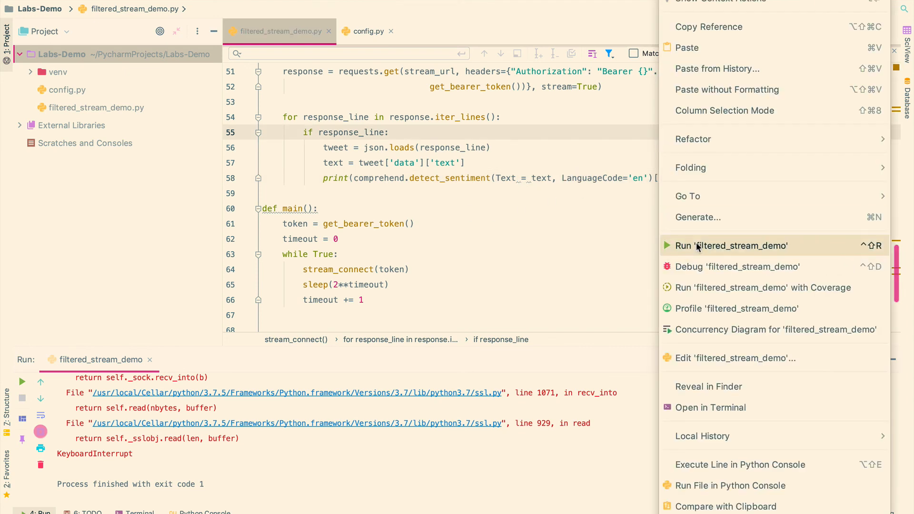
pyautogui.click(732, 246)
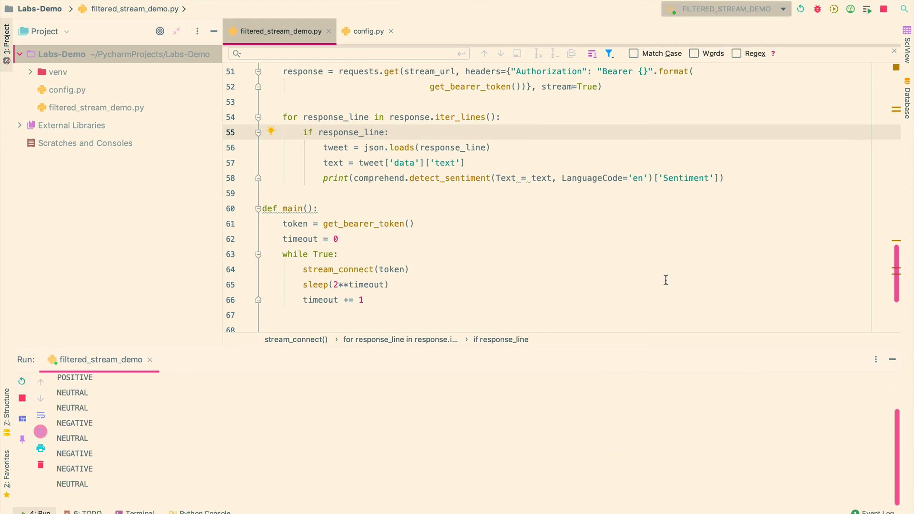
pyautogui.scroll(-3)
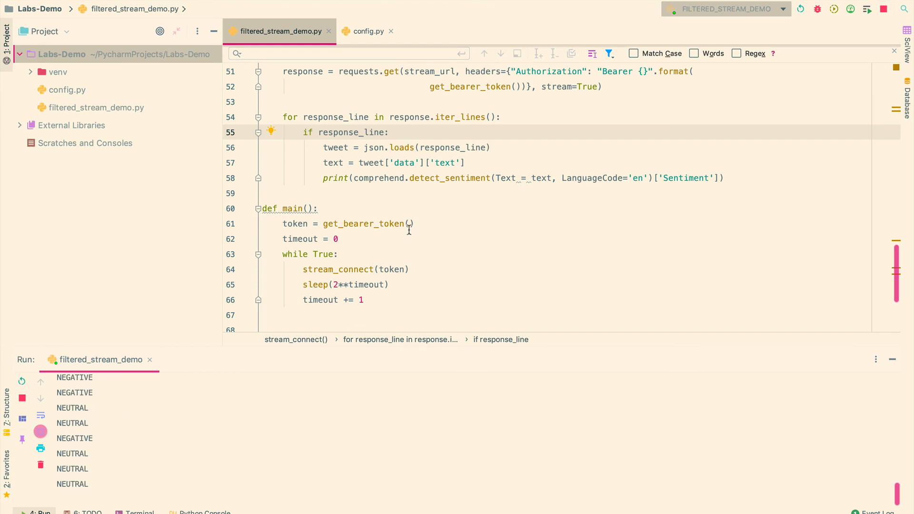
pyautogui.moveTo(22, 398)
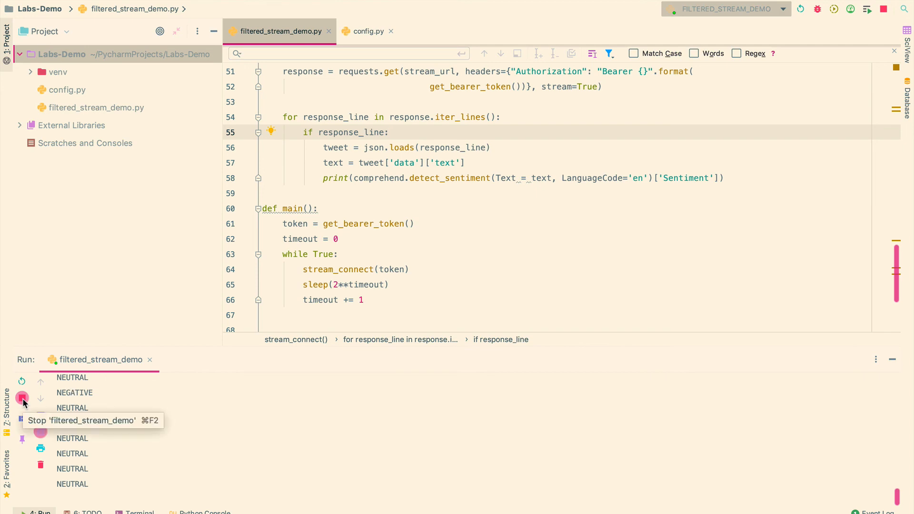
# Step: Stop the filtered_stream_demo run with the Run panel's Stop button
pyautogui.click(22, 398)
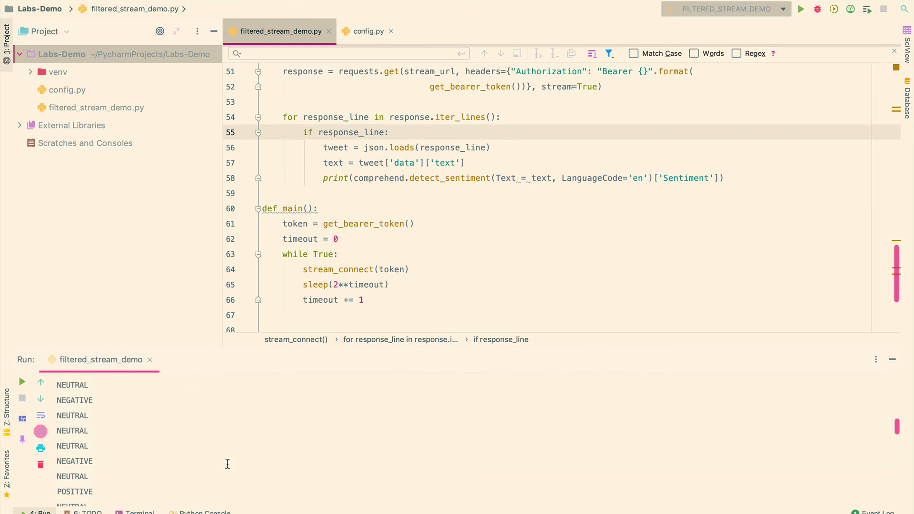
pyautogui.moveTo(510, 270)
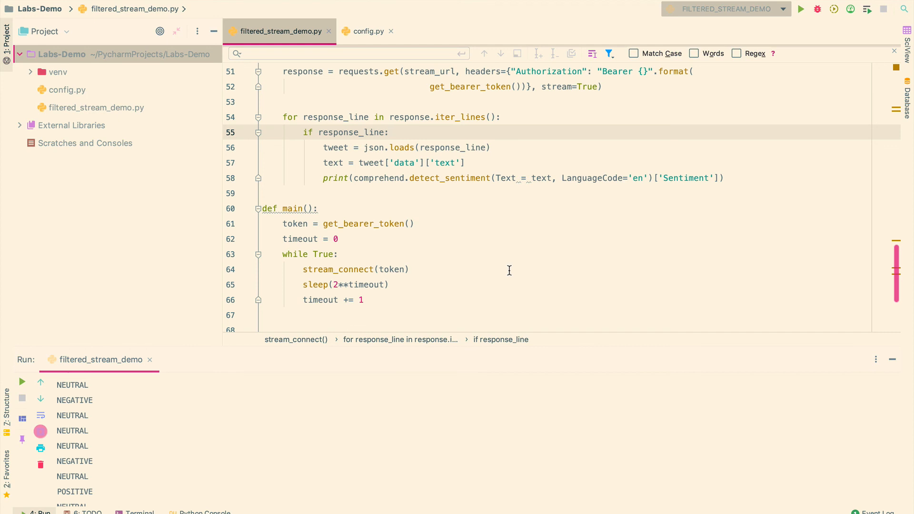
pyautogui.moveTo(268, 430)
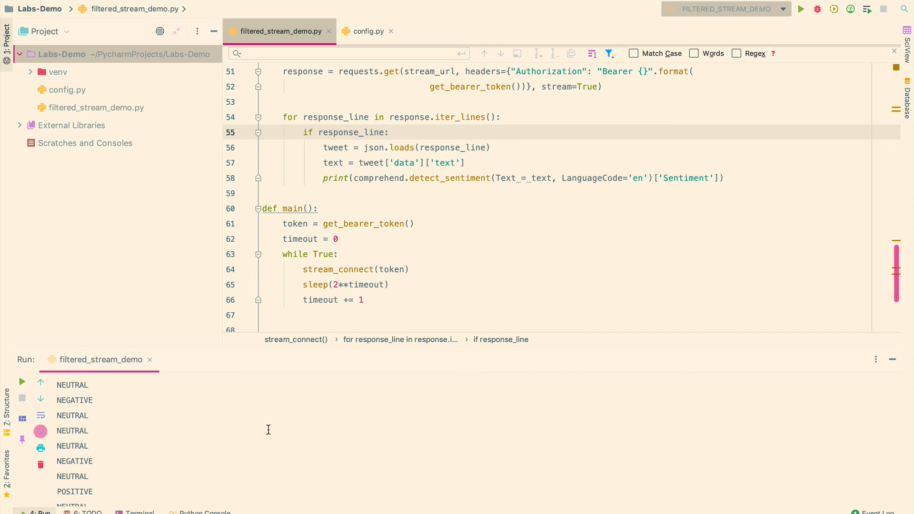
pyautogui.moveTo(499, 232)
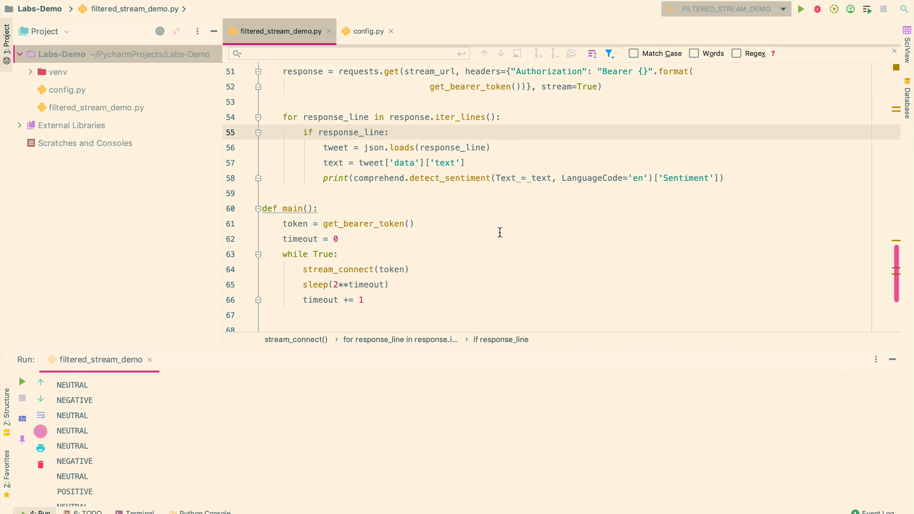